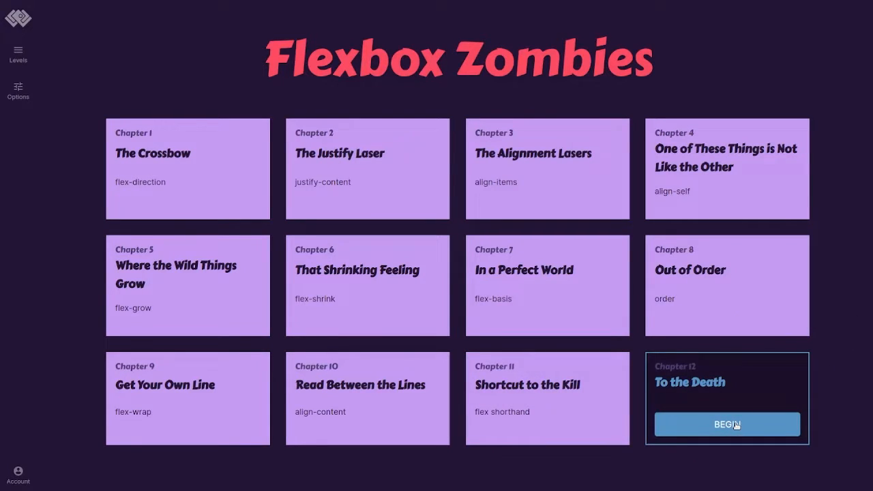
- Start Chapter Twelve, To the Death, and begin reading the confrontation dialogue
click(726, 424)
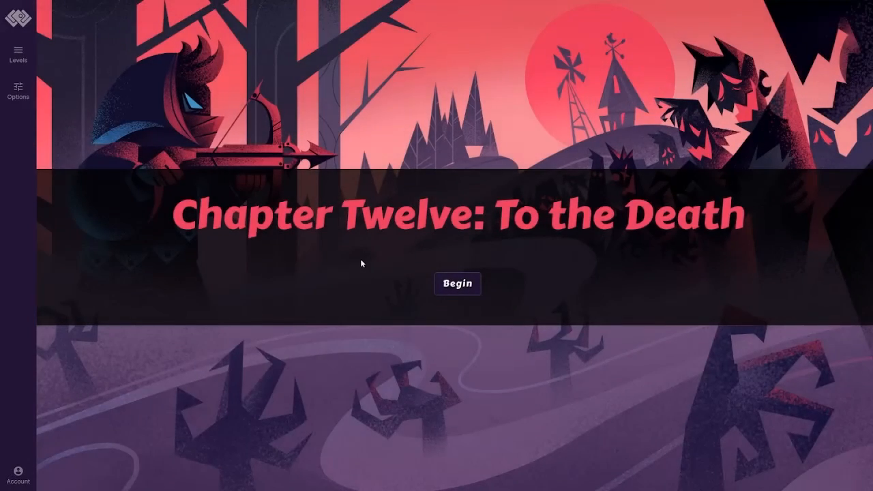
click(459, 283)
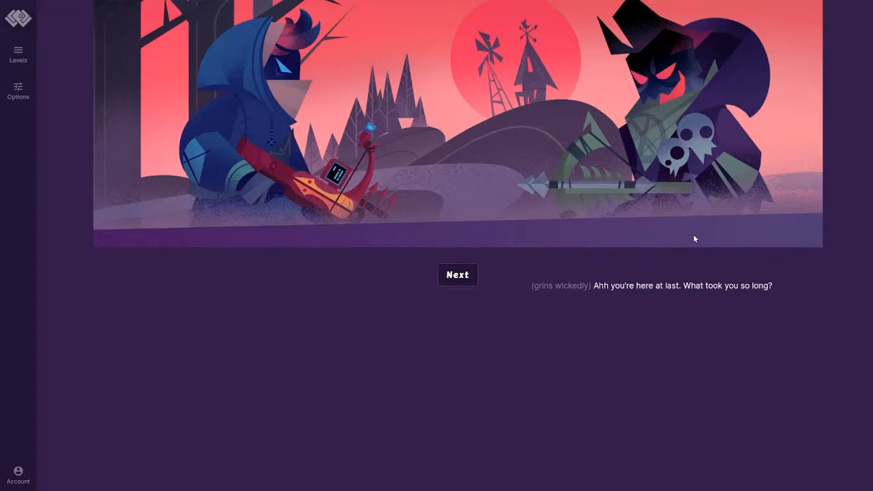
click(457, 275)
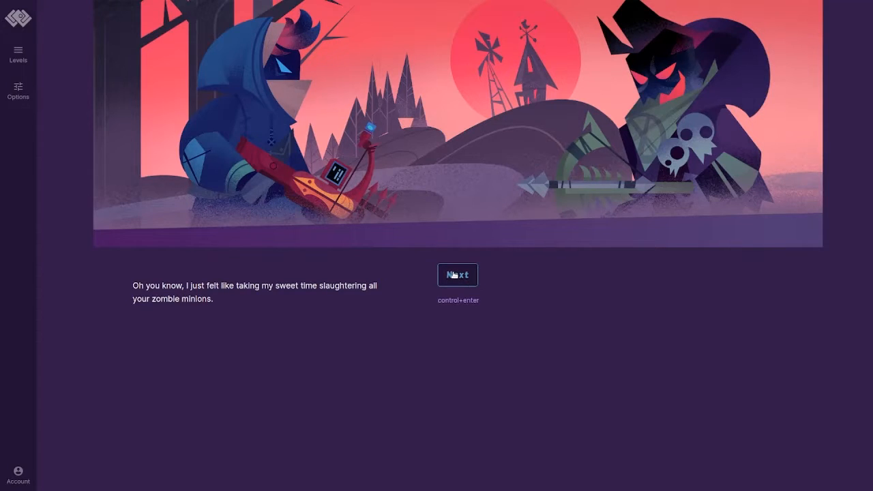
click(458, 275)
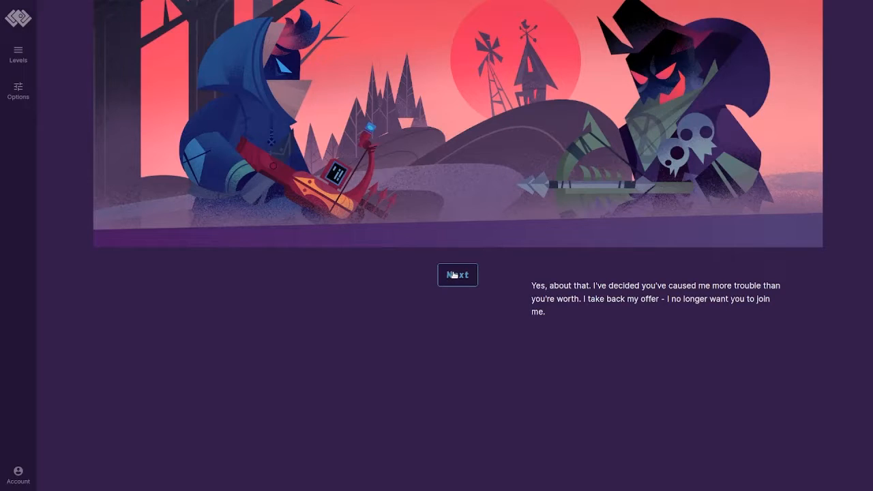
- Advance through the remaining dialogue lines until the first level loads
click(458, 275)
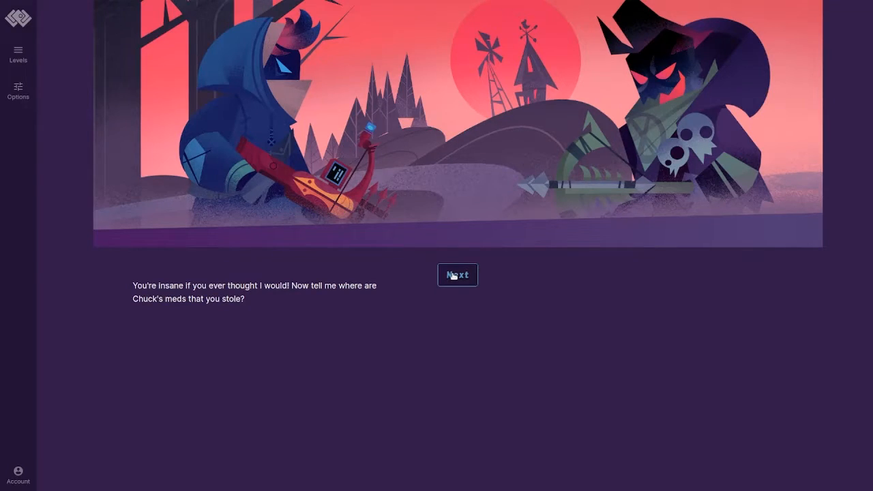
click(457, 276)
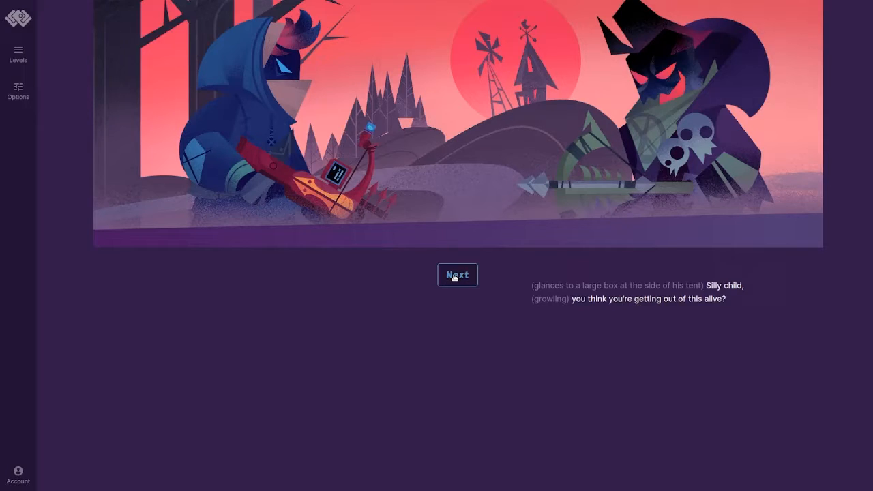
click(457, 274)
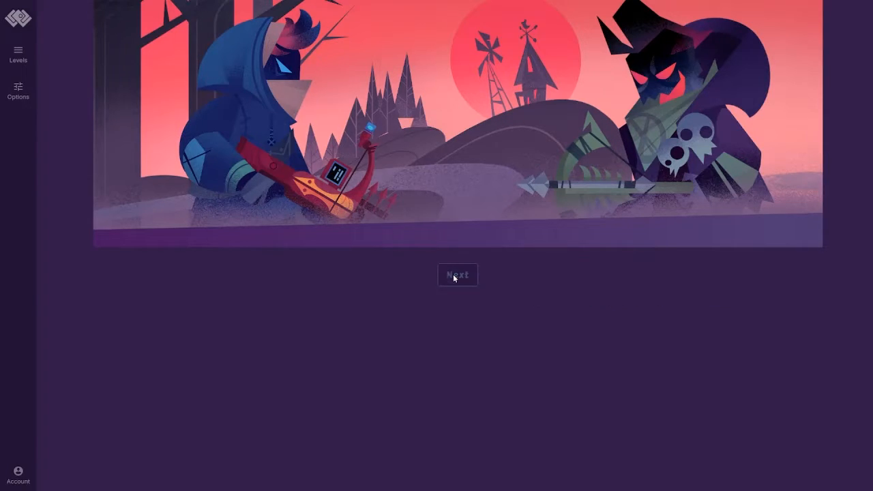
click(456, 276)
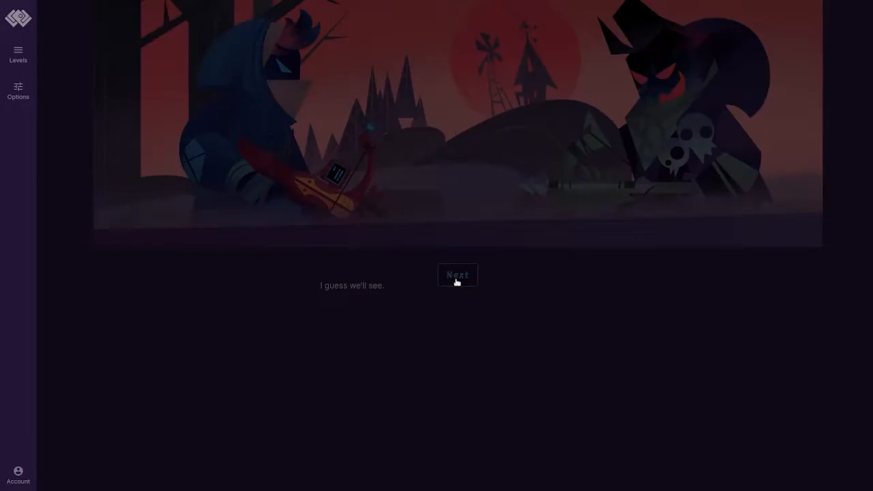
click(457, 276)
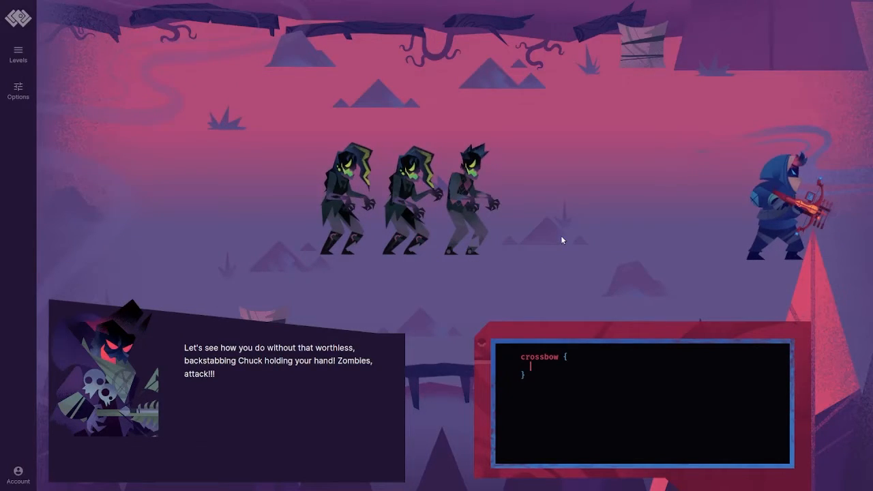
- Give the crossbow display: flex, flex-flow: row-reverse, align-items and justify-content center, then continue
text(display: flex;)
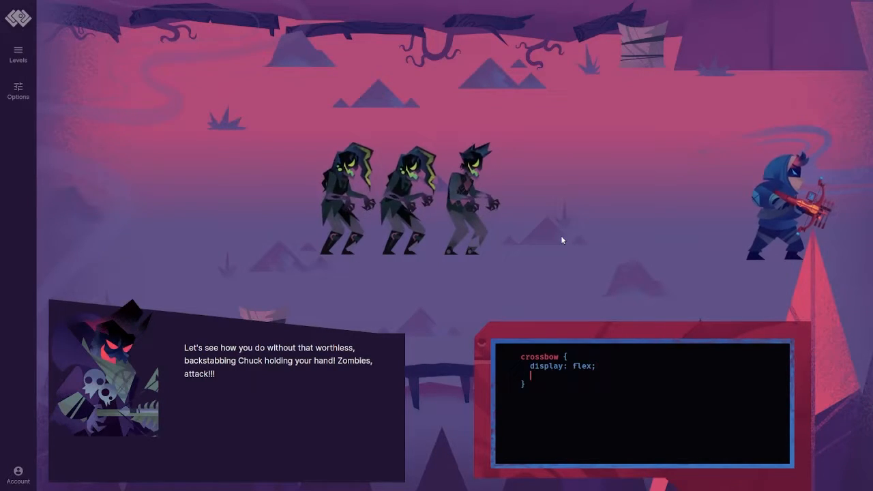
text(flex-flow: ;)
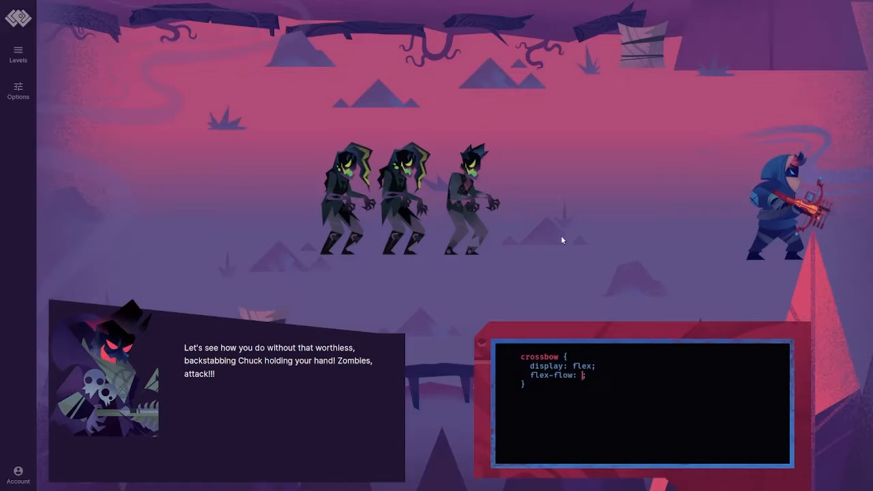
text(row-reve)
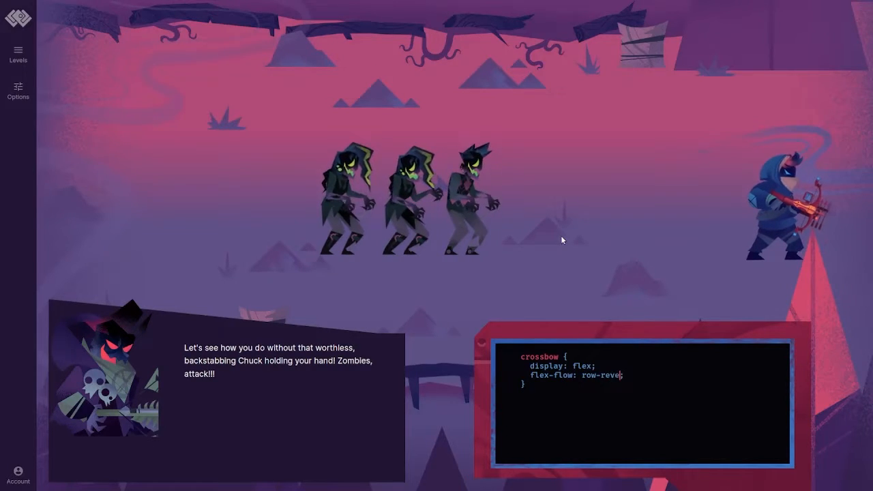
text(rse;)
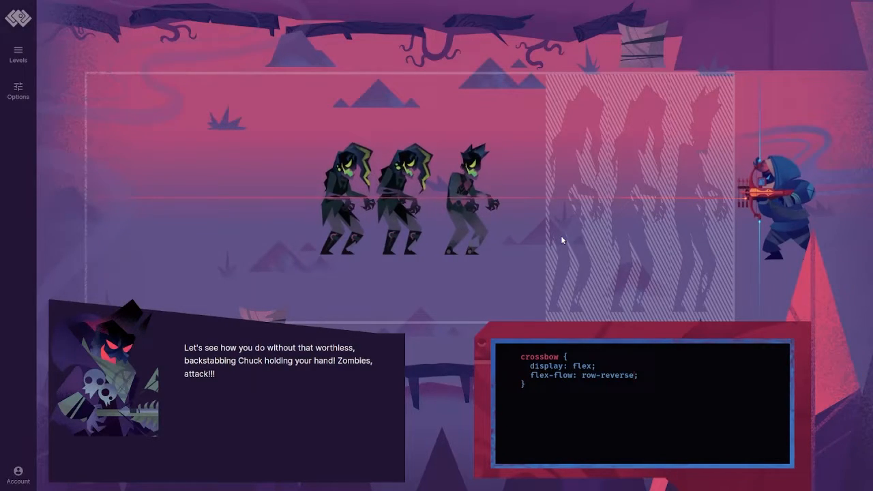
text(d)
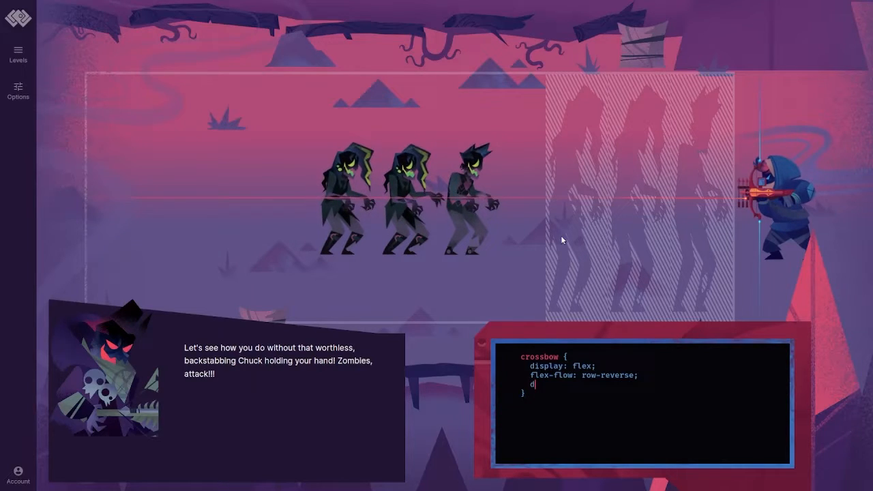
text(align-)
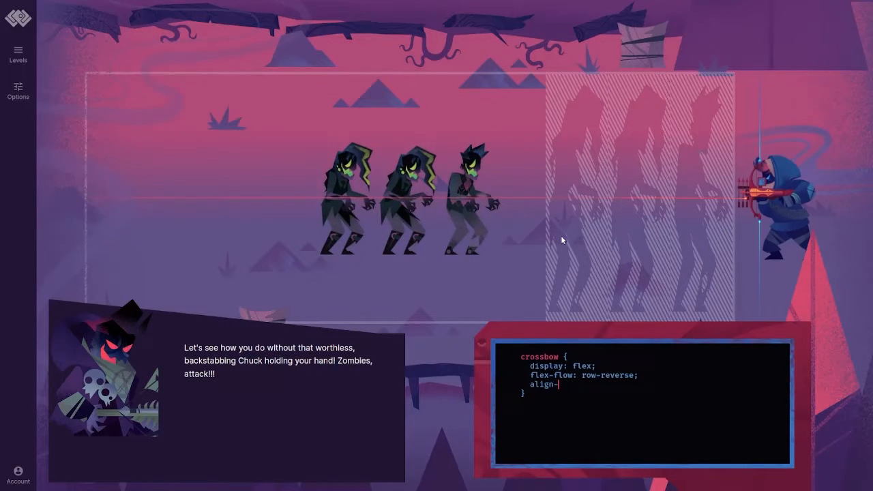
text(items: center;)
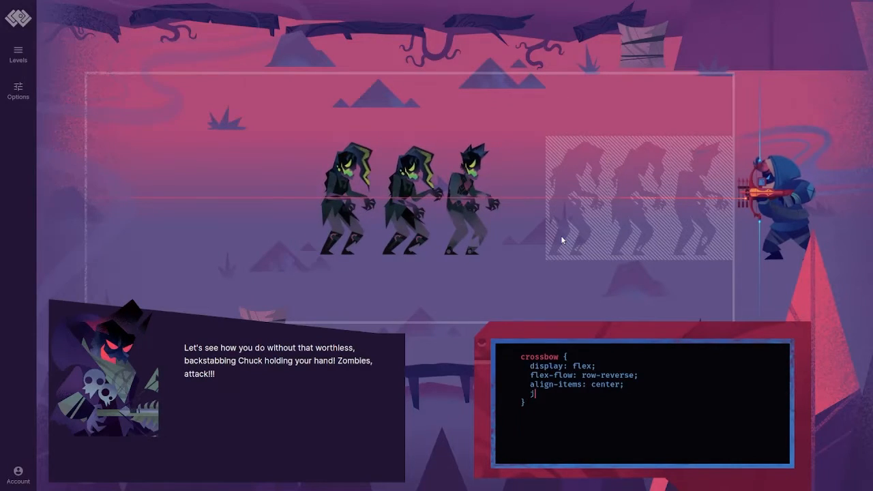
text(justify-content)
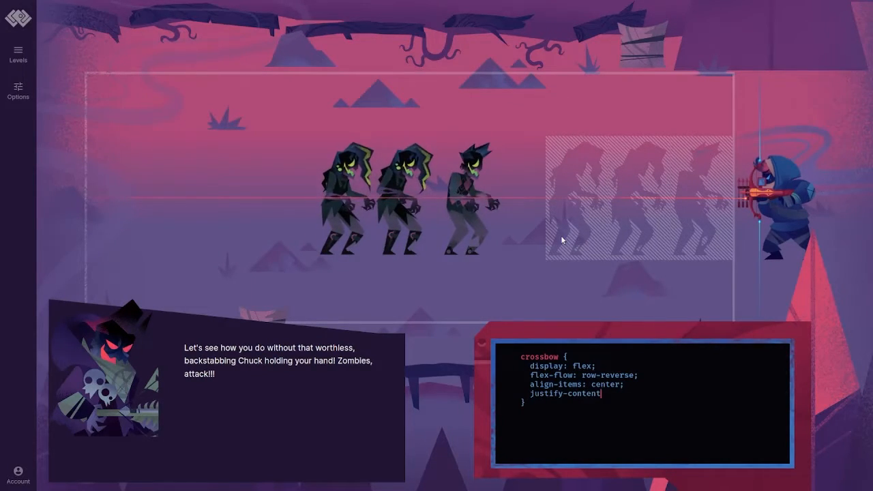
text(center;)
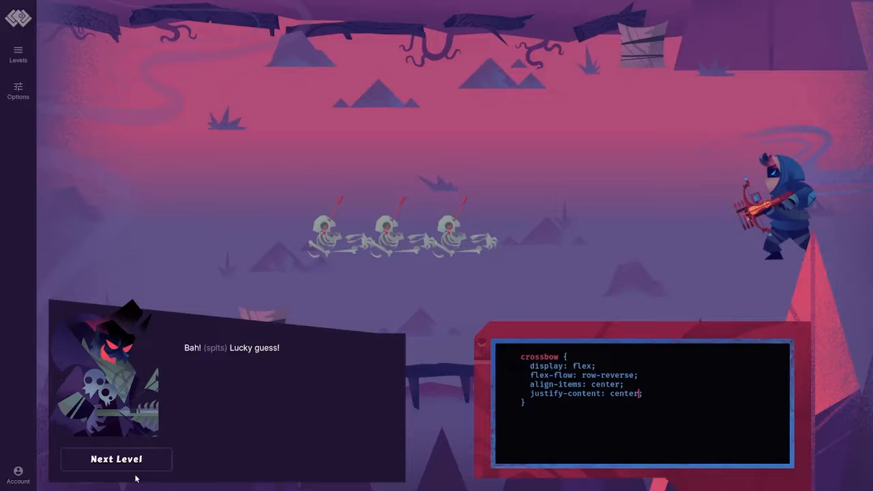
click(116, 458)
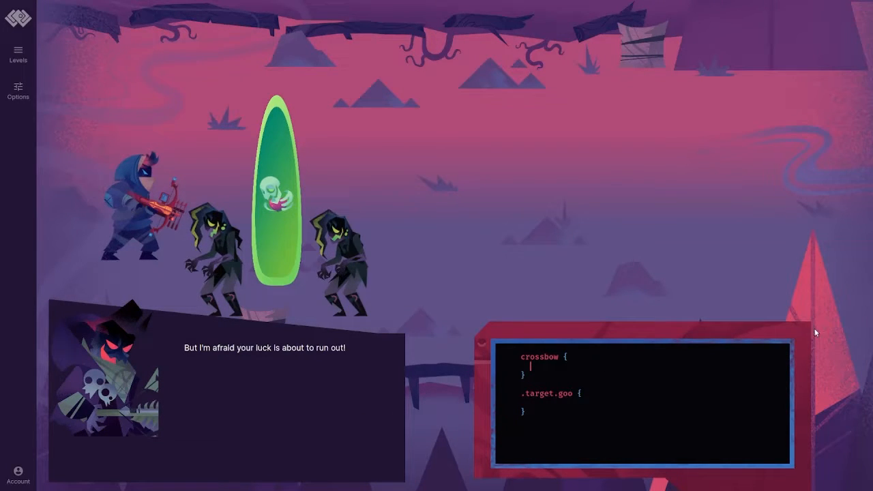
- Give the crossbow display: flex with justify-content and align-items flex-end, starting the goo target's flex rule
text(display: flex;)
text(j)
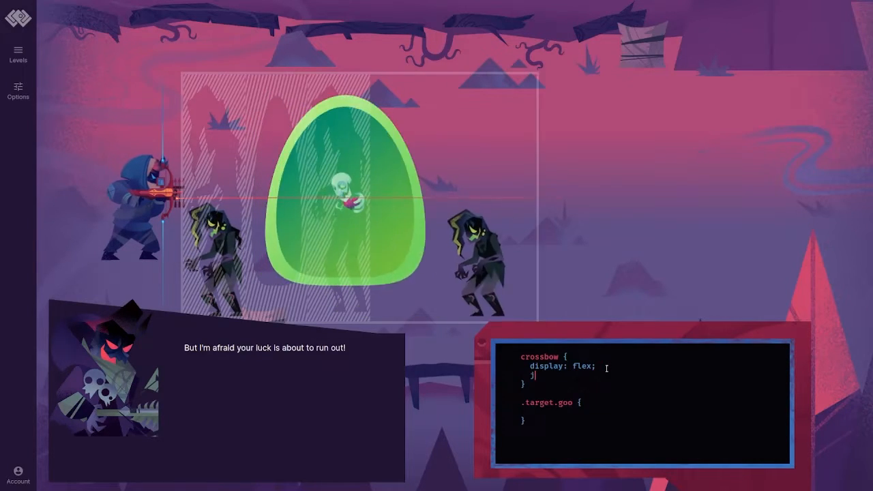
text(ustify-)
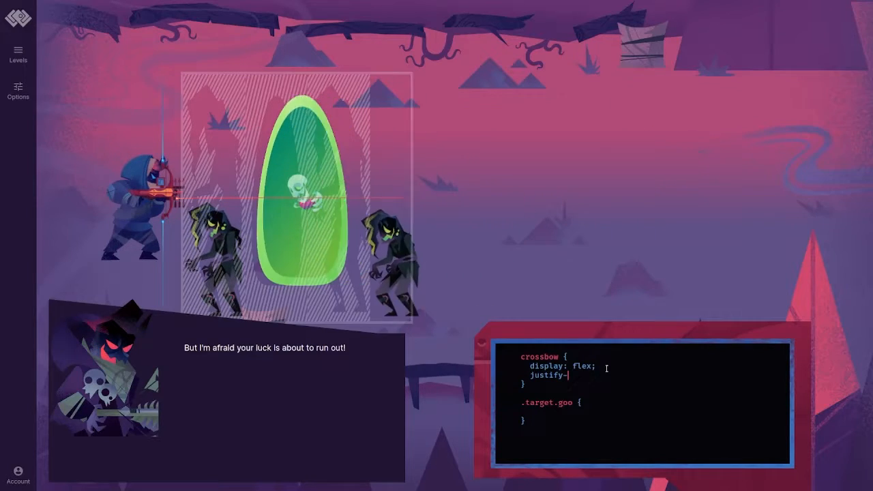
text(flex-end;)
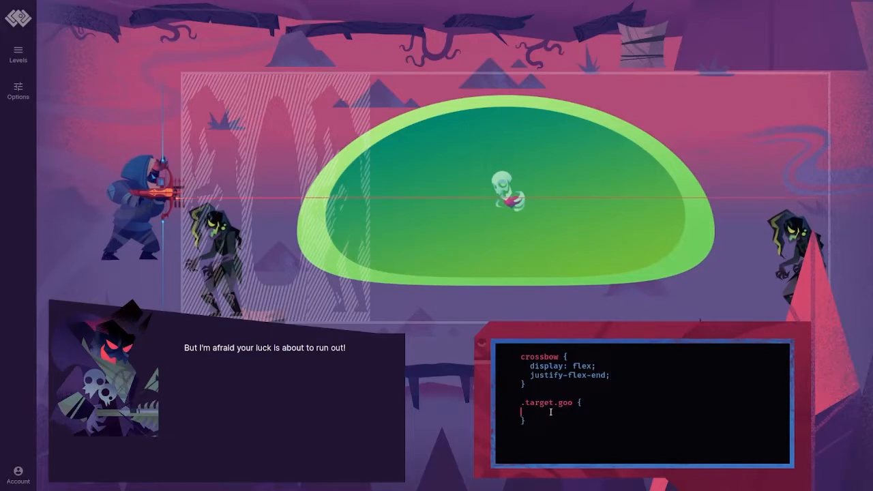
text(flex:)
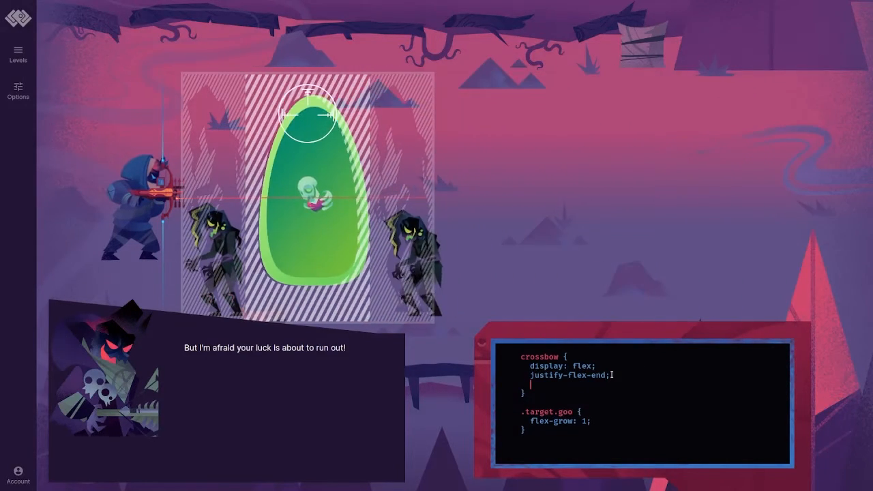
text(align-t)
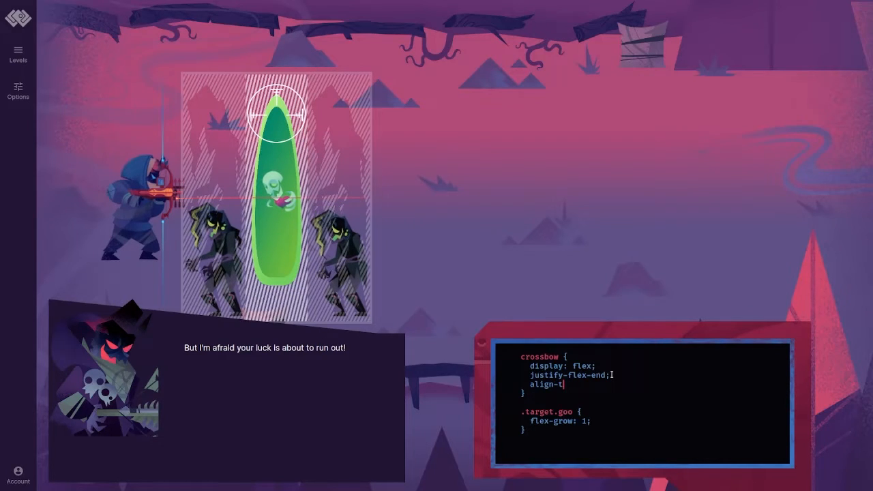
text(items: flex-;)
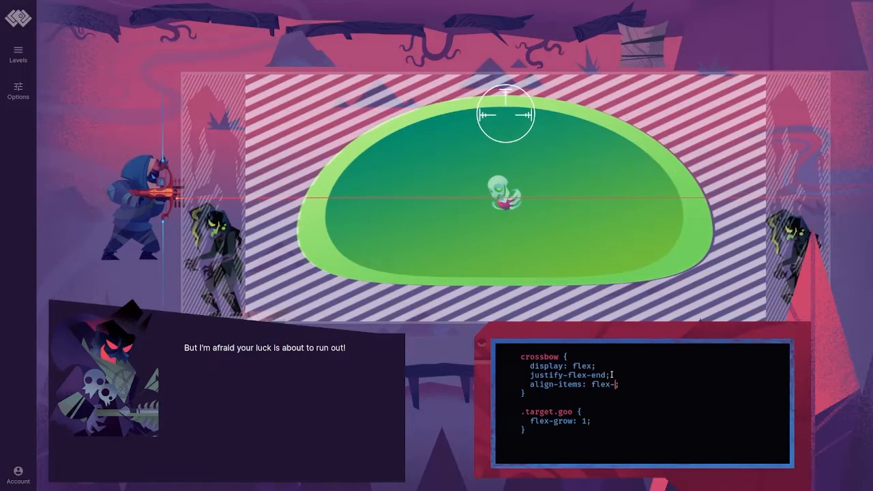
text(end)
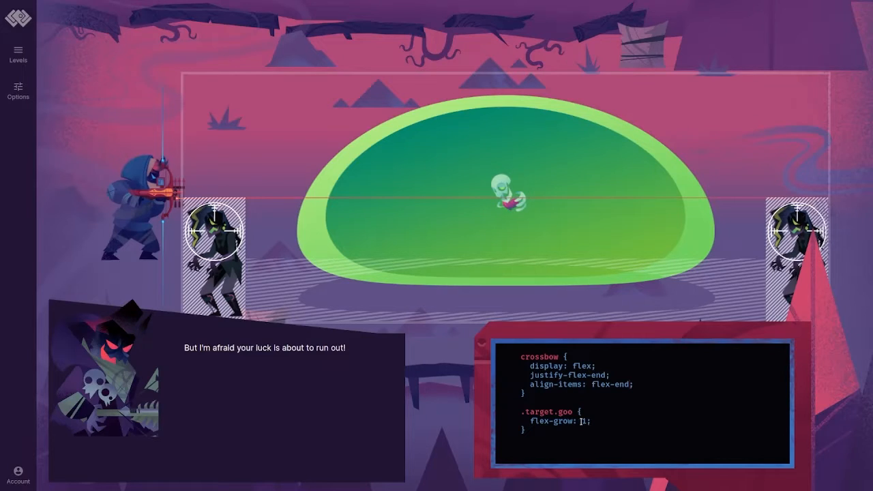
- Set .target.goo align-self: stretch to clear the goo level and advance
text(align-self: c;)
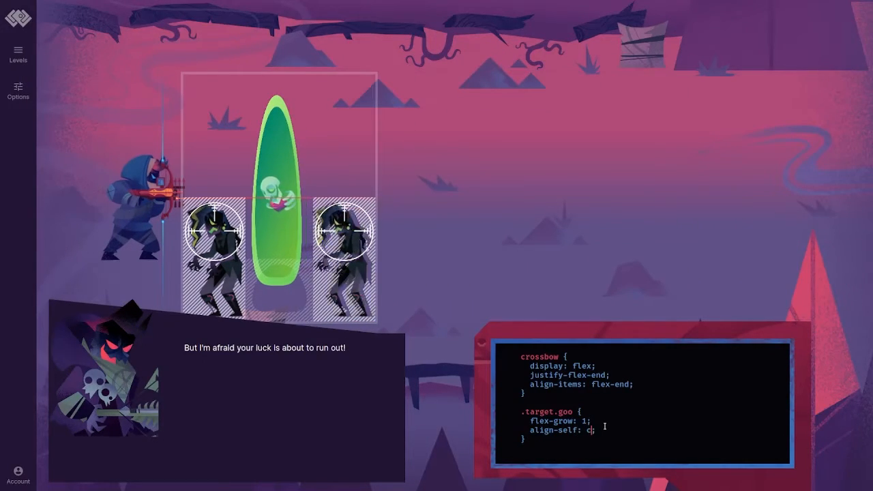
text(enter)
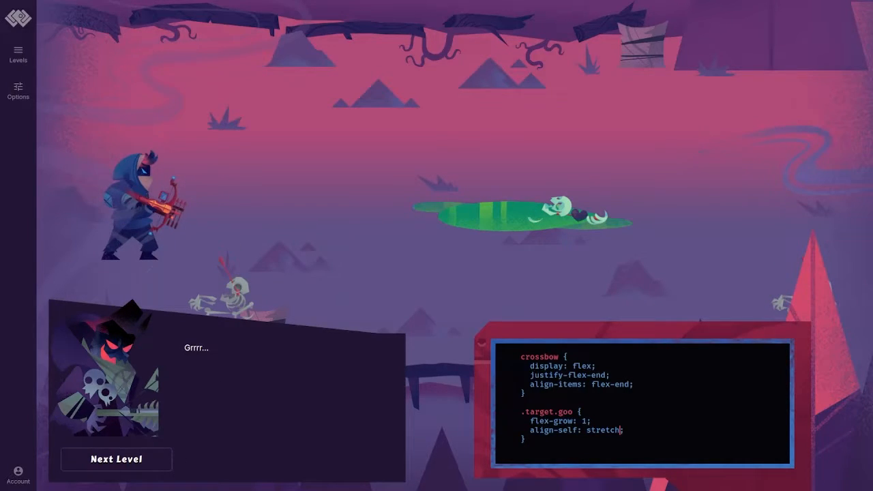
click(116, 458)
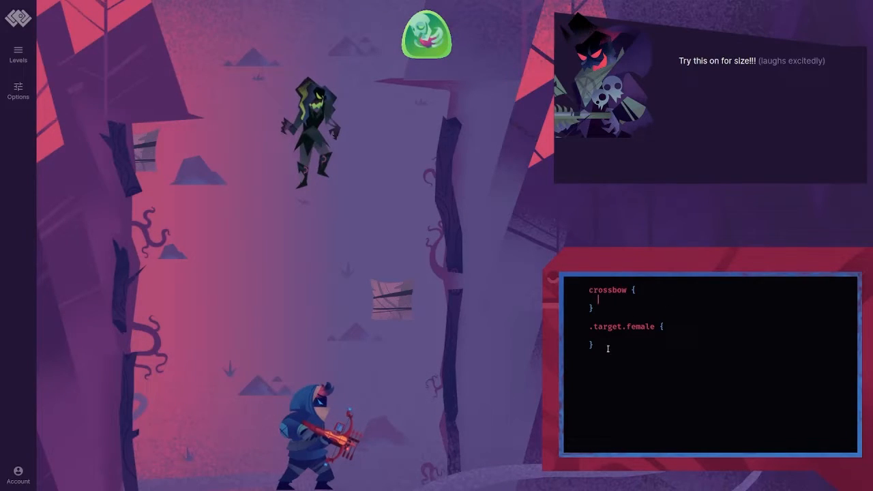
- Give the crossbow display: flex, flex-flow: column-reverse and justify-content: flex-end
text(display: flex;)
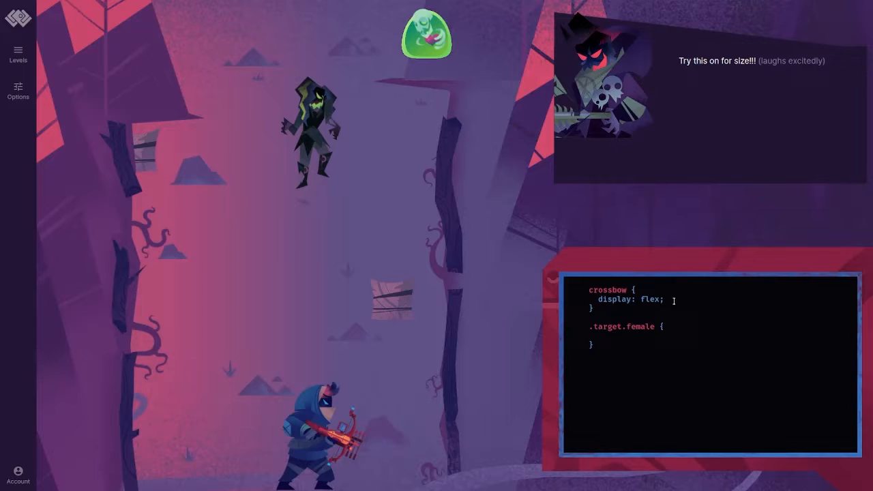
key(Enter)
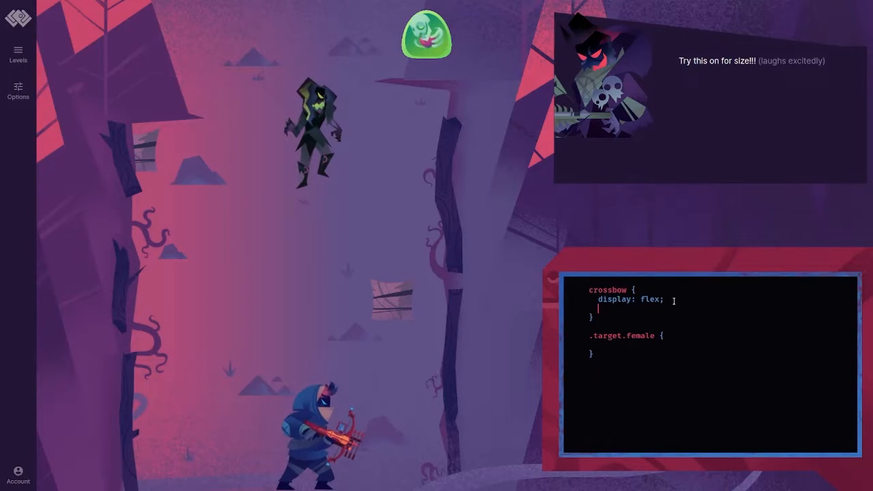
text(flex-flow: ;)
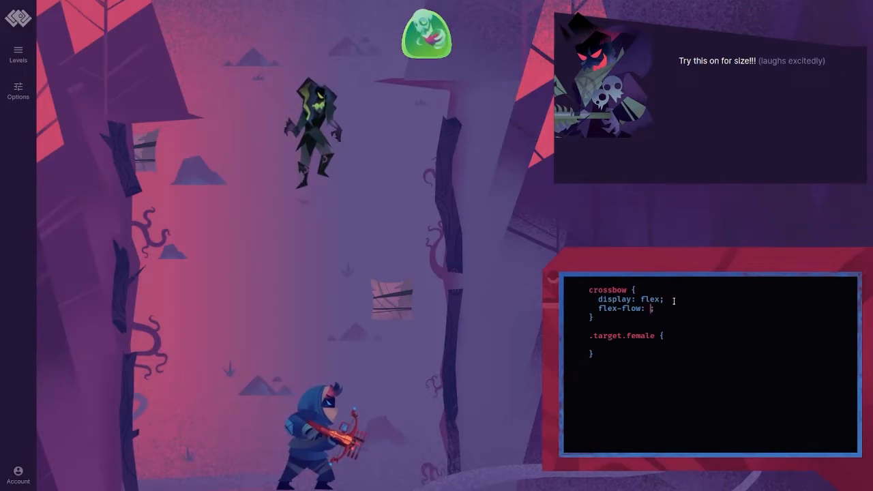
text(column-r)
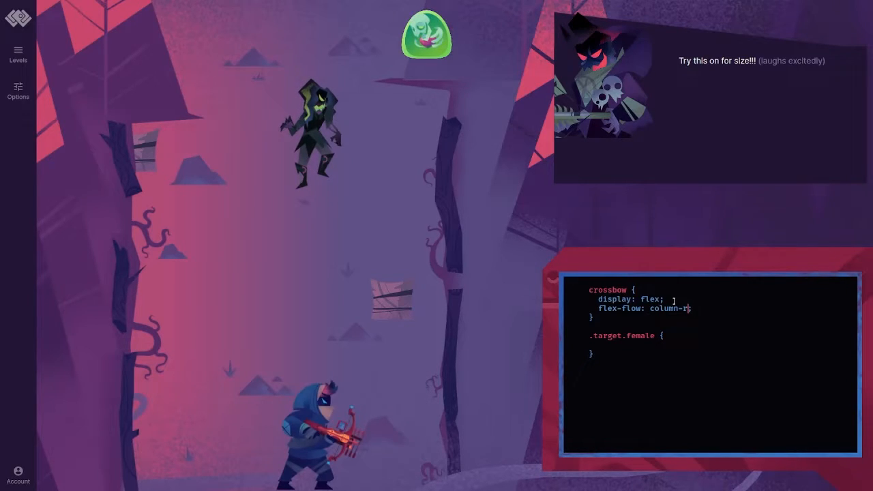
text(everse)
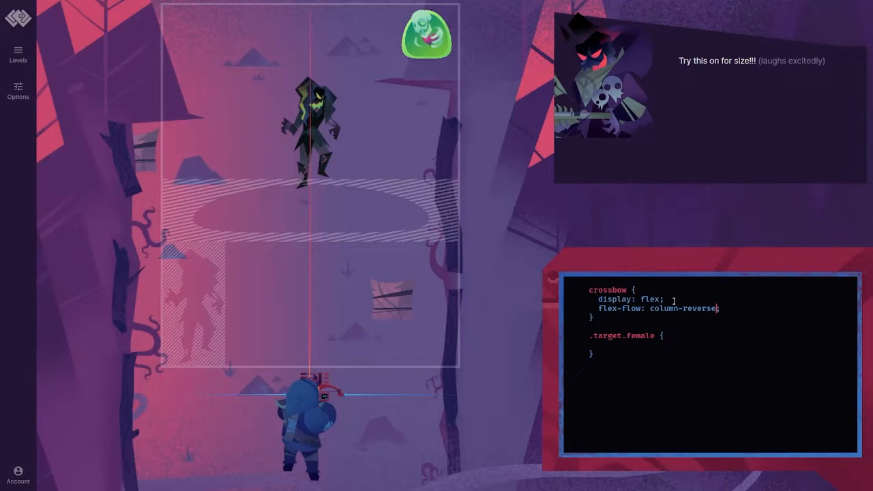
text(justify)
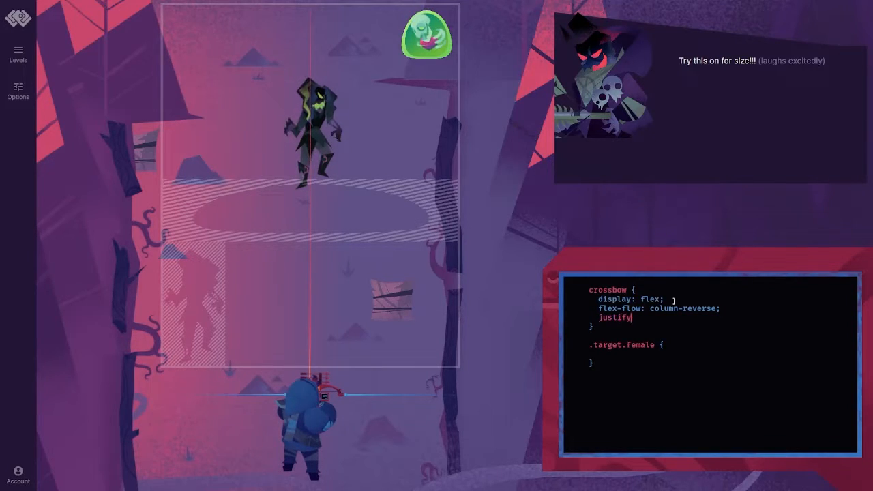
text(-content:;)
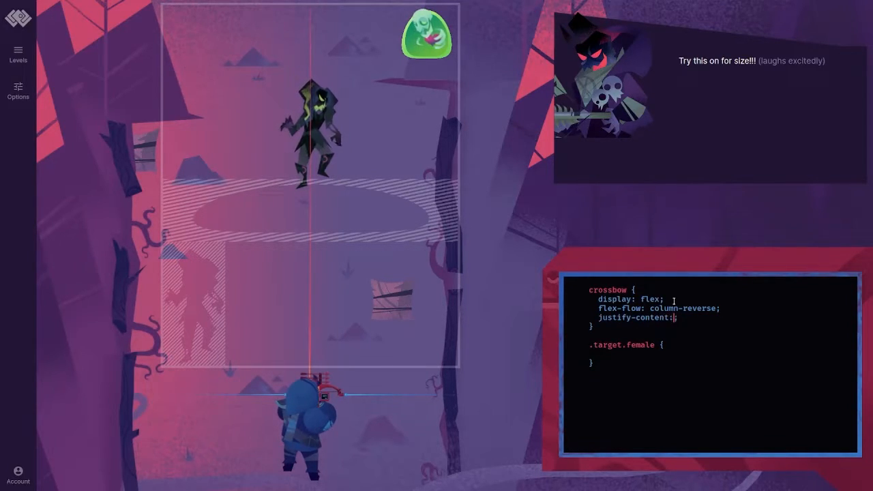
text(flex-end)
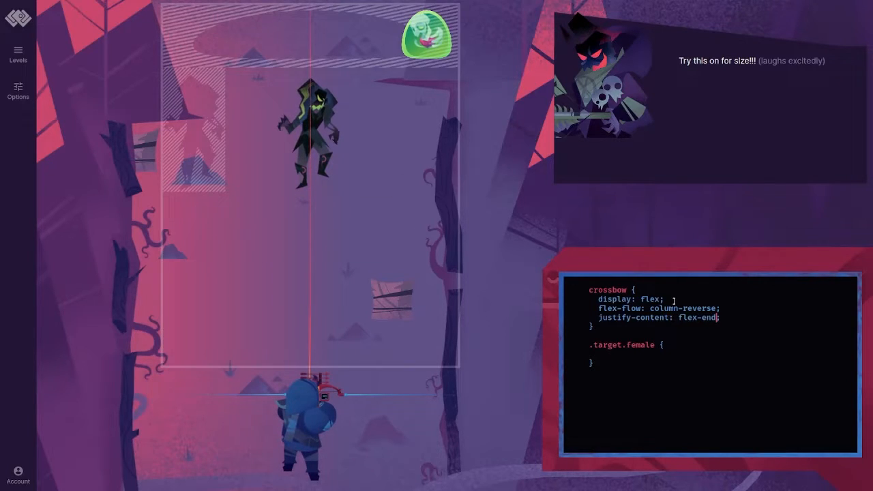
- Set align-items flex-end and .target.female align-self: center, defeating it and advancing
text(align-items)
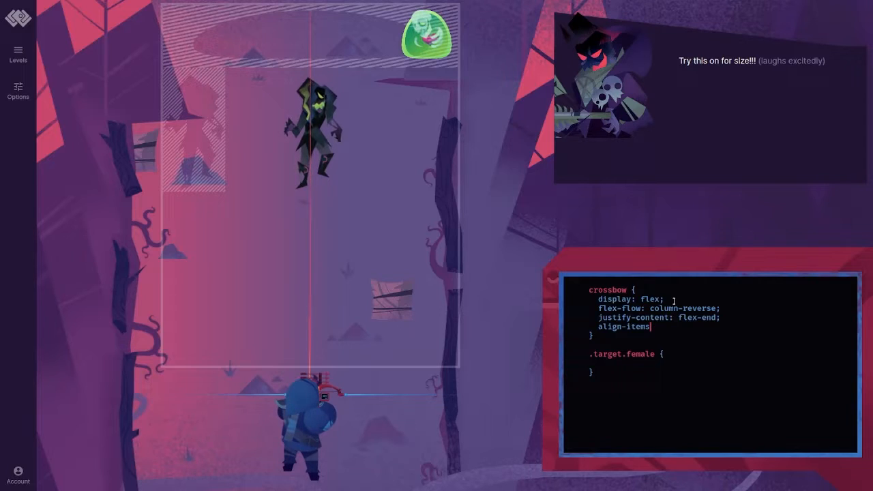
text(: ;)
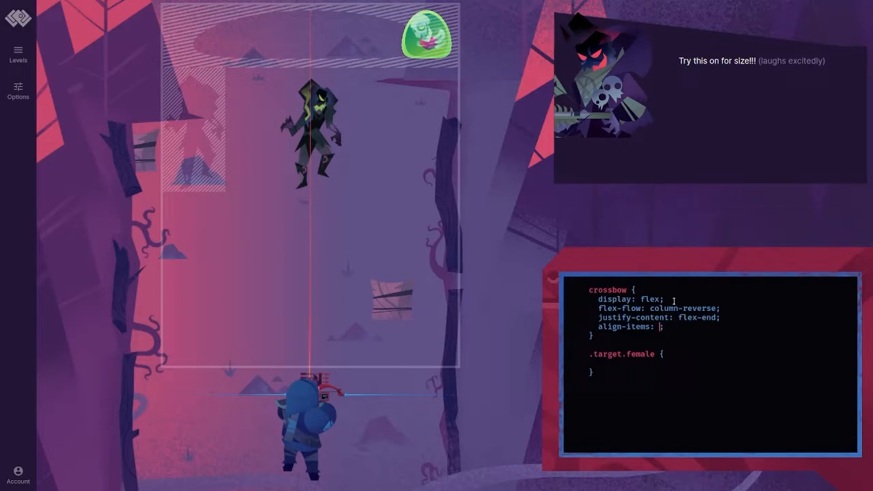
text(center)
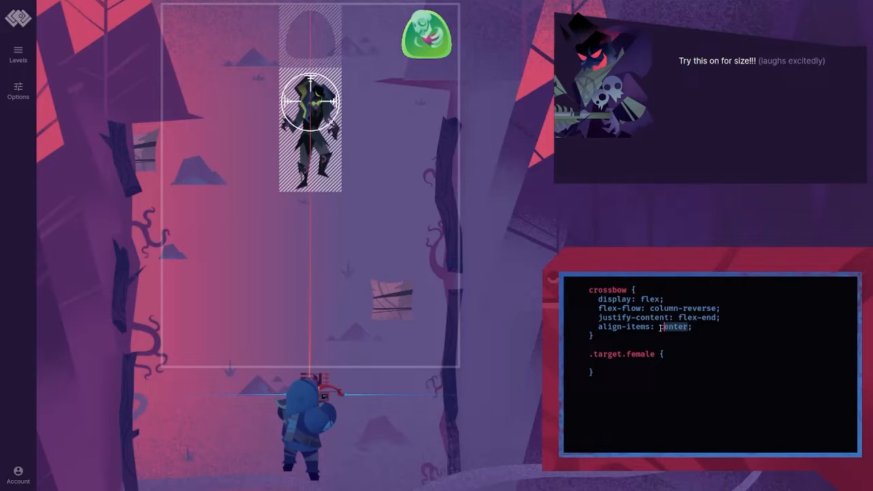
text(flex-end)
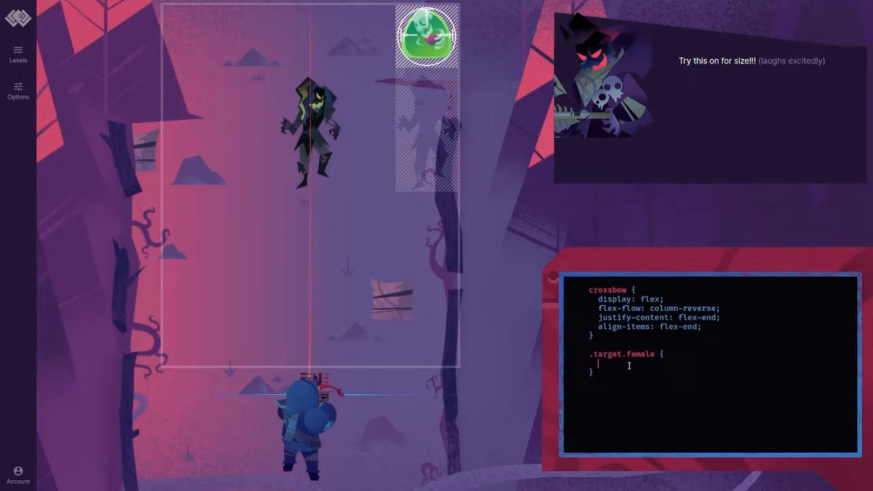
text(align-s)
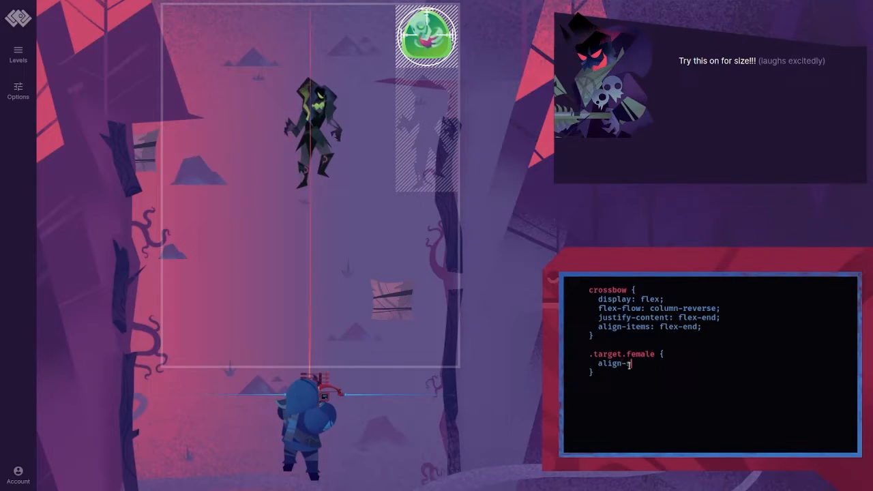
text(self: center;)
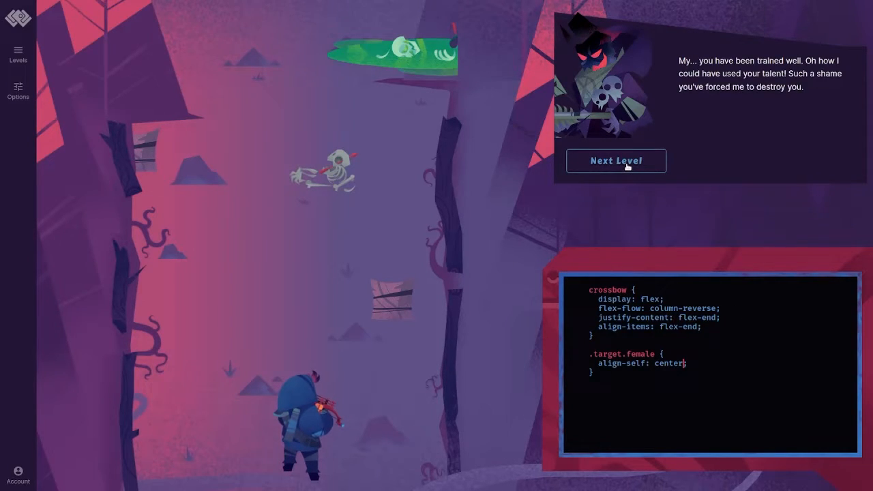
mouse_move(615, 161)
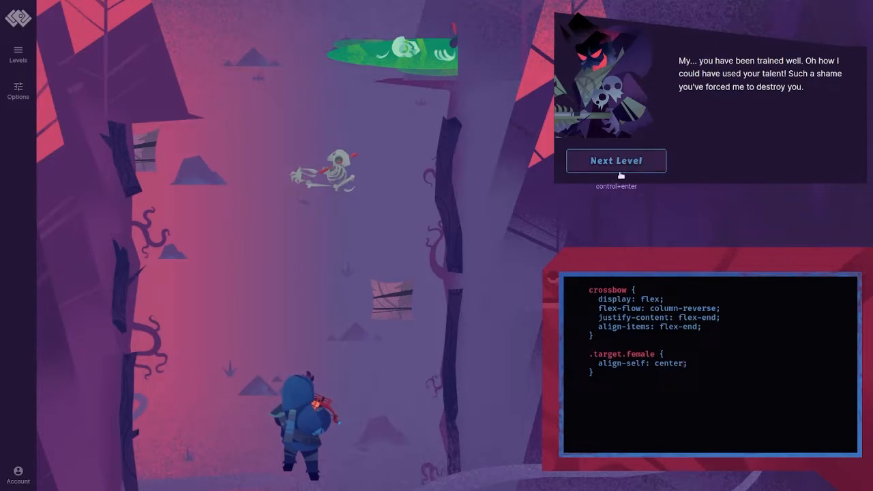
click(617, 161)
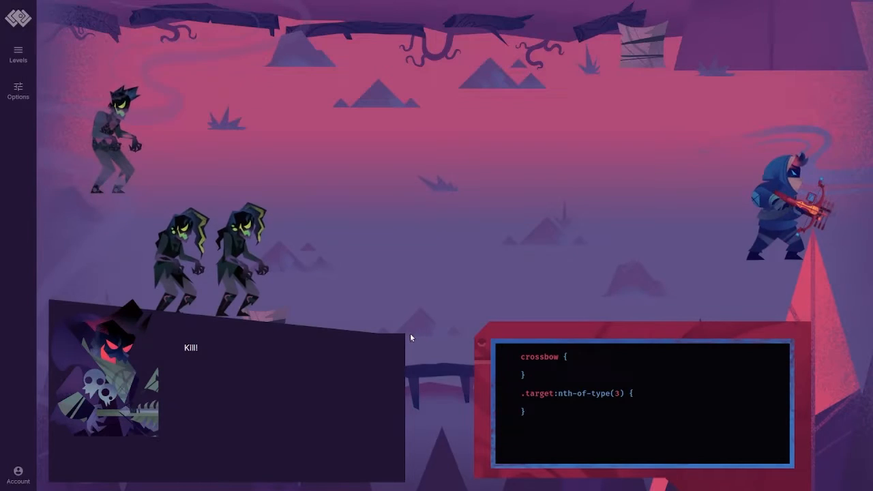
- Give the crossbow display: flex, flex-flow: row-reverse and align-items: flex-end
text(display: flex;)
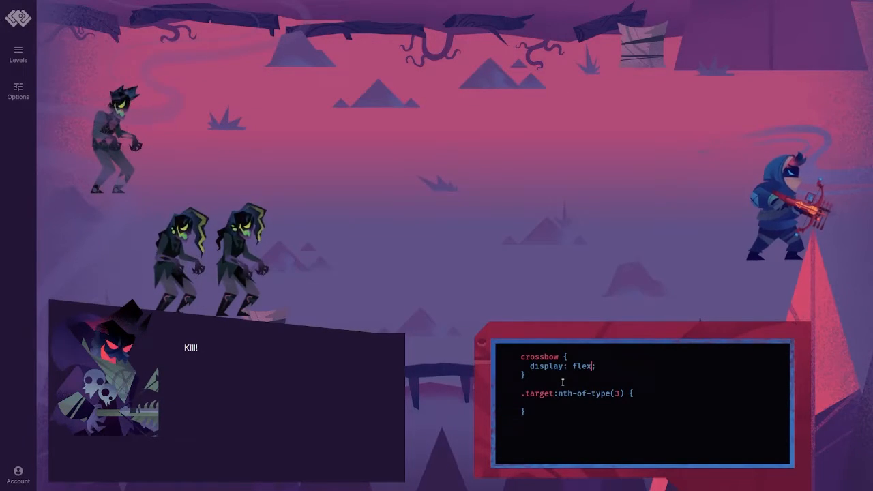
text(flex-)
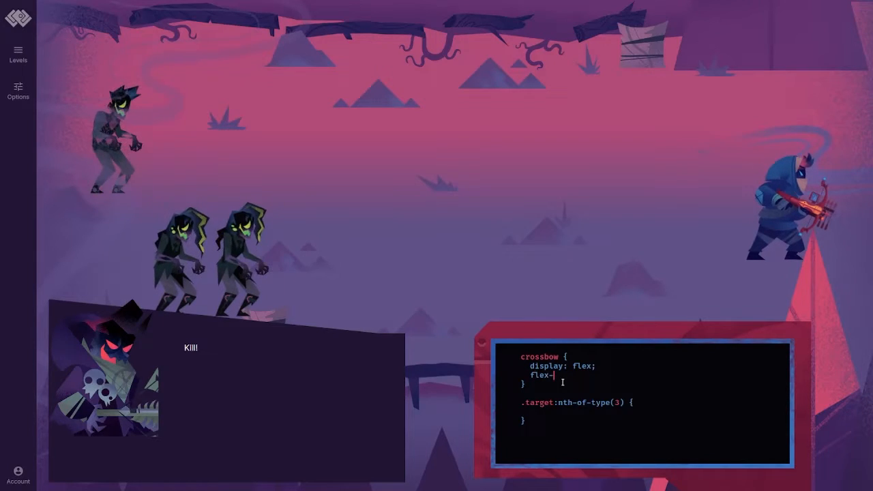
text(flow: ;)
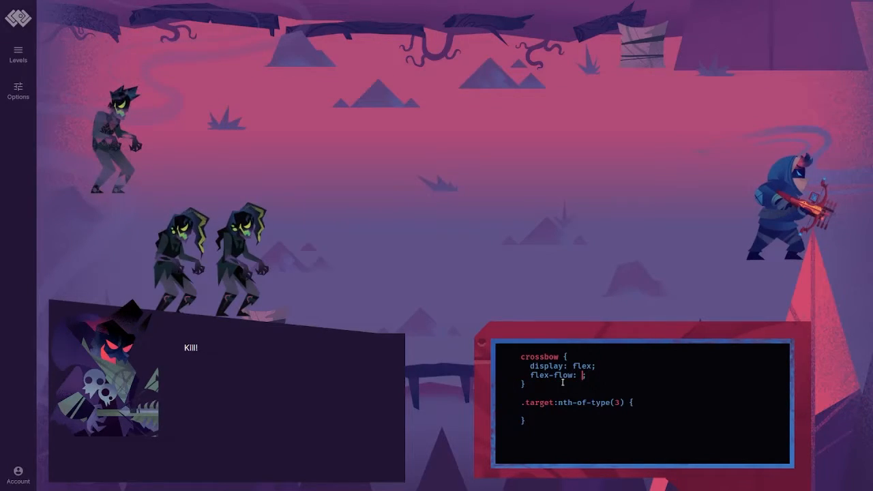
text(row-re)
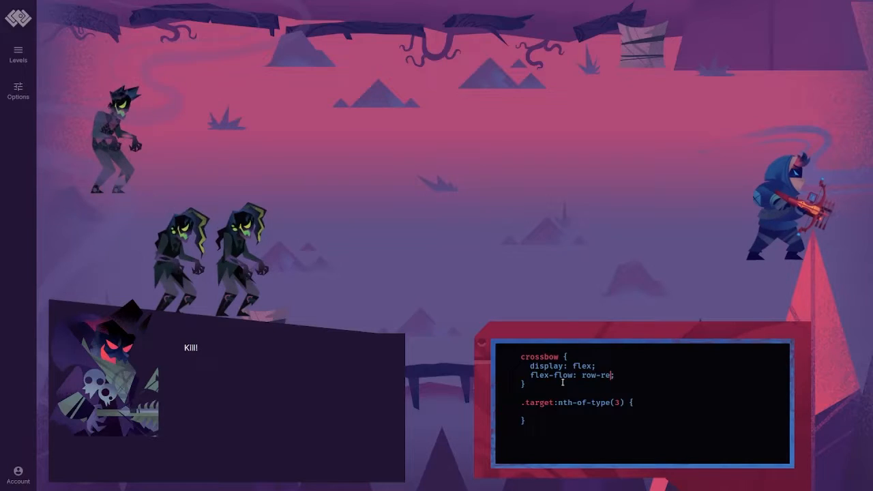
text(verse;)
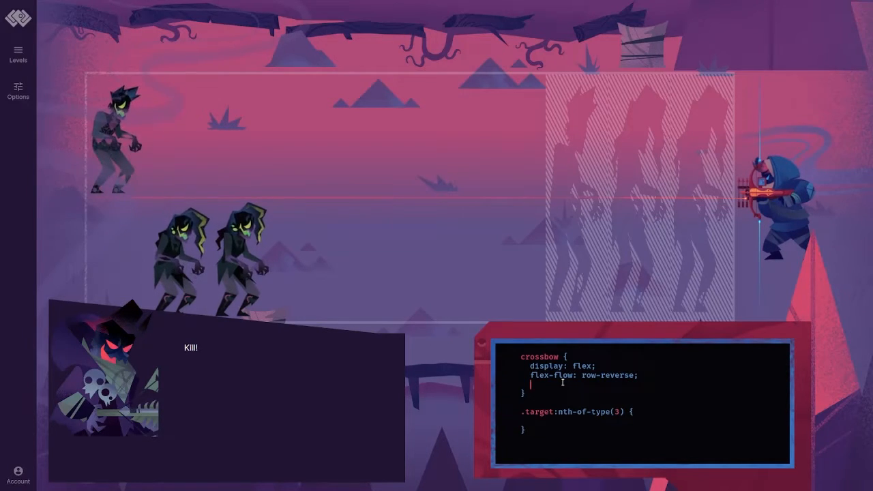
text(align-item)
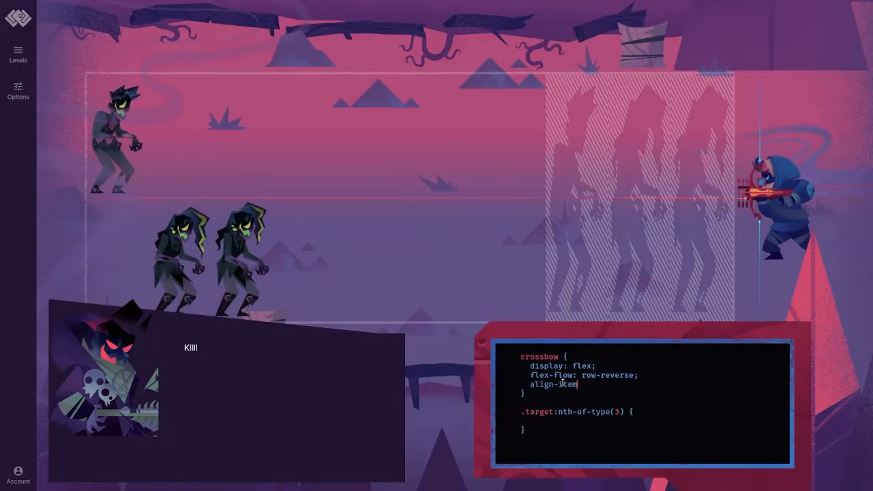
text(s: flex-end;)
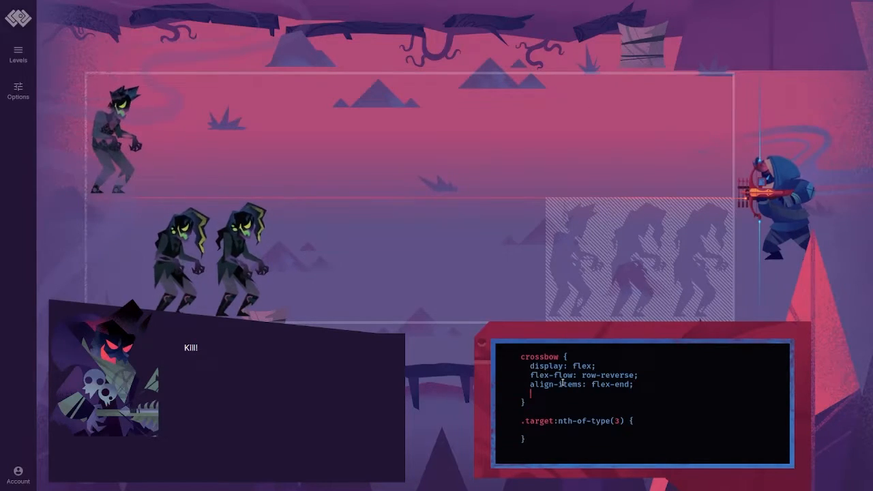
- Add justify-content: flex-end and align-self: flex-start on the third target, then advance
text(justify-conten)
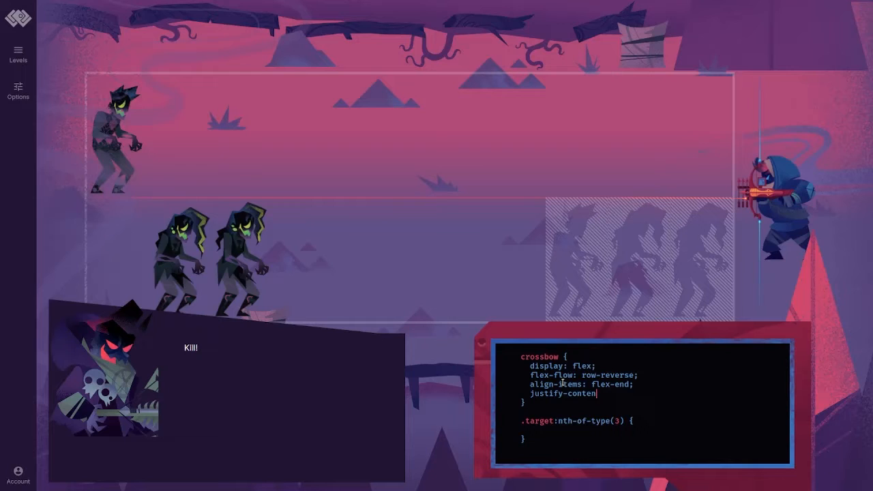
text(: flex-end;)
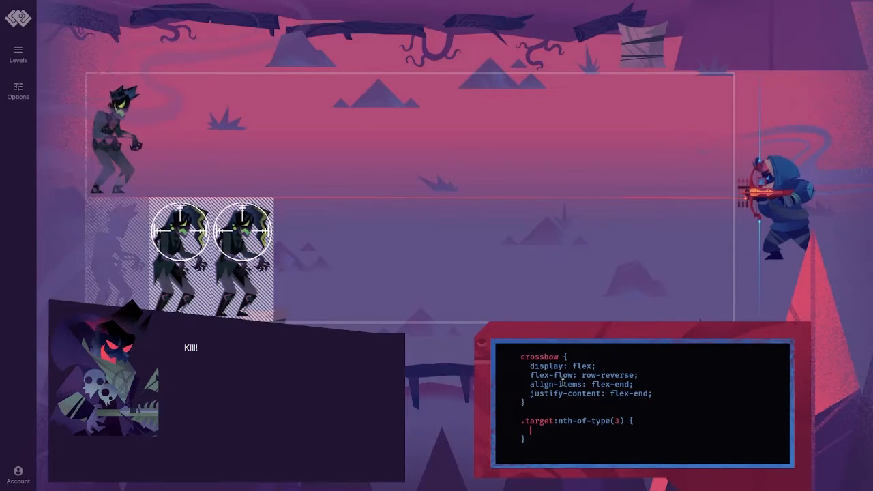
text(align-self)
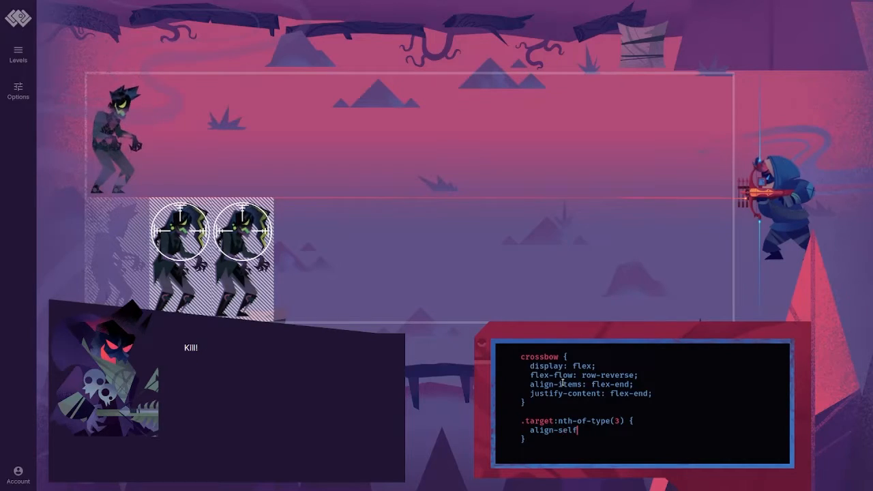
text(flex-start;)
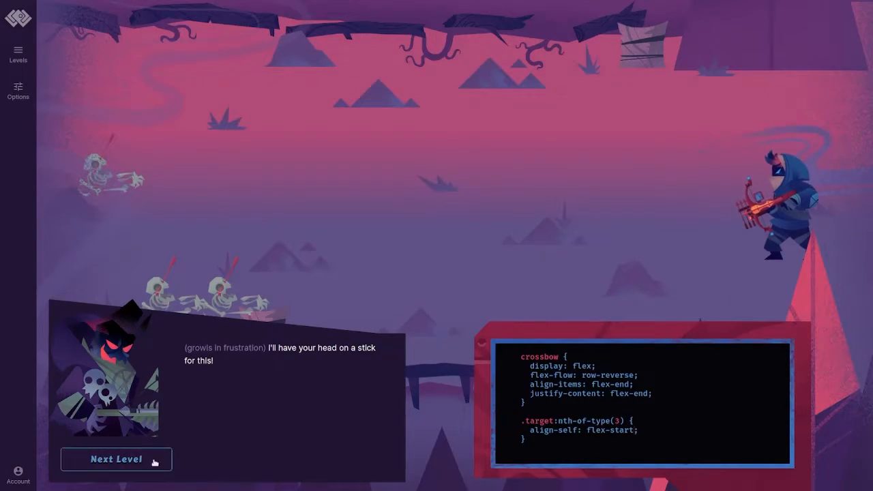
click(116, 458)
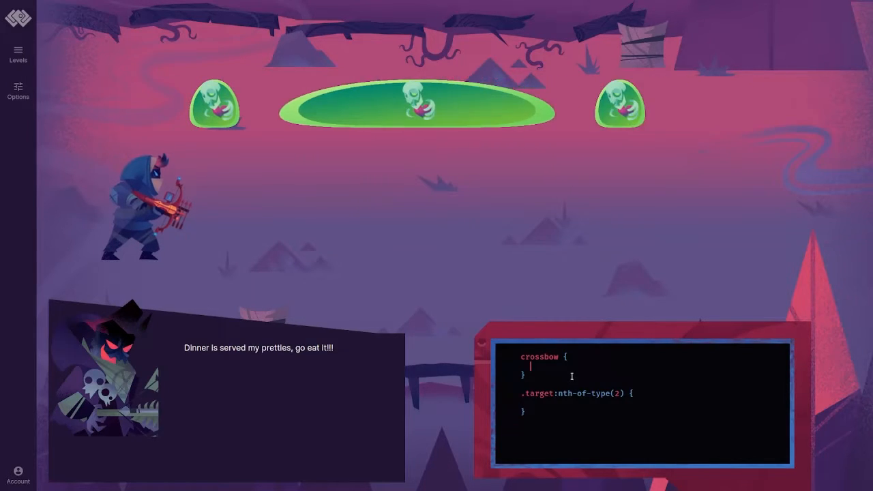
- Attempt the slimes with display: flex, align-items, flex-wrap, justify-content flex-start and flex-grow on target 2
text(display: flex;)
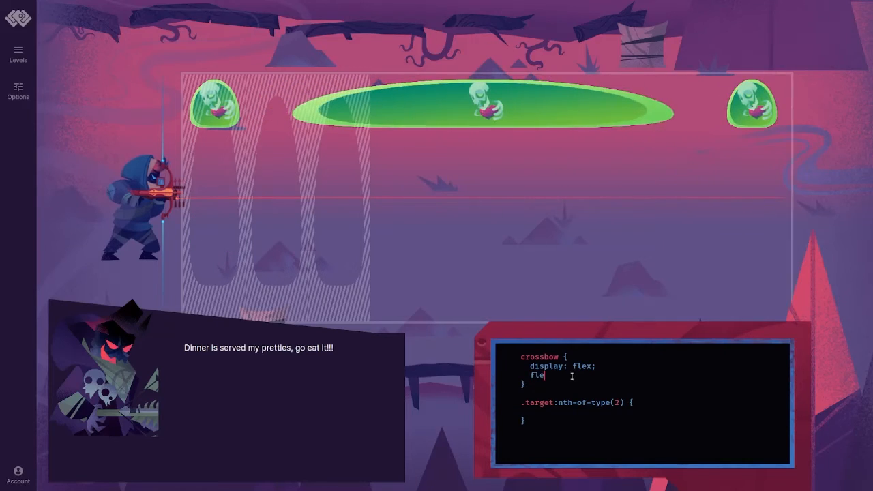
text(align-items:)
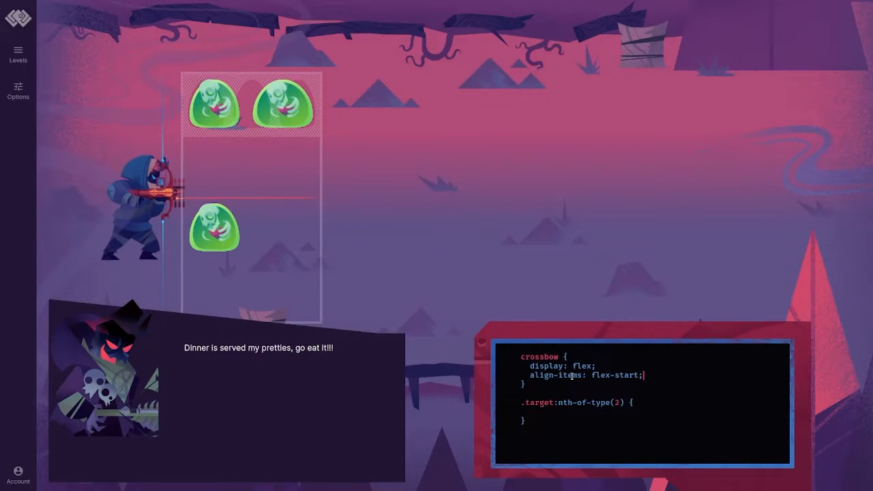
text(flex-wrap: wrap;)
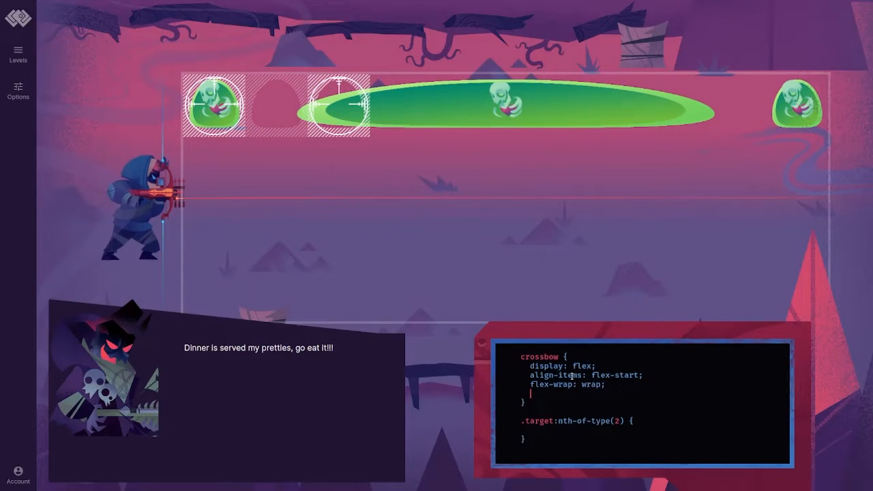
text(justify-content: flex-start;)
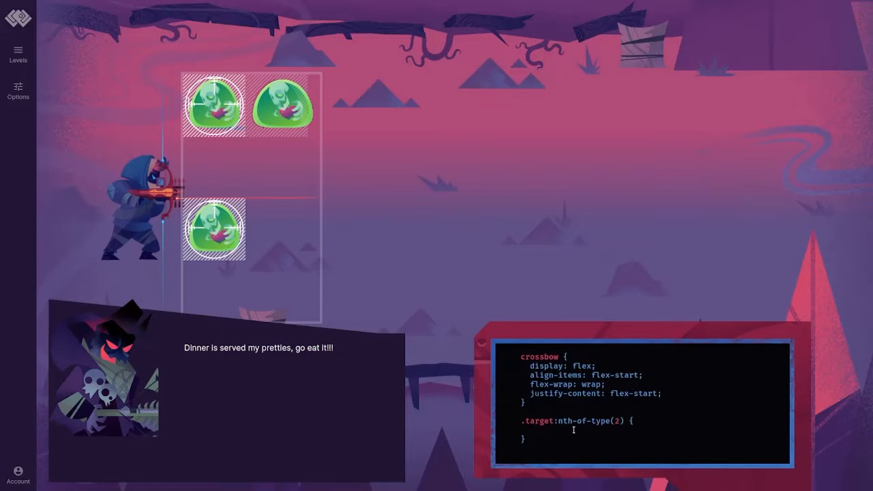
text(flex0g)
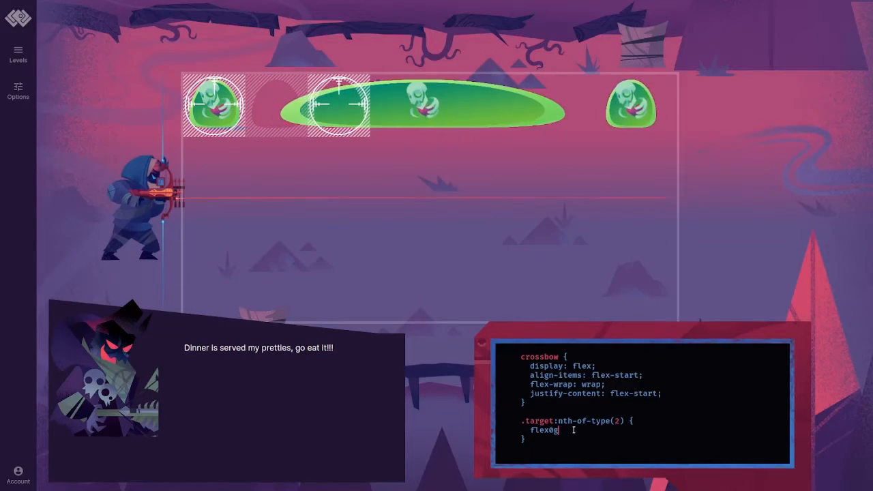
text(flex-grow)
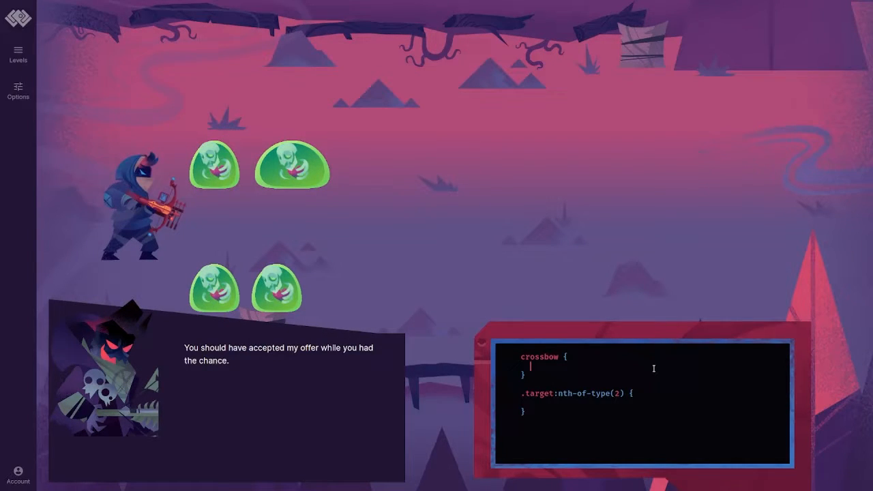
- Give the crossbow display: flex with justify-content and align-items flex-end
text(display: d;)
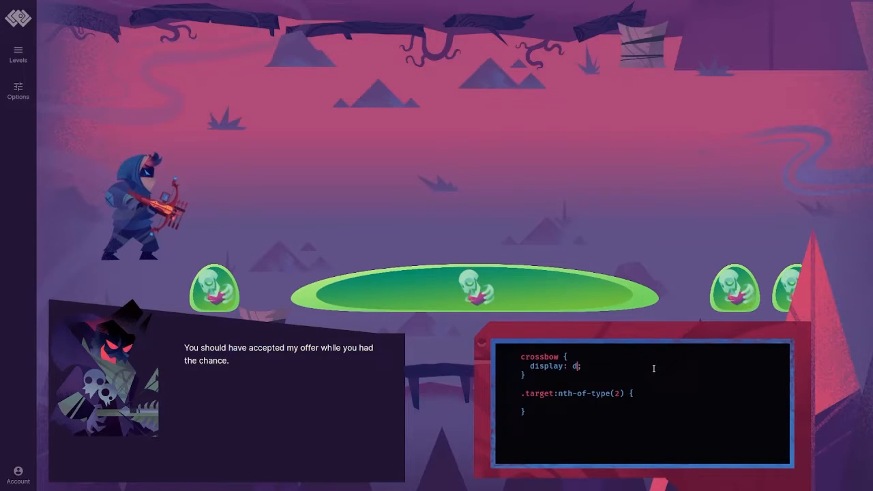
text(flex)
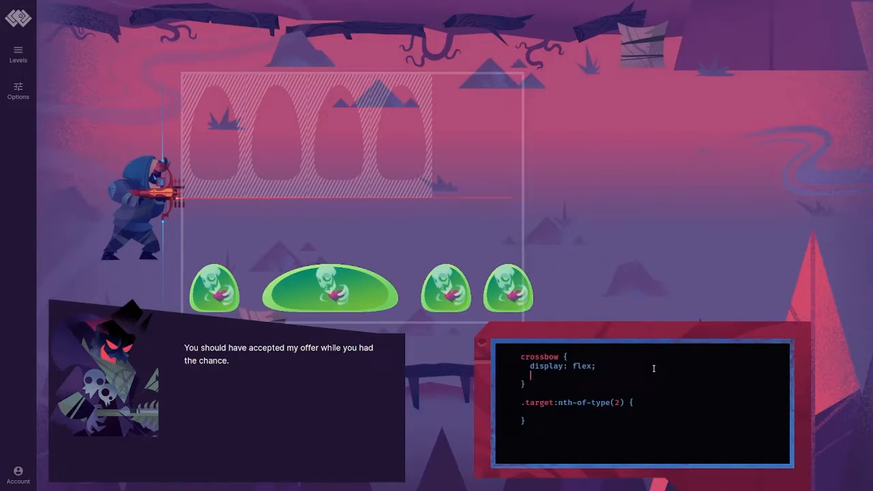
text(justify-co)
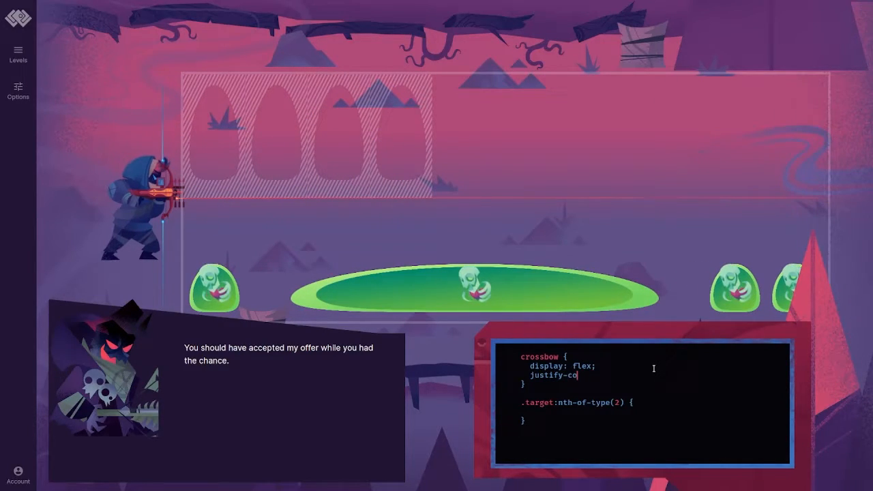
text(ntent: flex-;)
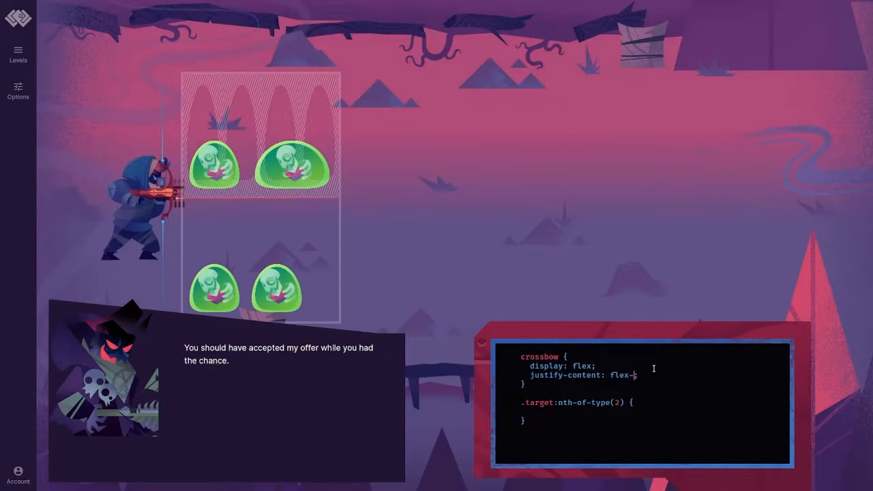
text(end)
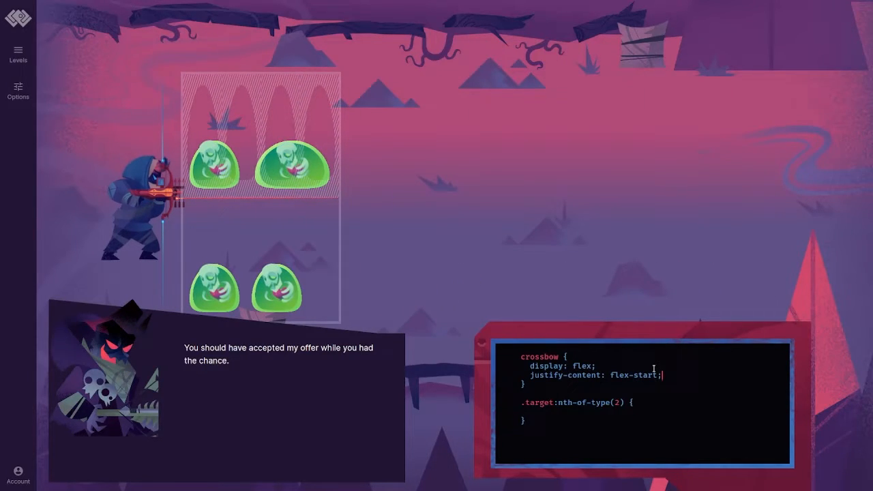
text(align-)
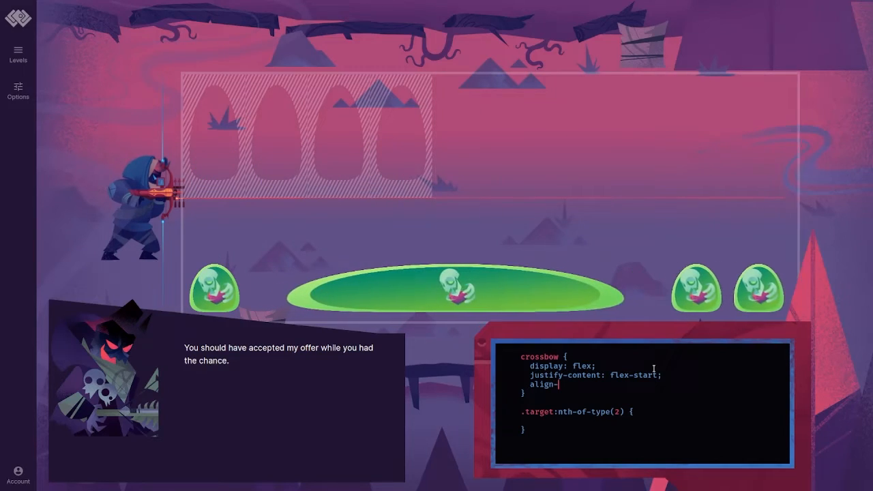
text(items: flex-;)
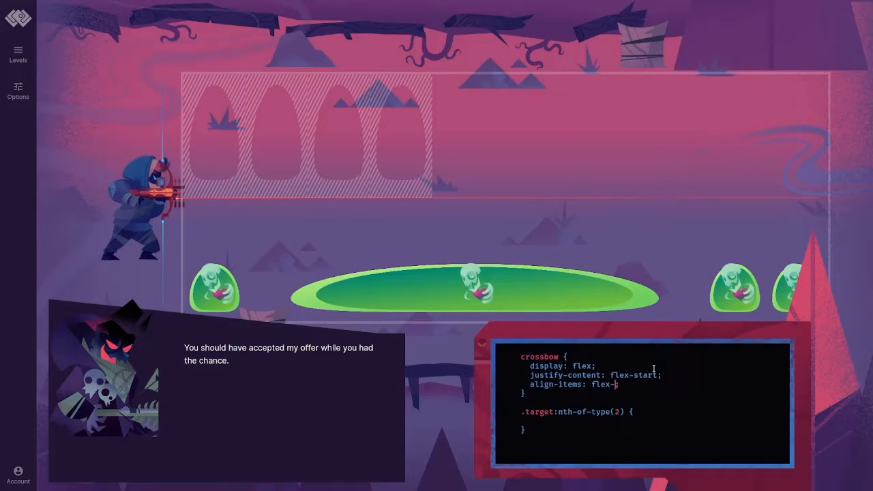
text(end)
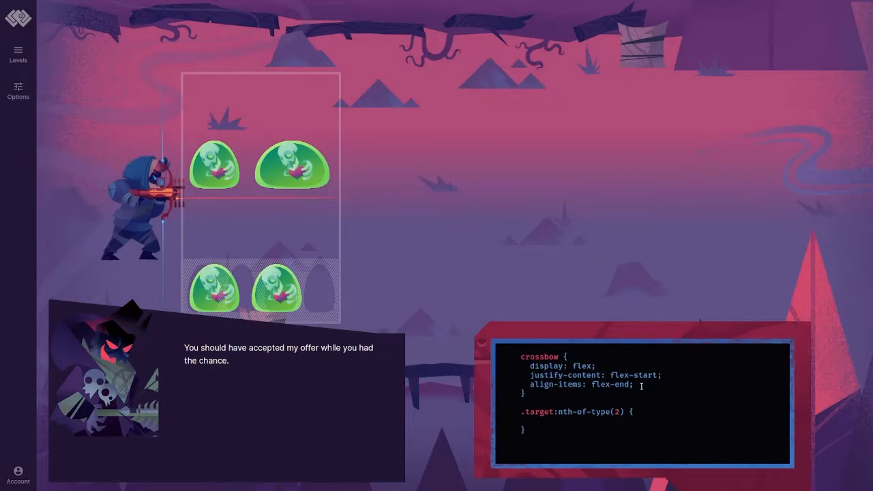
- Add flex-wrap: wrap and flex-grow: 1 on the second target, defeating the slimes and advancing
text(flex-wrap:;)
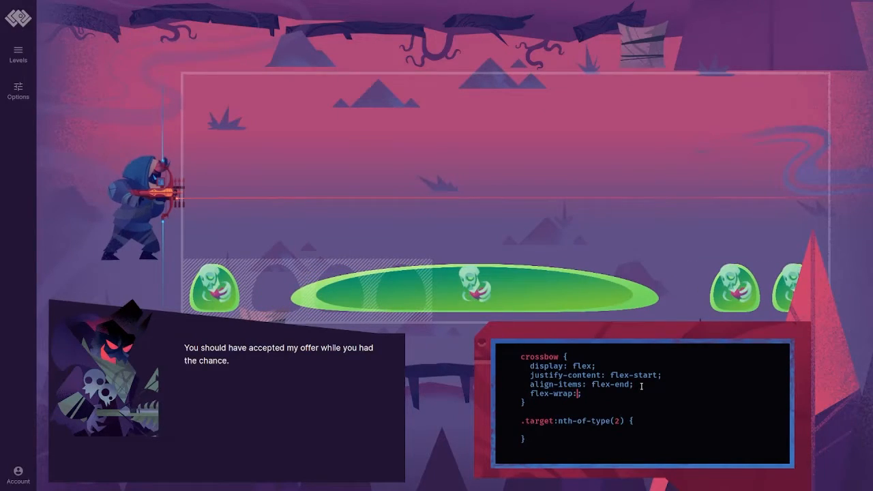
text(wrap)
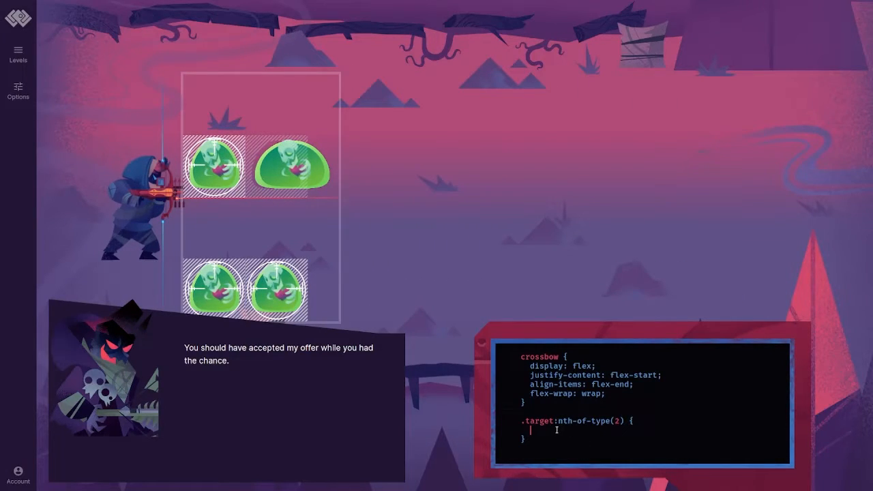
text(flex-grow: 1;)
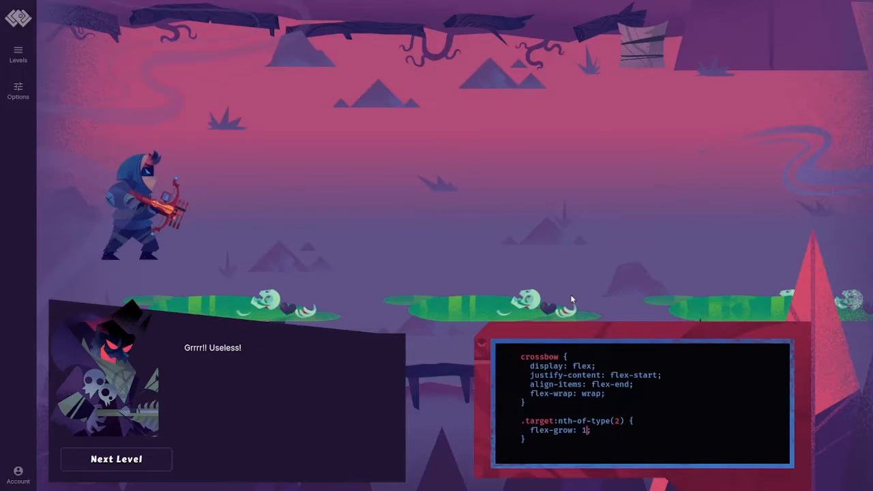
click(116, 458)
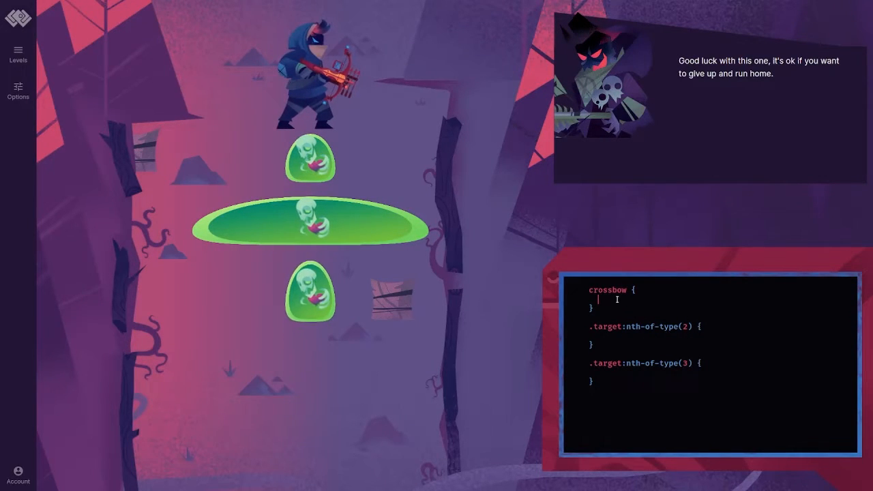
- Give the crossbow display: flex and flex-flow: column-reverse
text(display: flex;)
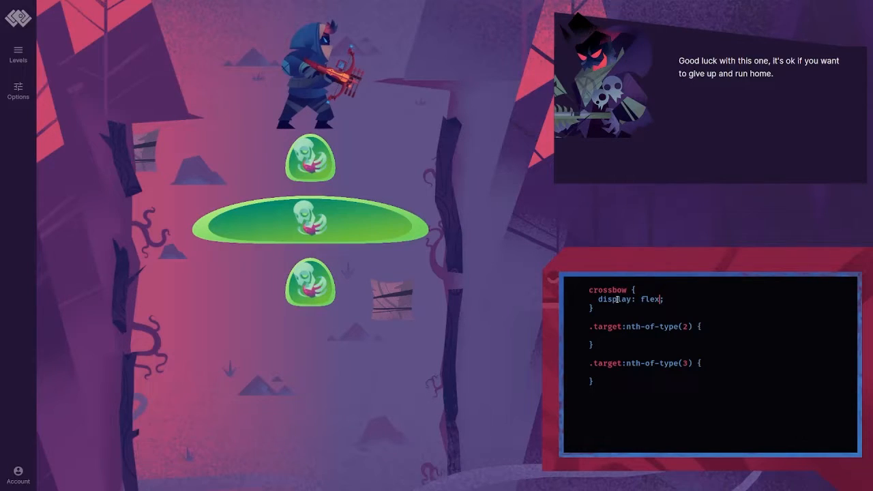
text(di)
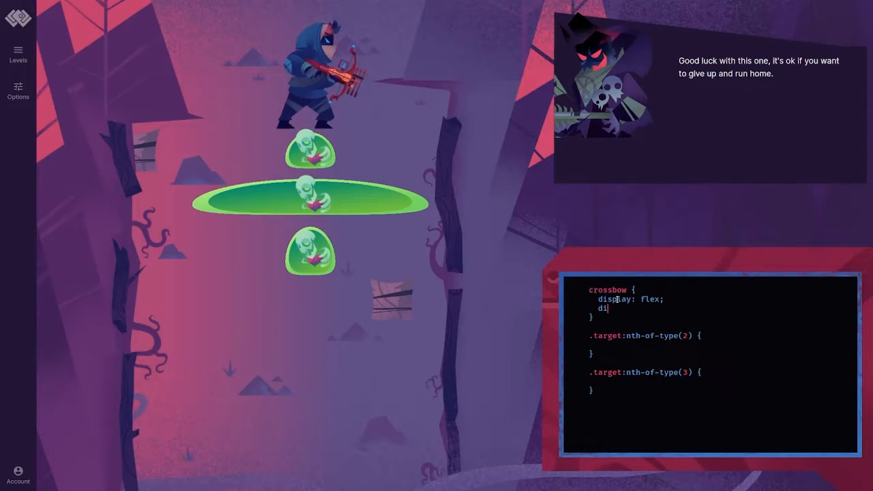
text(flex-flow:)
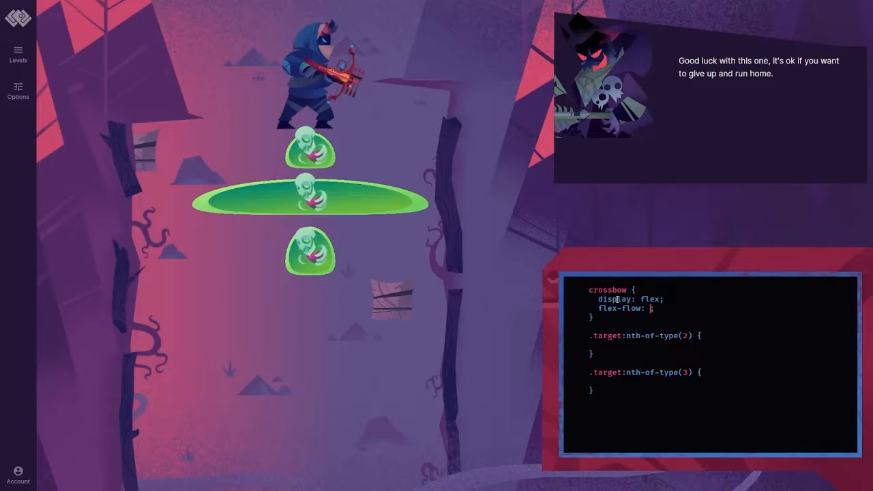
text(column-r)
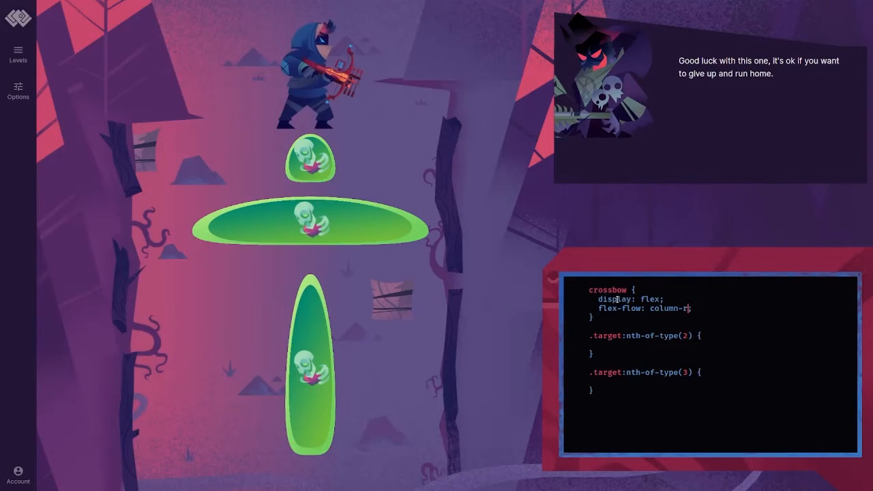
text(everse;)
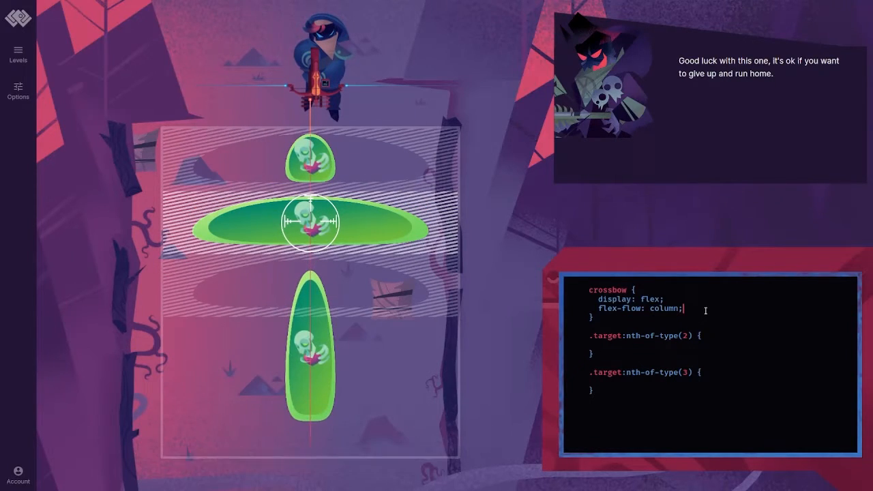
- Center the crossbow's targets with justify-content and align-items center, correcting a typo
text(justify-content: cent;)
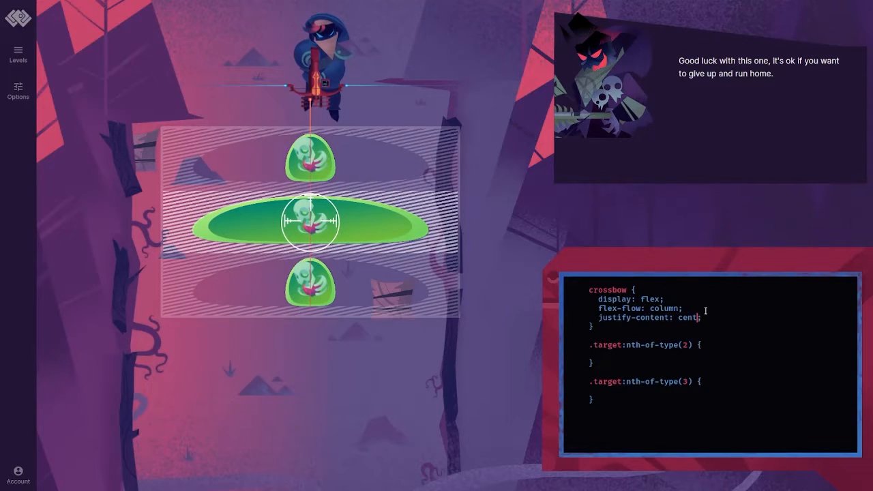
text(align)
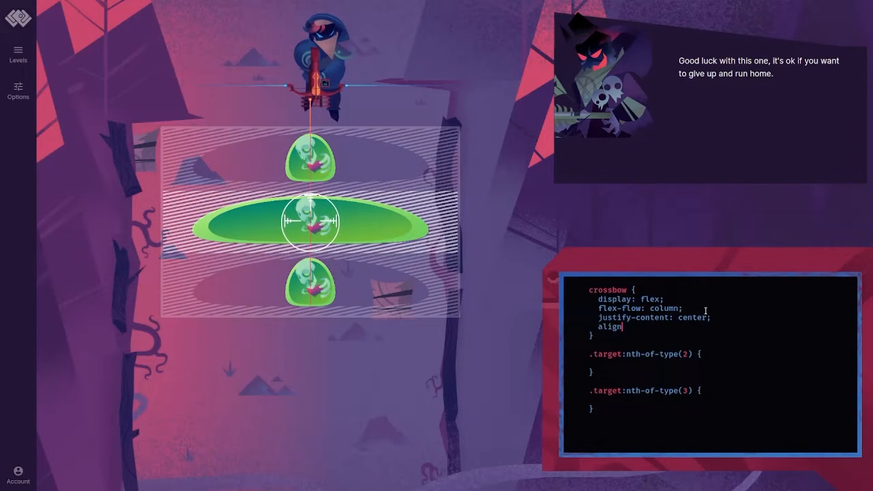
text(-items: cnet;)
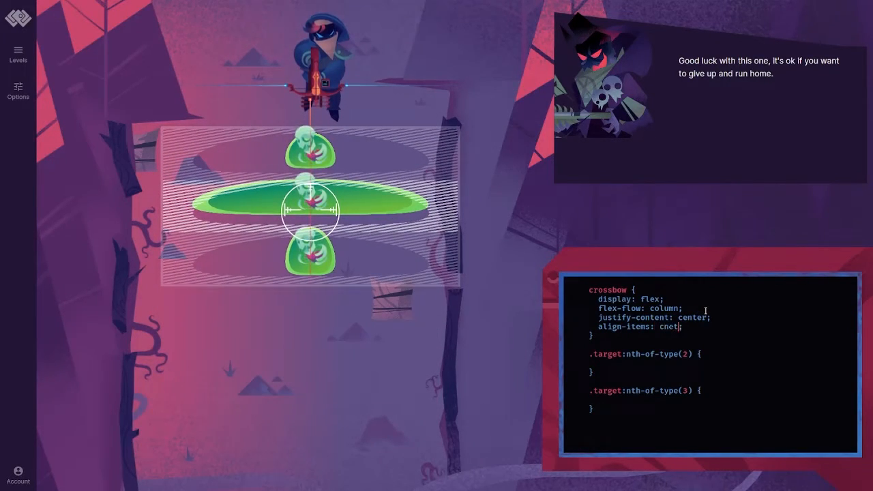
key(BackSpace)
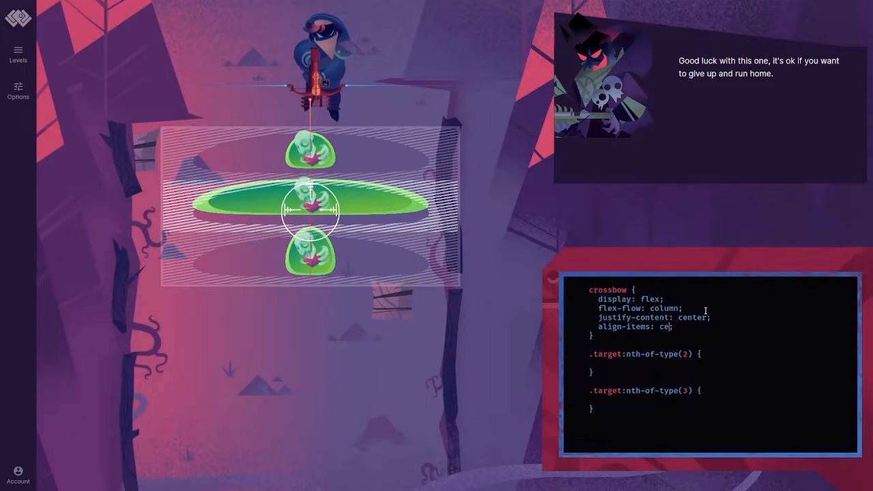
text(nter;)
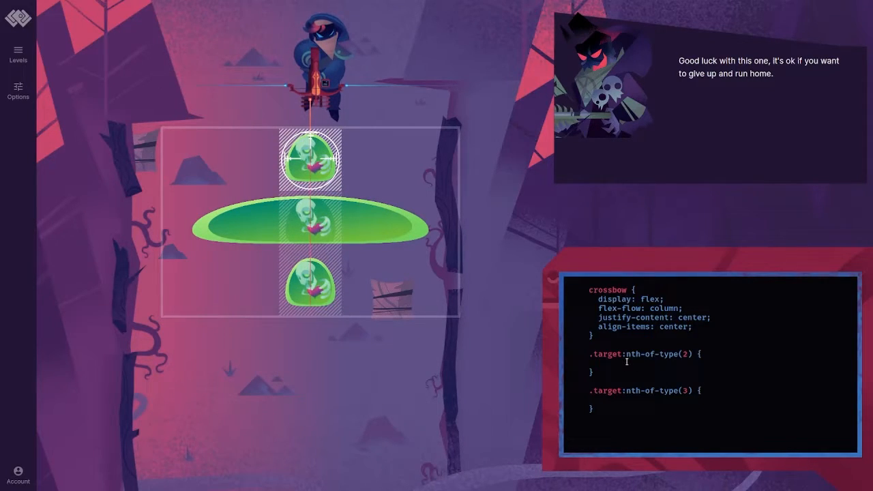
- Set target 2 align-self: stretch and target 3 align-self: center with flex-grow: 1
text(flex-g)
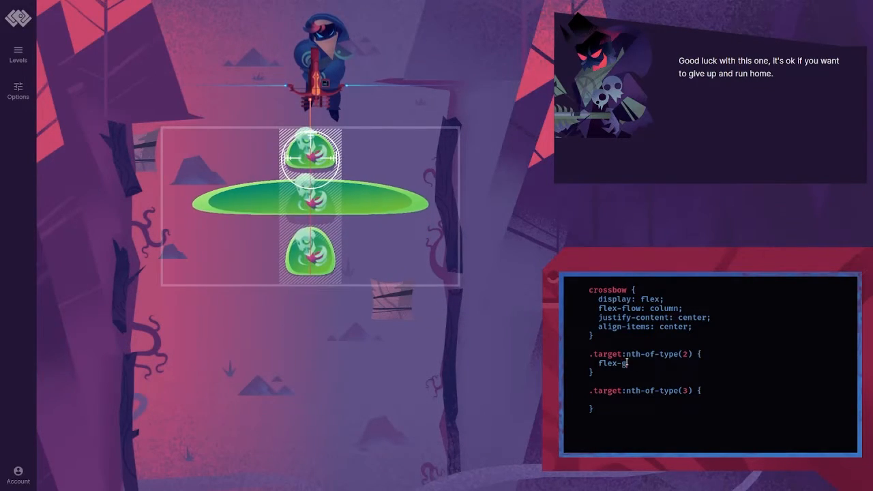
key(BackSpace)
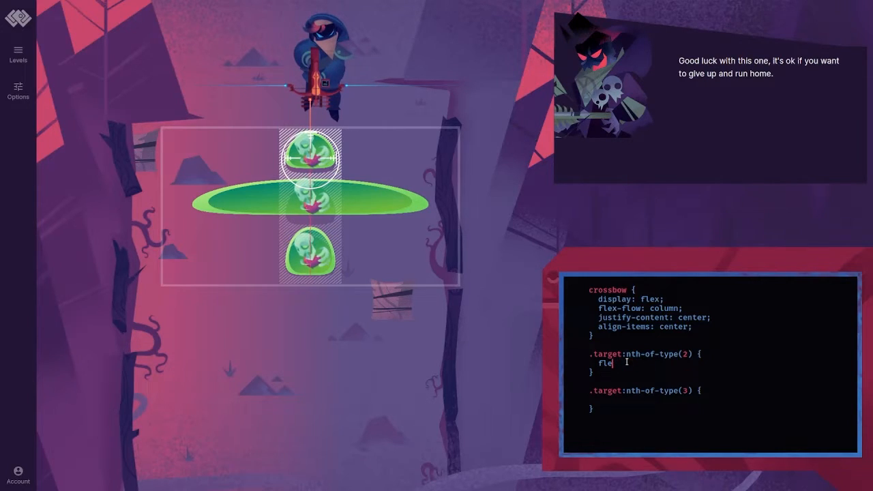
text(align-self:;)
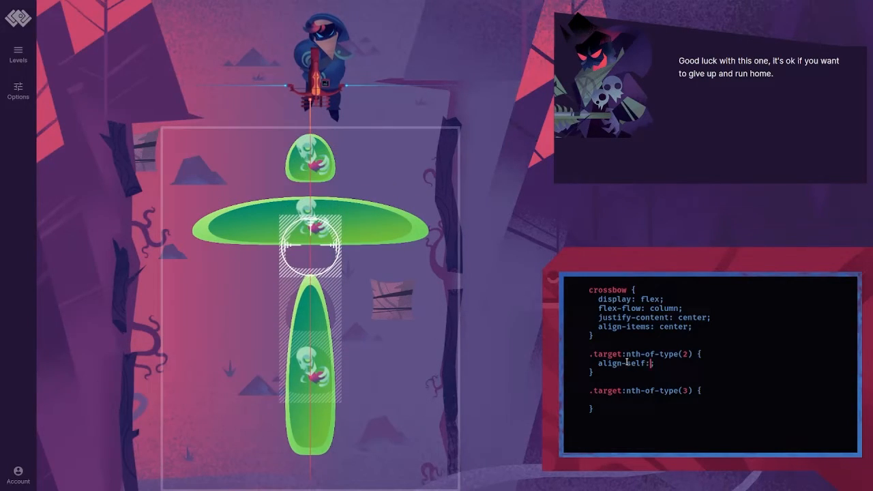
text(stretch;)
click(723, 399)
text(f)
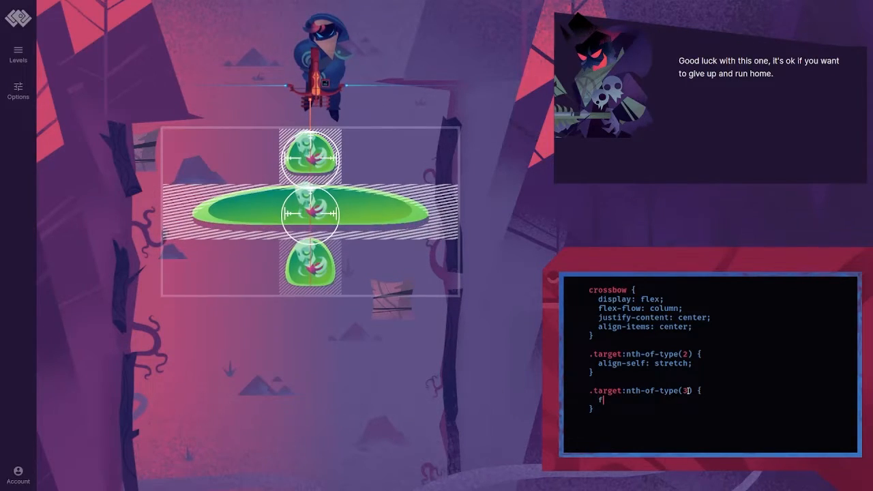
text(align-self)
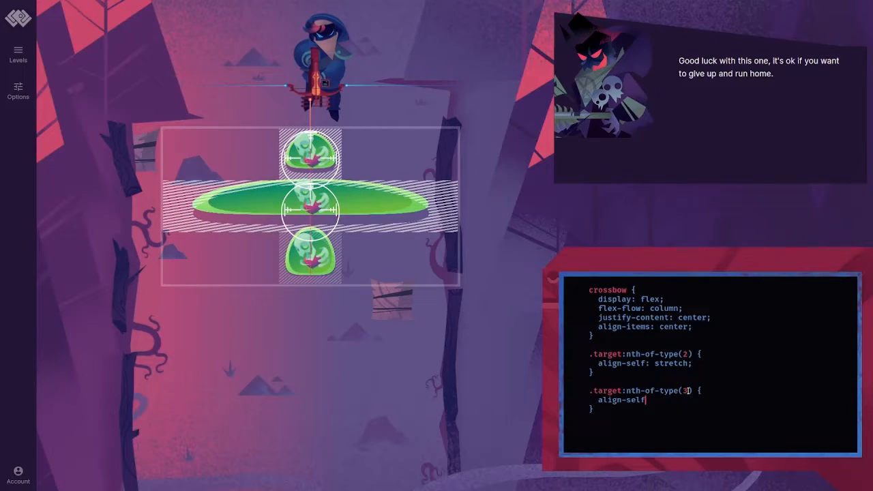
text(center;)
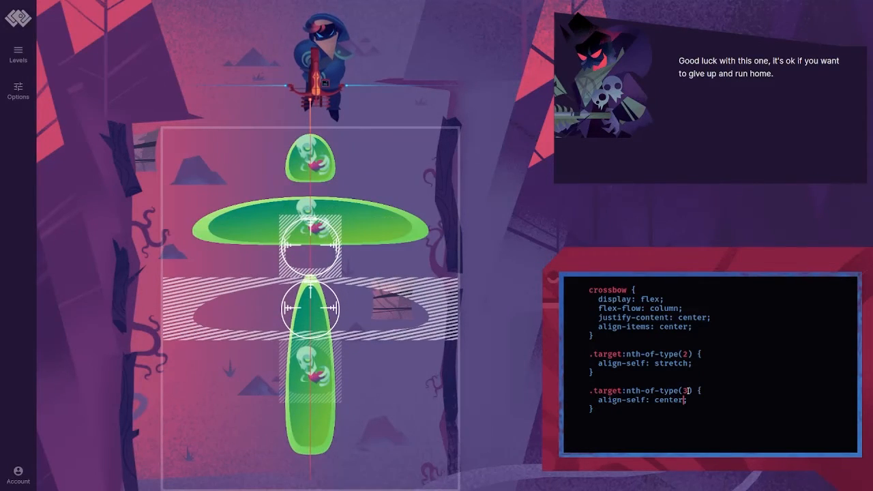
text(flex-grow:;)
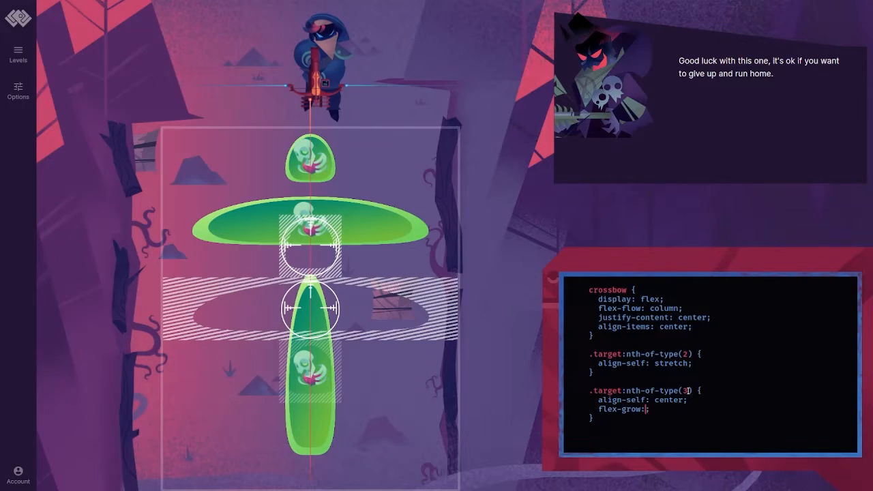
text(1)
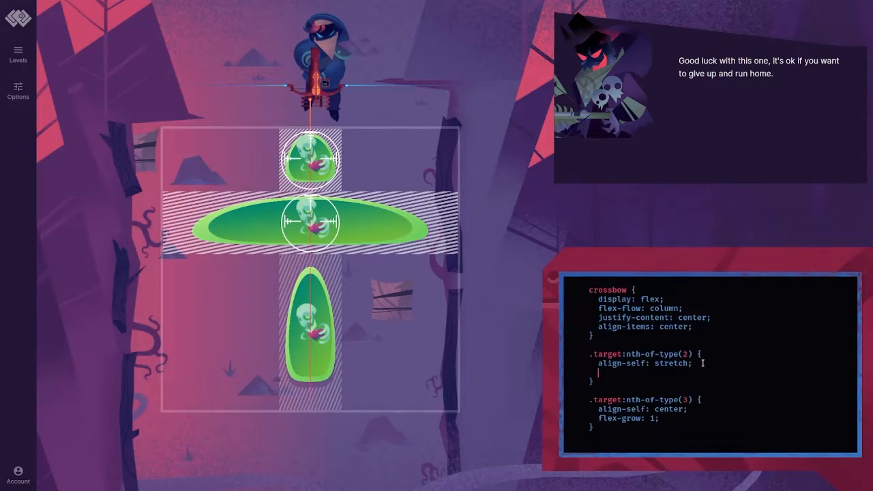
- Add flex-shrink: 1 to target 2 and flex-shrink: 0 to target 3, defeating the zombies
text(flex-shr)
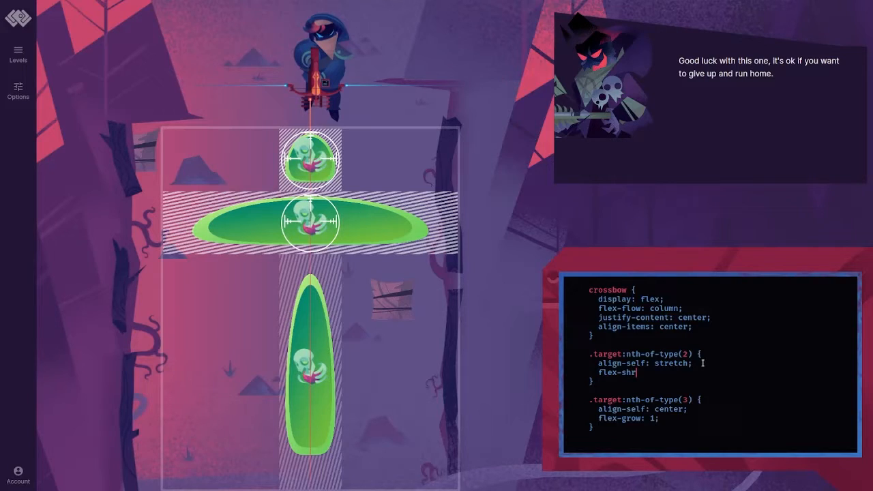
text(ink: 1;)
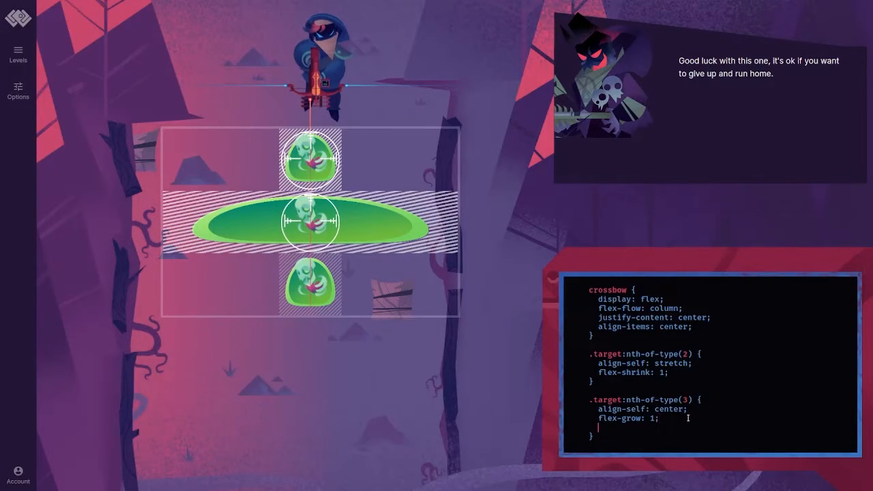
text(flex-shrink)
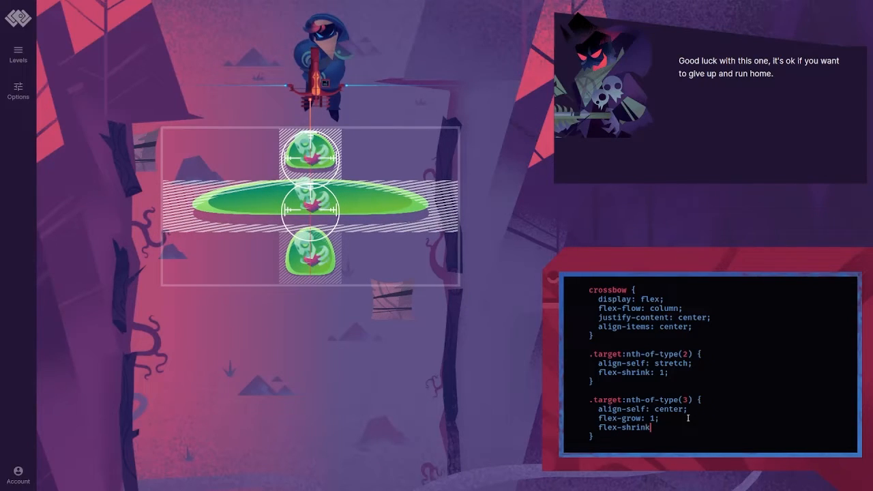
text(: 0;)
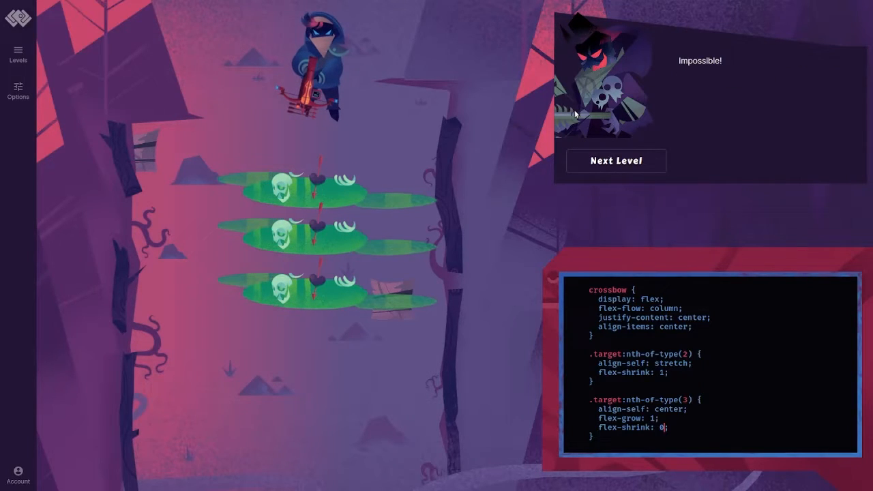
- Advance to the boss stage and give the crossbow display: flex with flex-direction: row-reverse
click(615, 161)
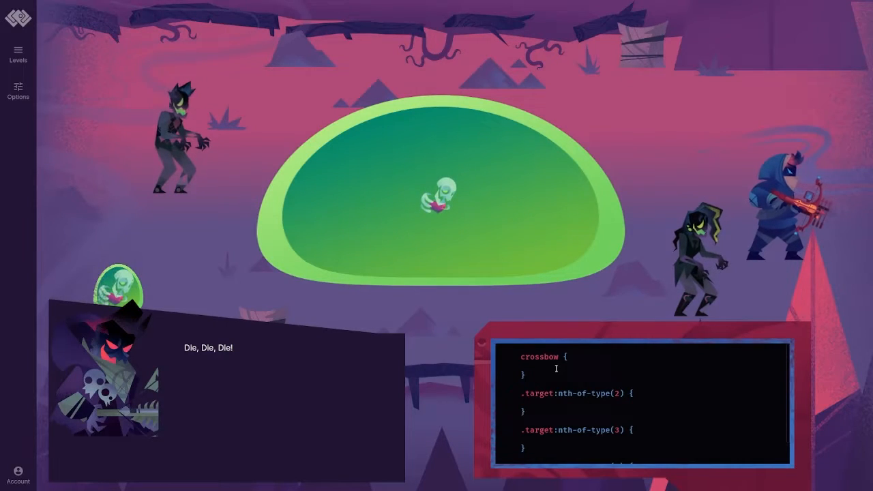
text(display)
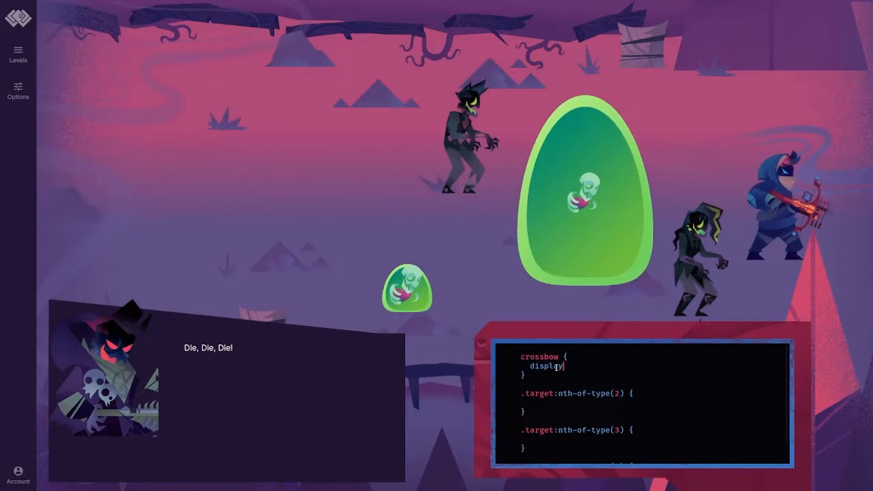
text(: flex;)
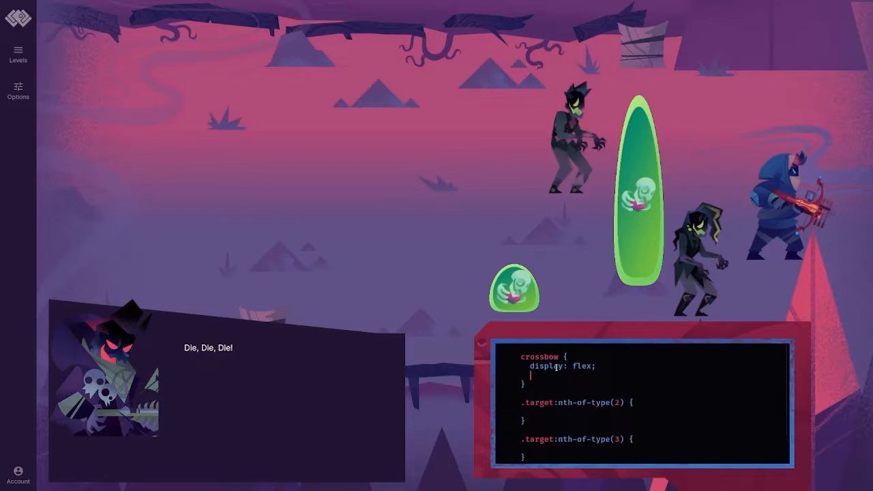
text(flex-directyion: f;)
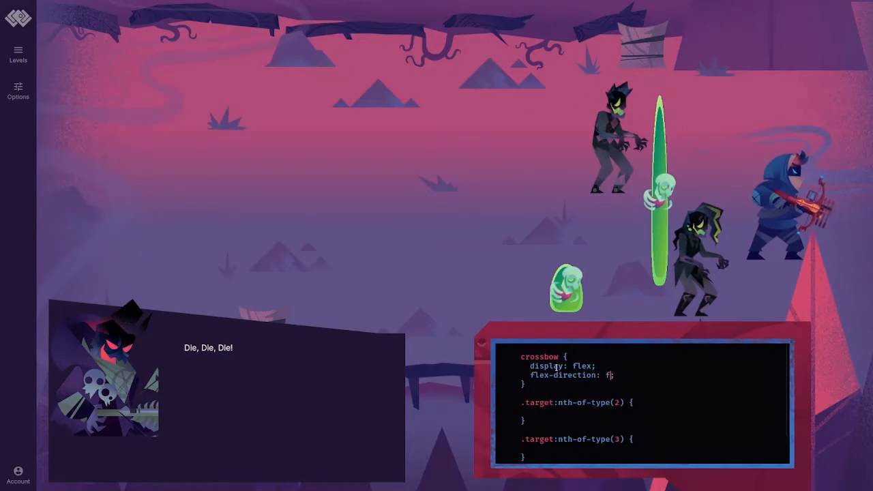
text(ow-reverse)
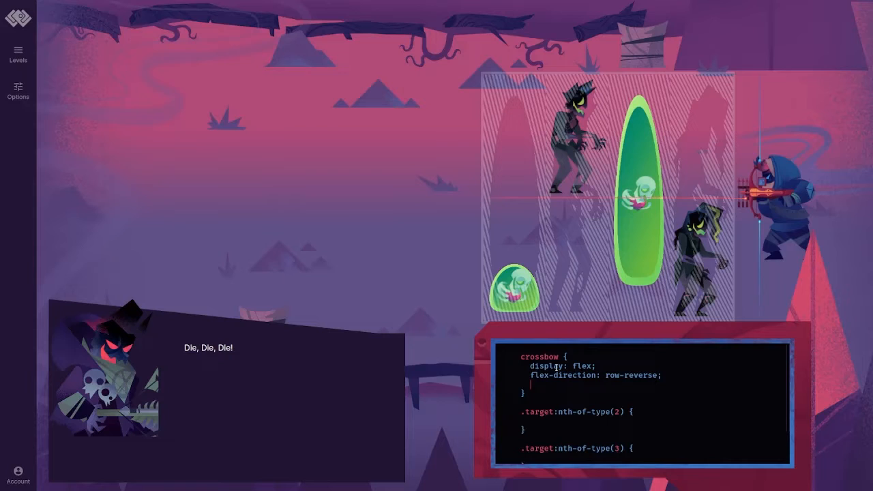
- Set justify-content: flex-start and begin align-items: flex-end on the crossbow
text(justify)
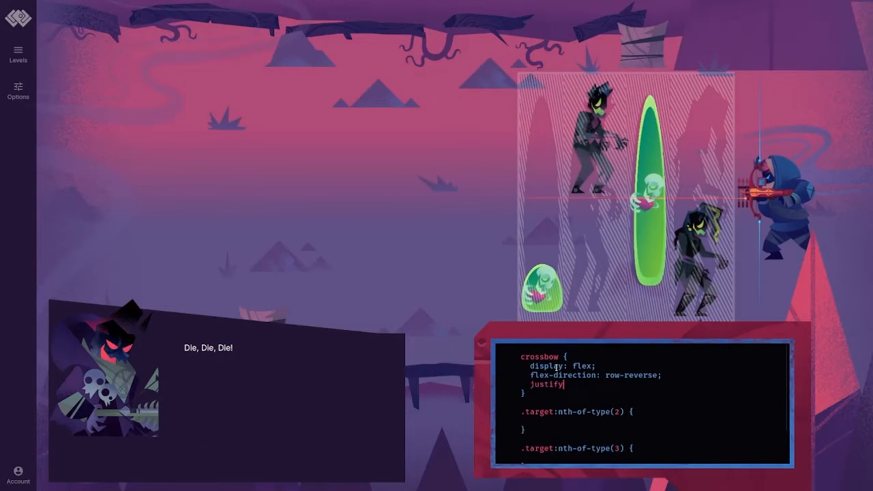
text(-content: fle)
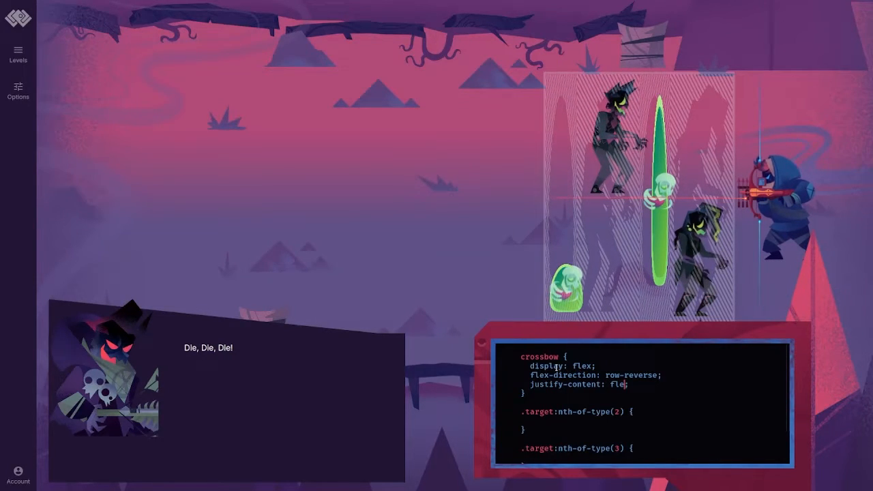
text(-end)
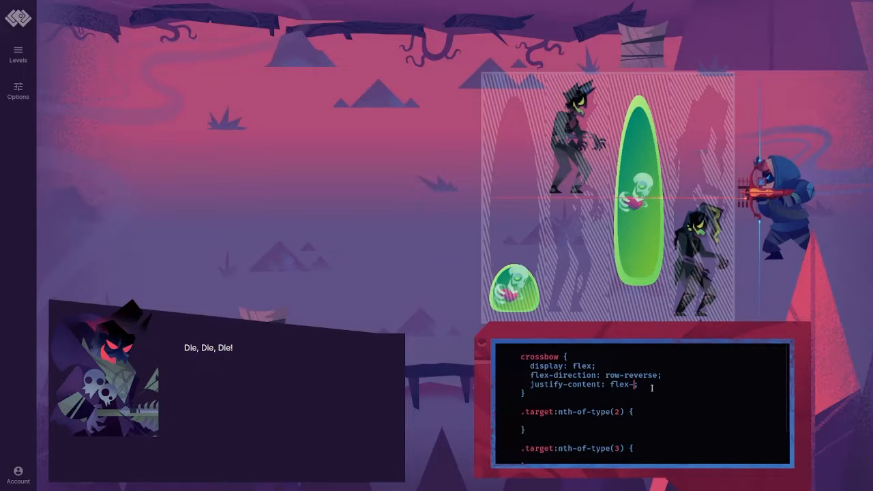
text(start)
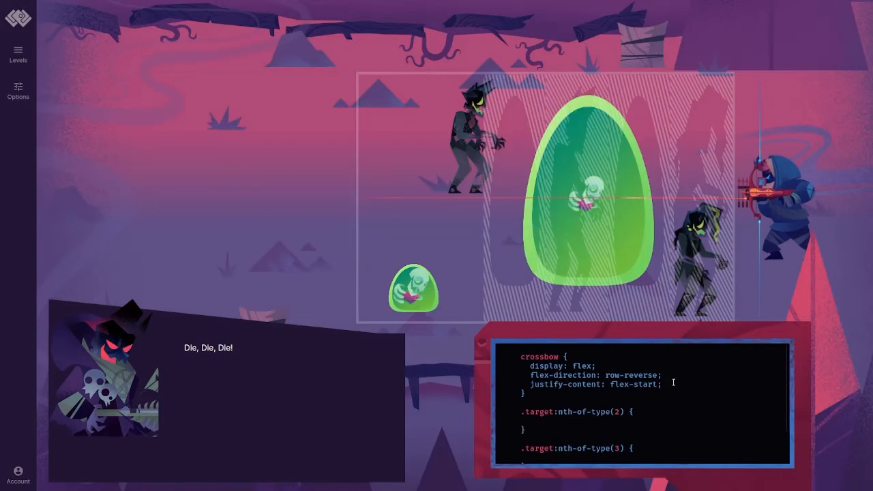
text(alig)
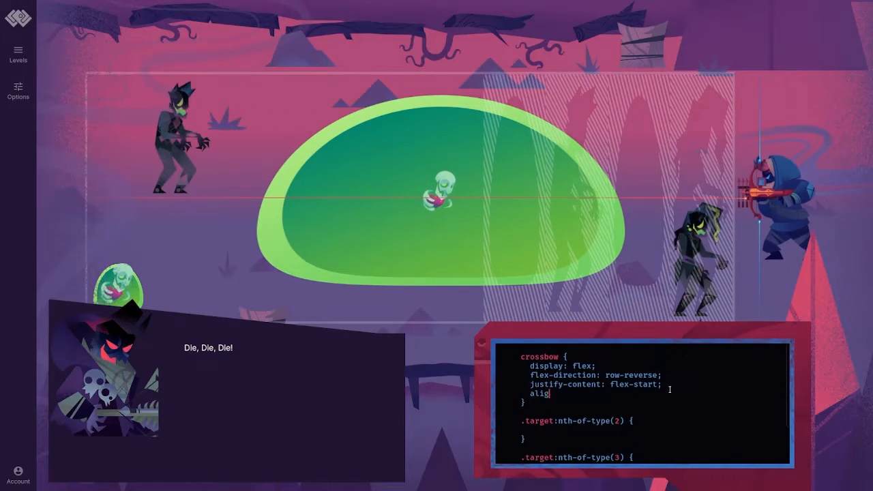
text(n-items: flex-end;)
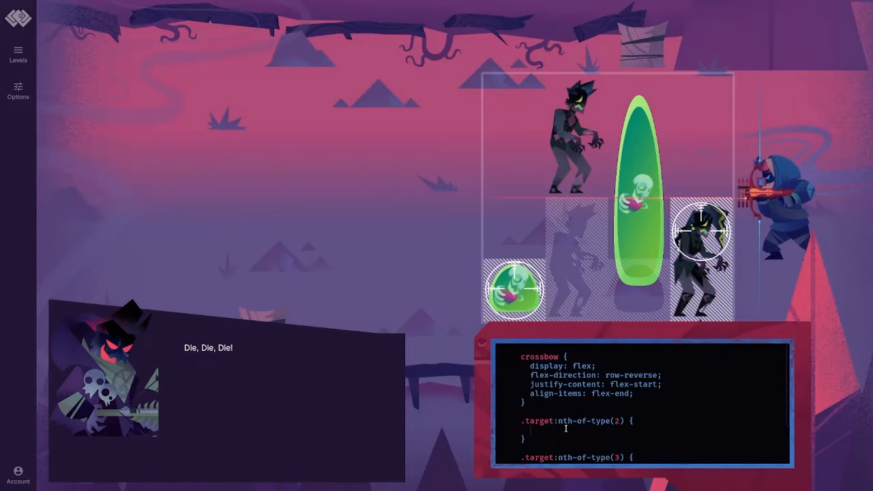
- Give the second target align-self: stretch and start an align-self: flex-end rule on the next target
text(align-self: stre)
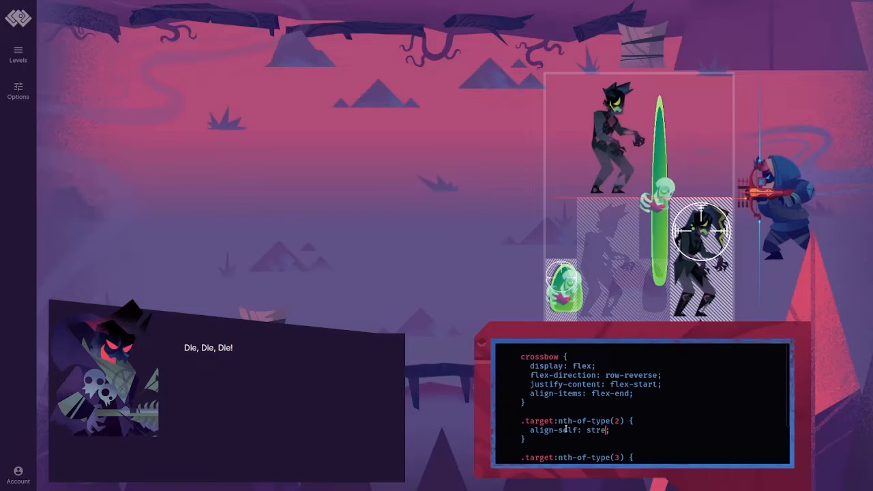
text(tch;)
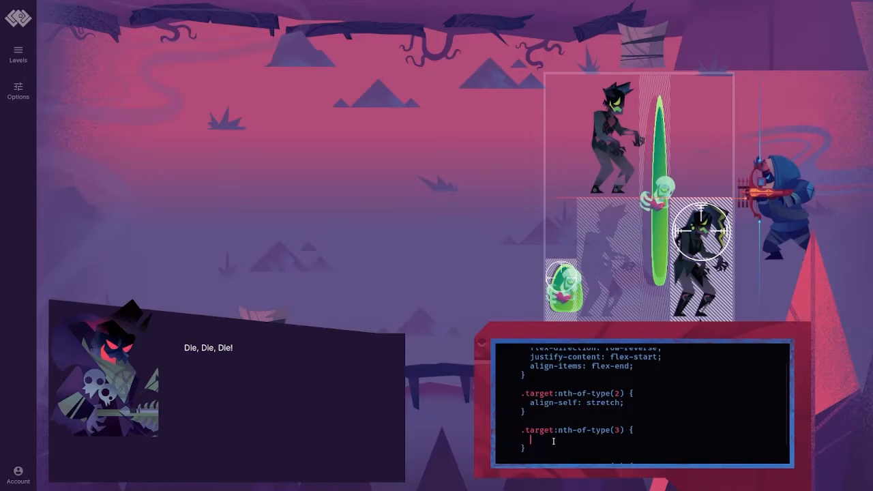
text(align-self:;)
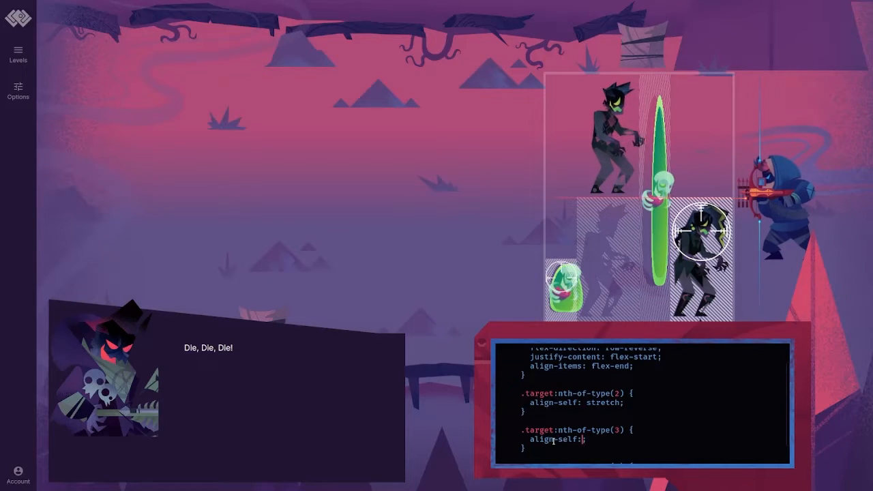
text(flex-edn)
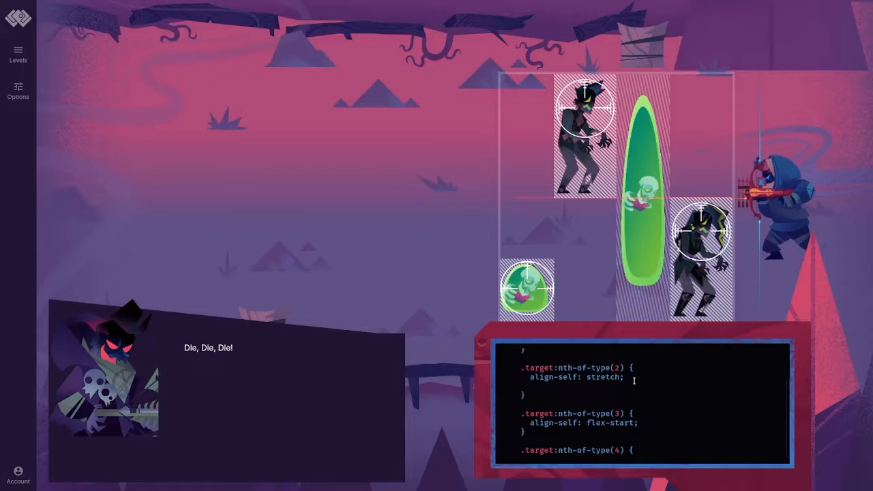
- Try flex-shrink: 1 and flex-grow properties on the second target
text(flex-shirnk)
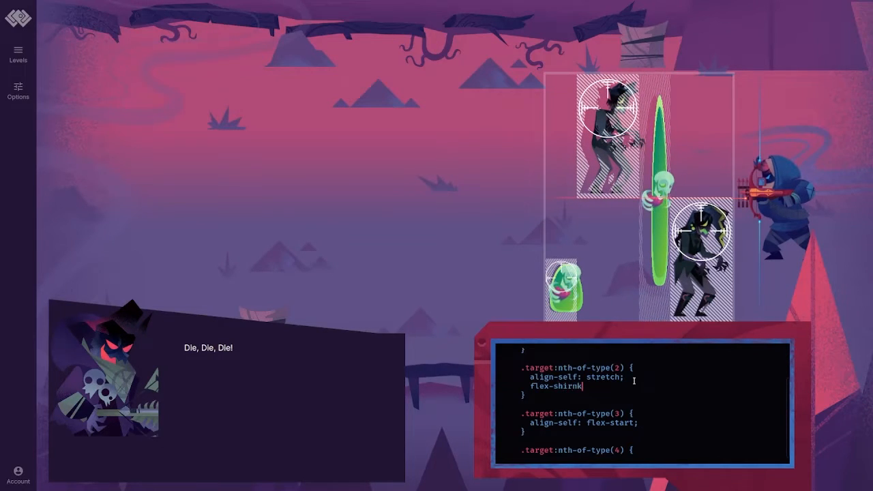
key(Backspace)
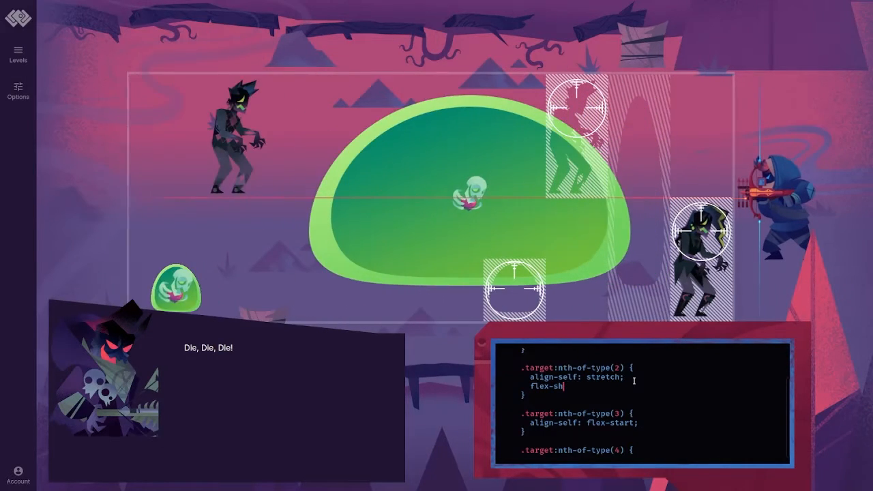
text(rink: 1;)
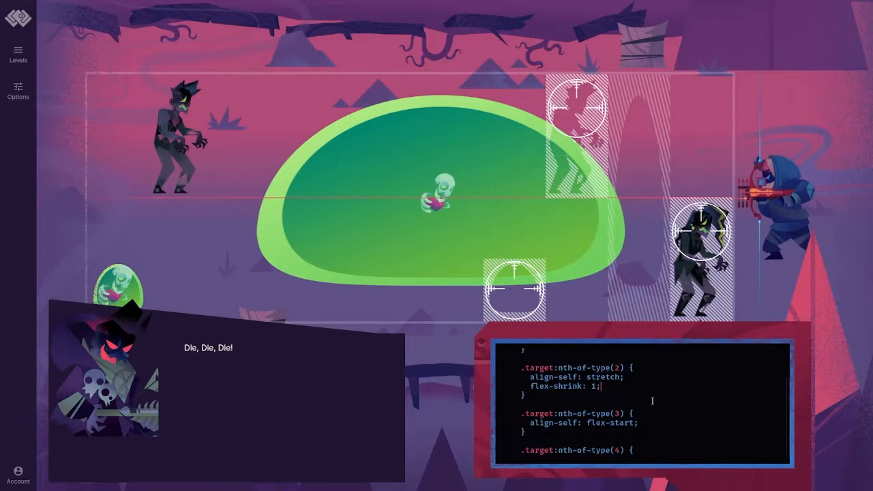
text(flex-grow)
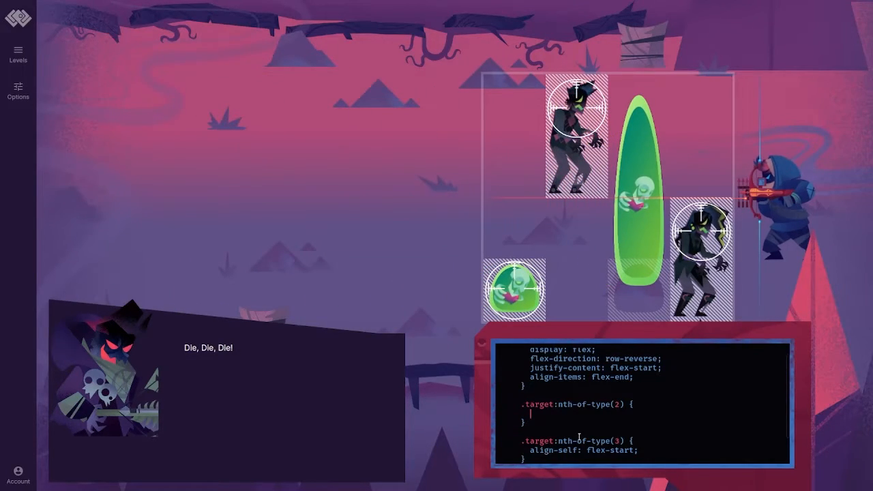
- Give the second target align-self: center, then align-self: stretch
text(align-self:;)
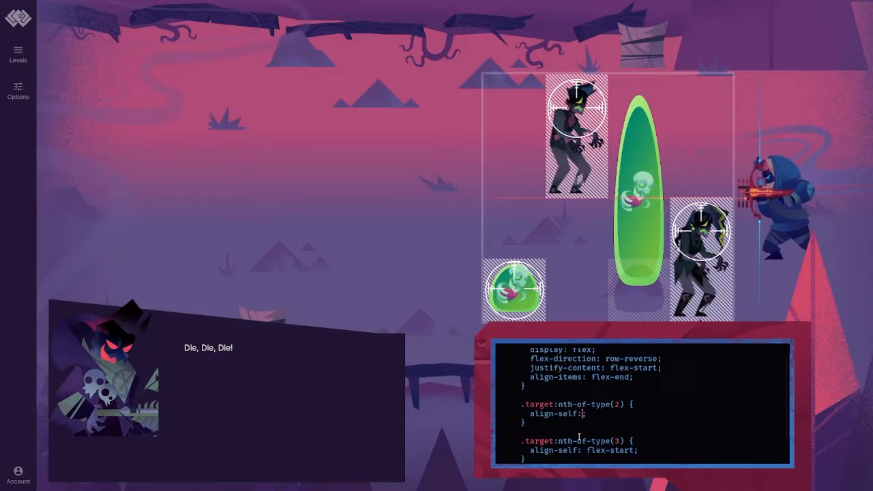
text(center)
text(a)
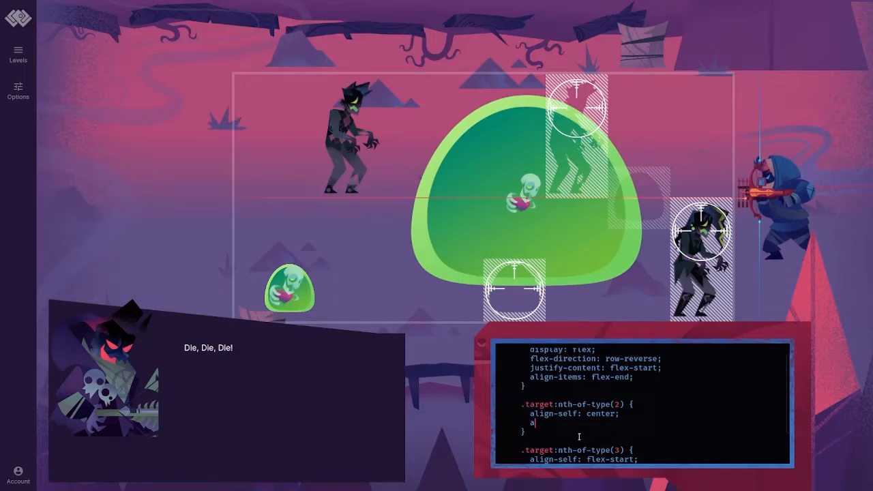
text(lign-self: st;)
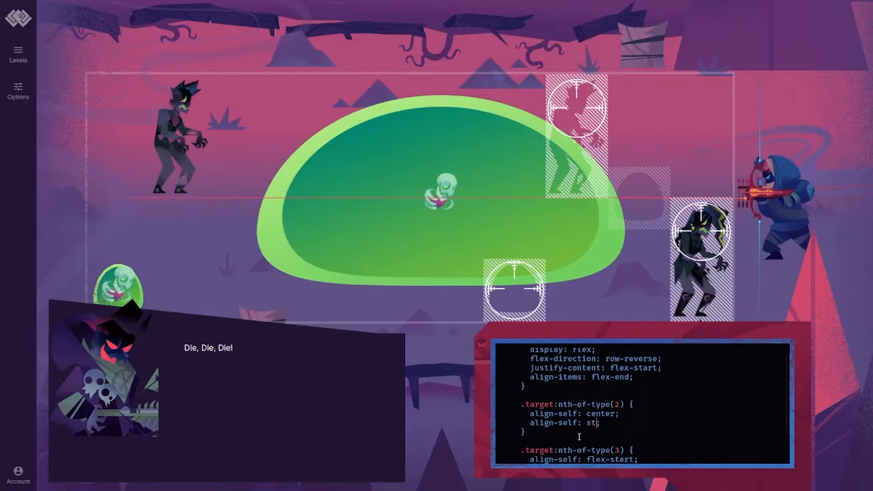
text(retch)
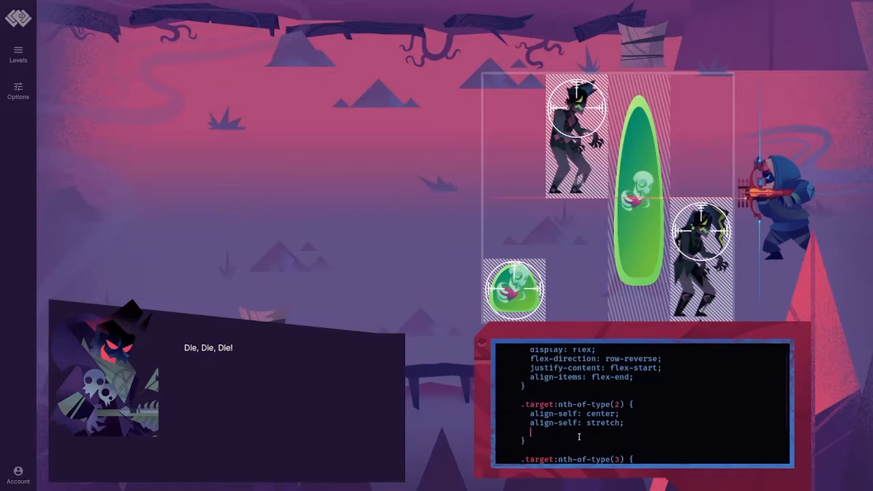
- Set the second target's flex to 1 1 auto, then 1 2 auto, clearing the level
text(flex: ;)
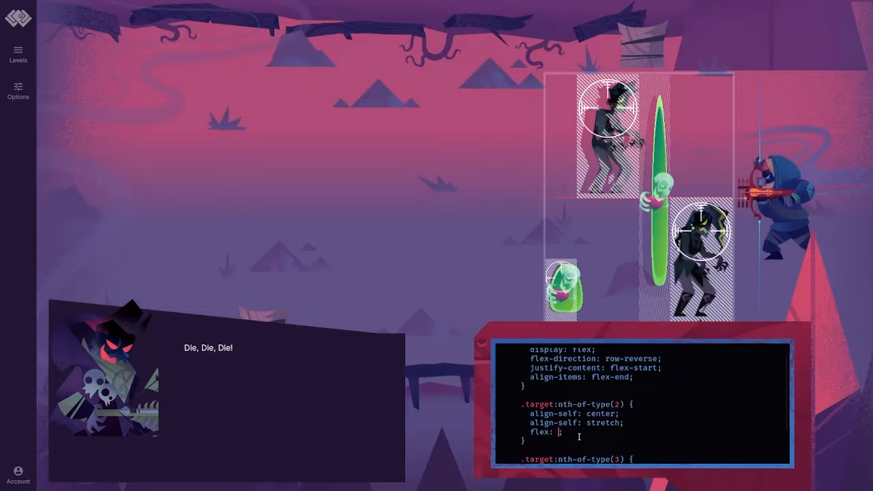
text(1 1)
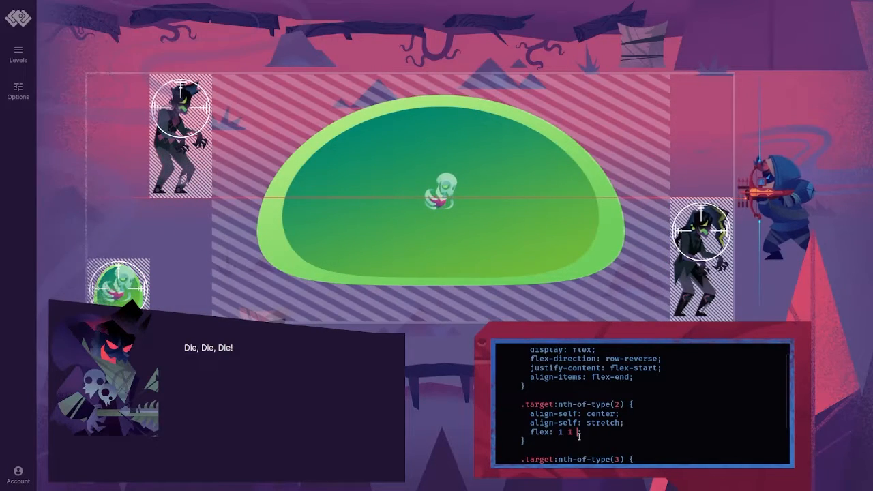
text(auto)
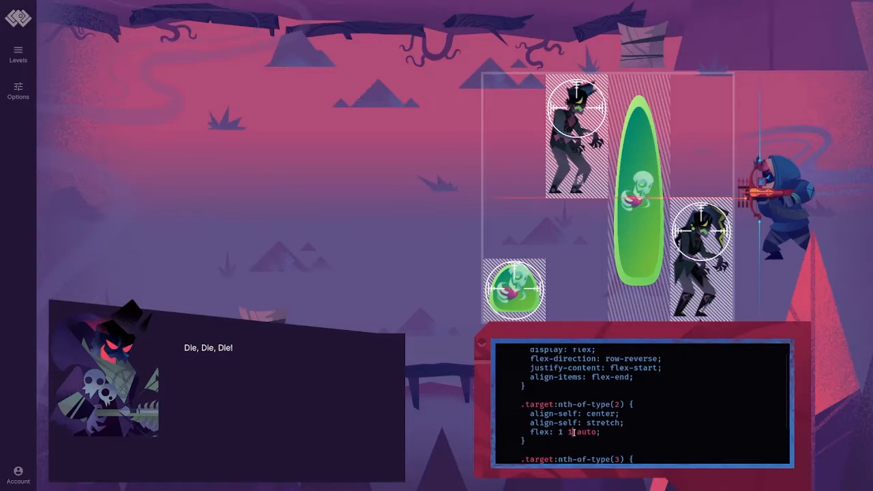
text(2)
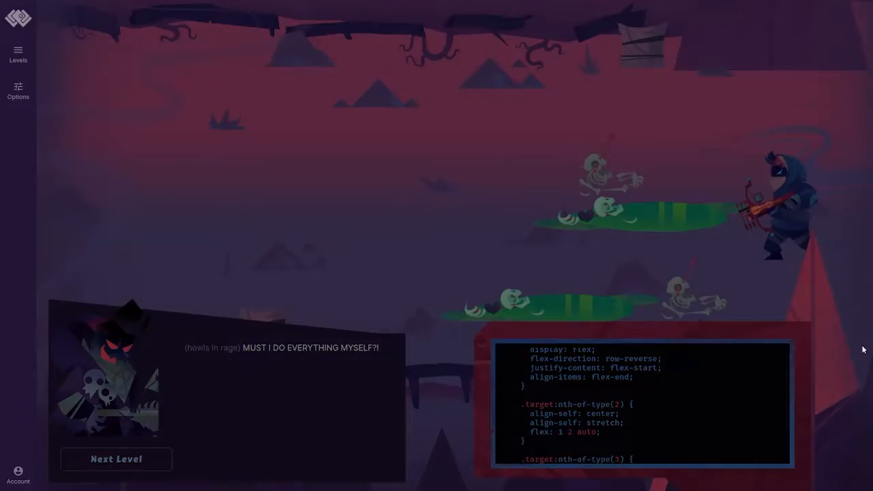
- Advance to Dave's level and give the crossbow display: flex, align-items: center, justify-content: space-around
click(116, 459)
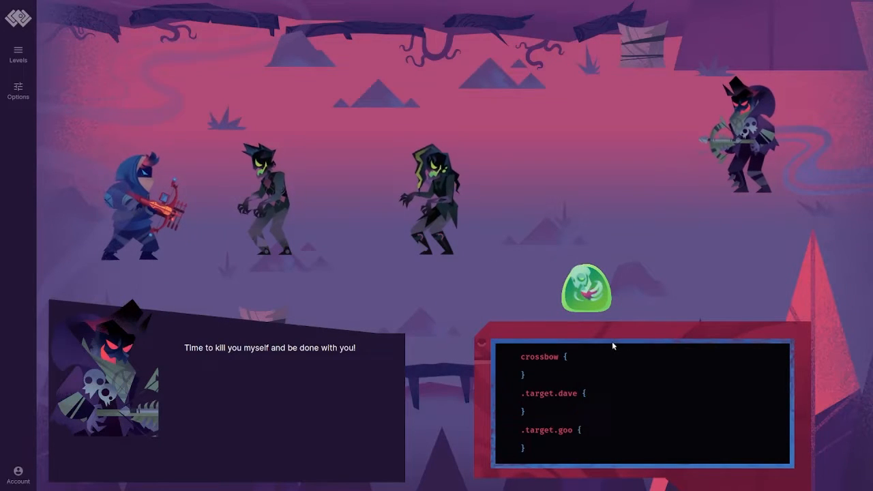
text(display: flex;)
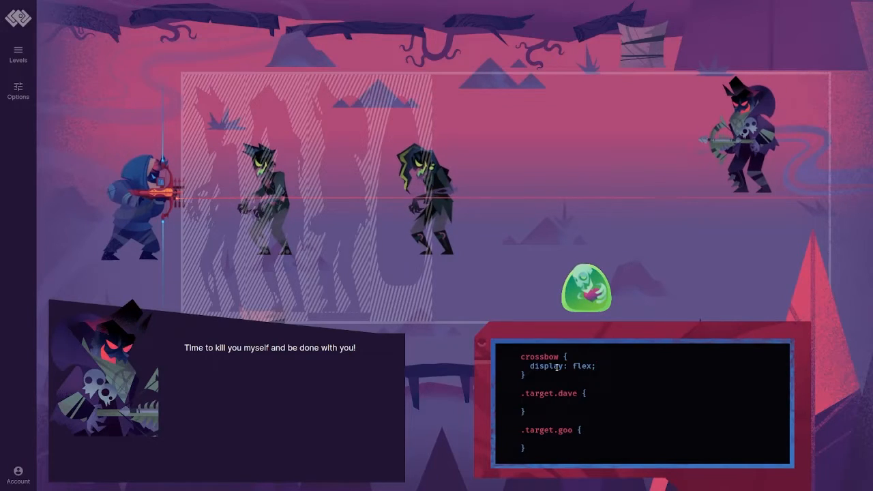
text(align-)
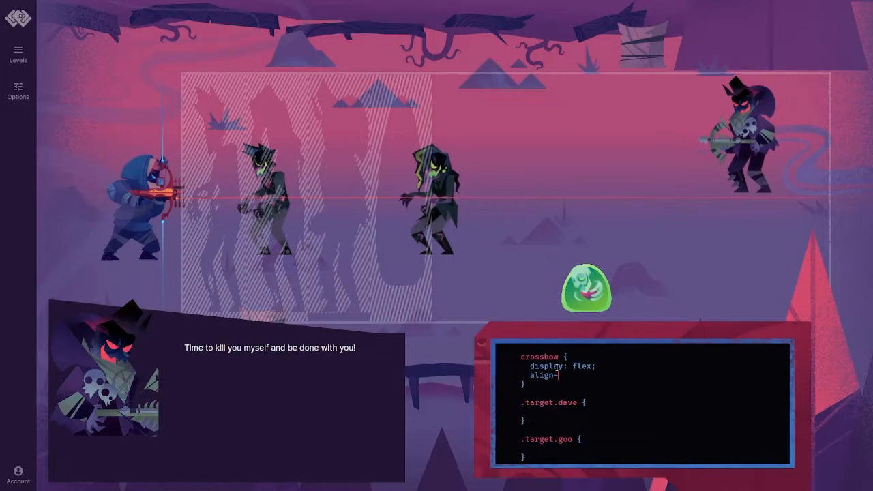
text(items: center;)
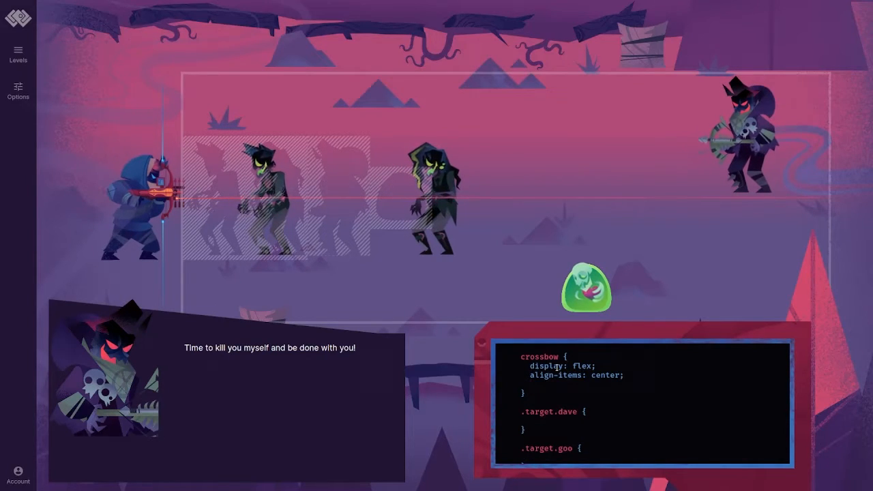
text(justify-content: space;)
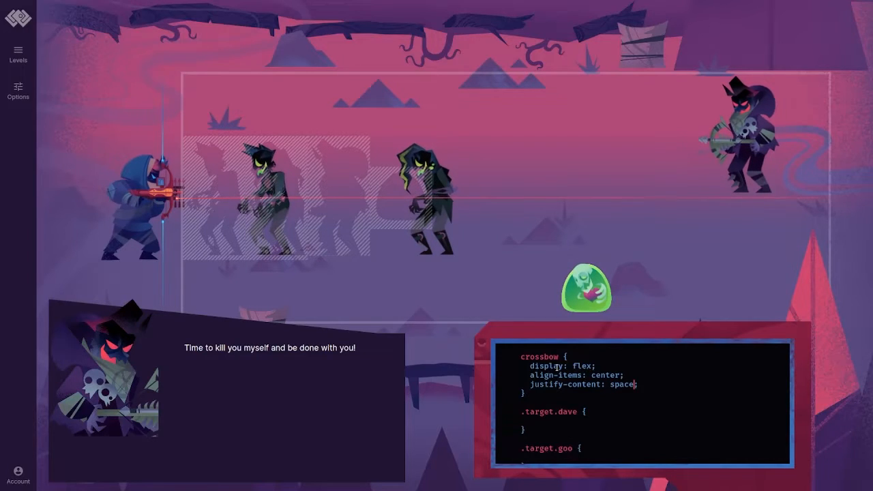
text(-around)
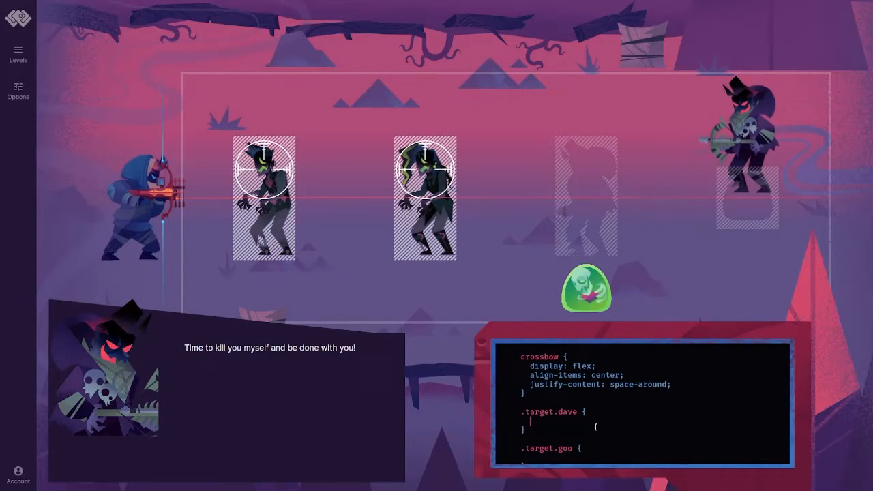
- Give .target.dave and .target.goo align-self values of flex-start and flex-end
text(align-self: flex;)
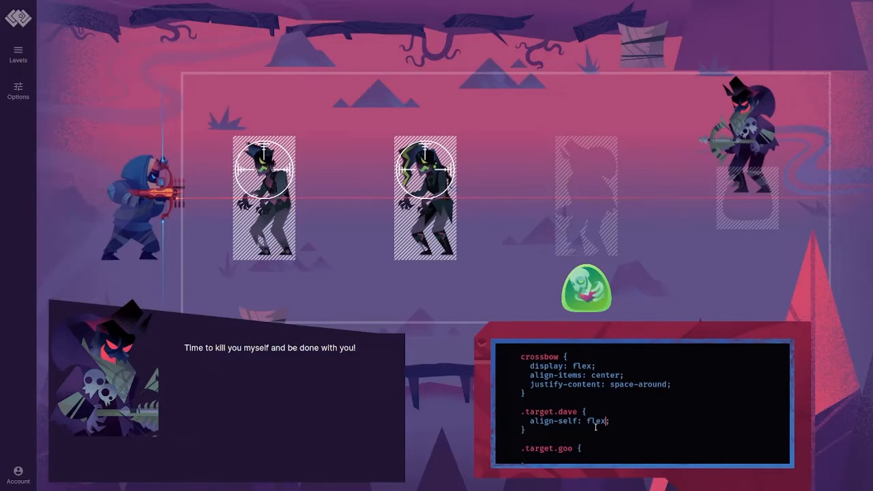
text(-end)
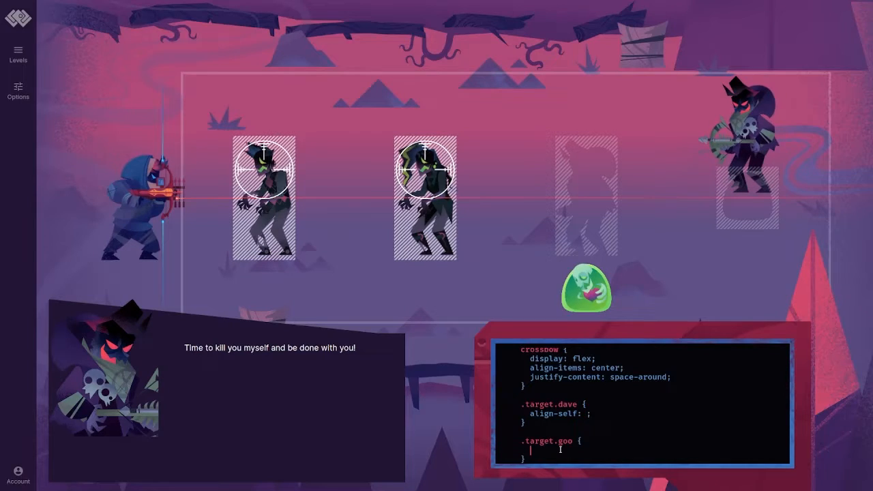
text(align-self)
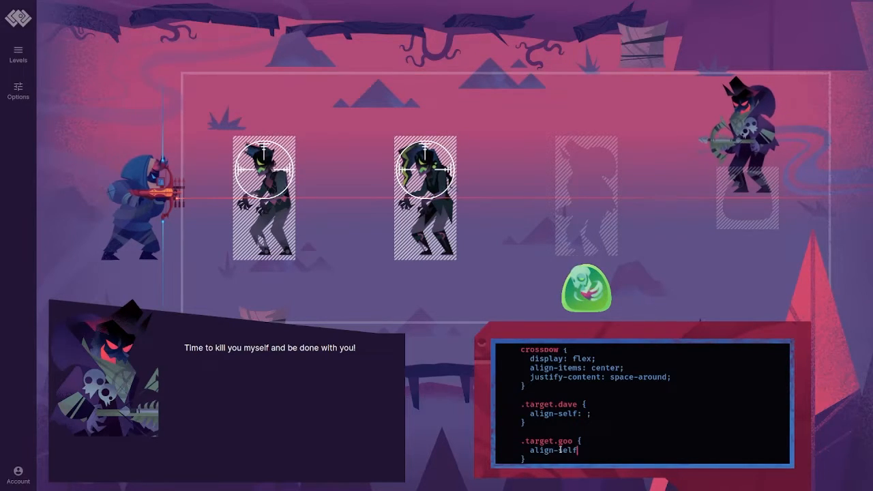
text(flex-end;)
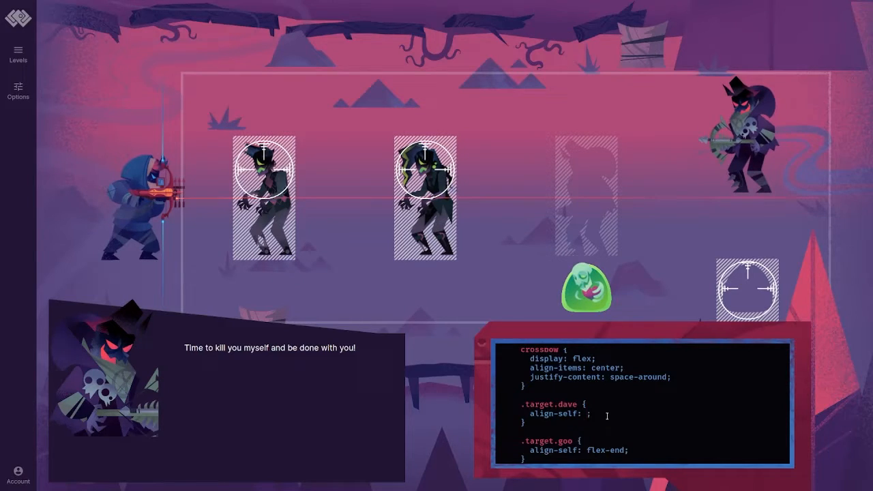
text(f)
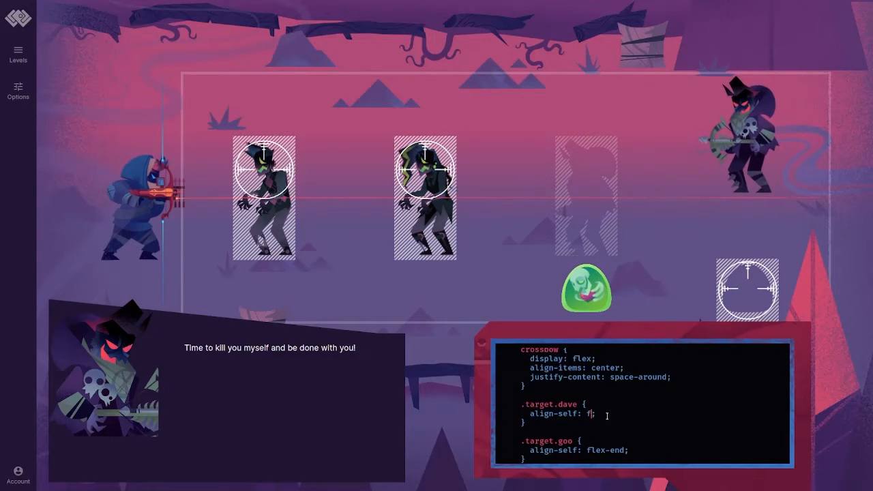
text(lex-end)
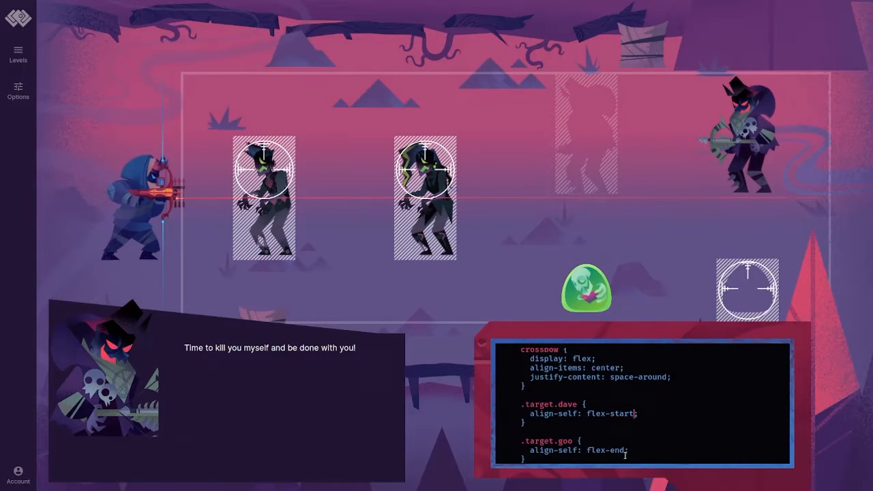
- Replace .target.goo's flex-end with space-between, then begin changing it to space-around
click(630, 450)
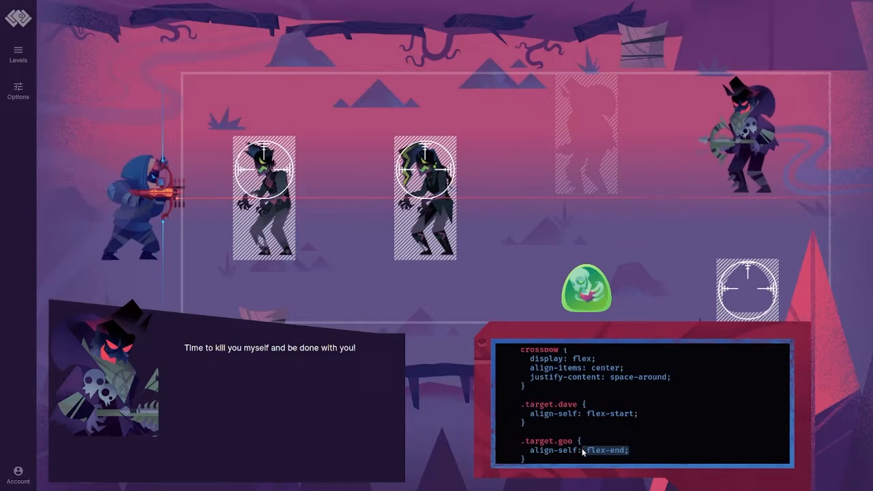
key(Backspace)
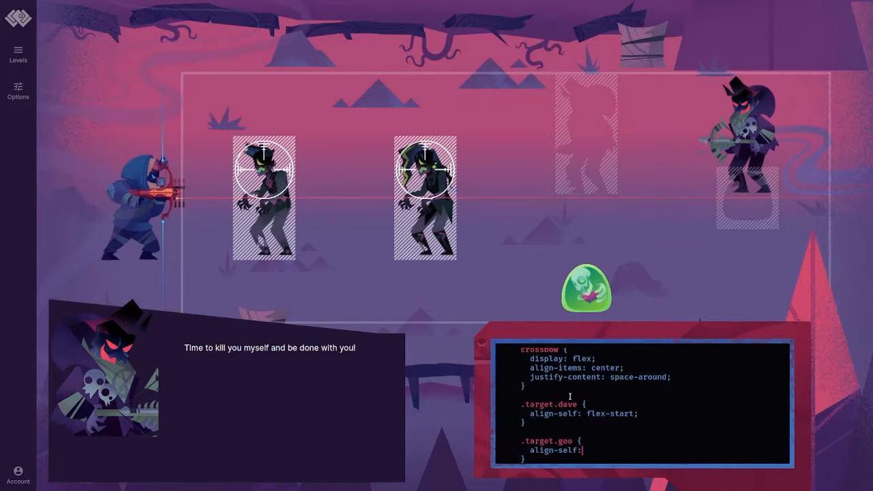
text(s)
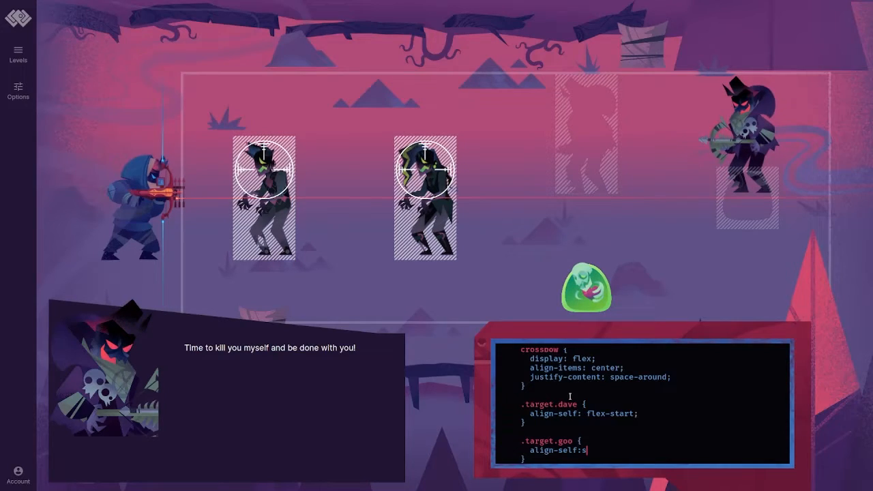
text(pa)
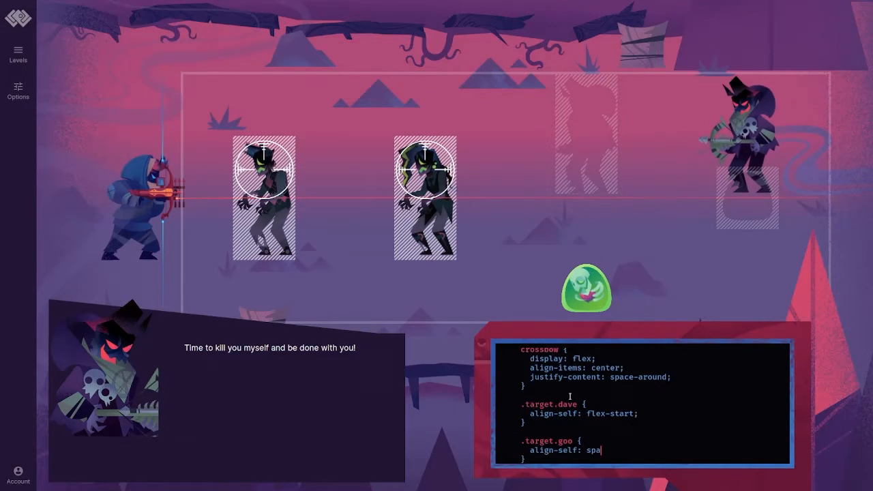
text(ce-between:;)
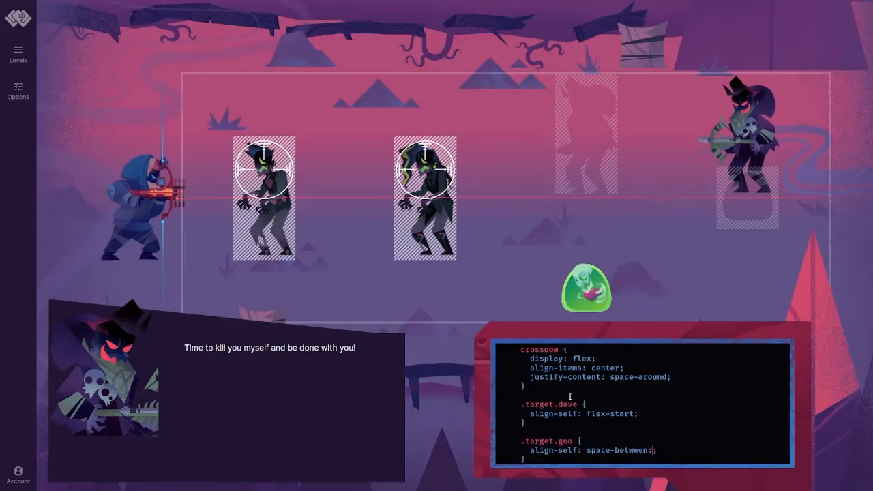
key(Backspace)
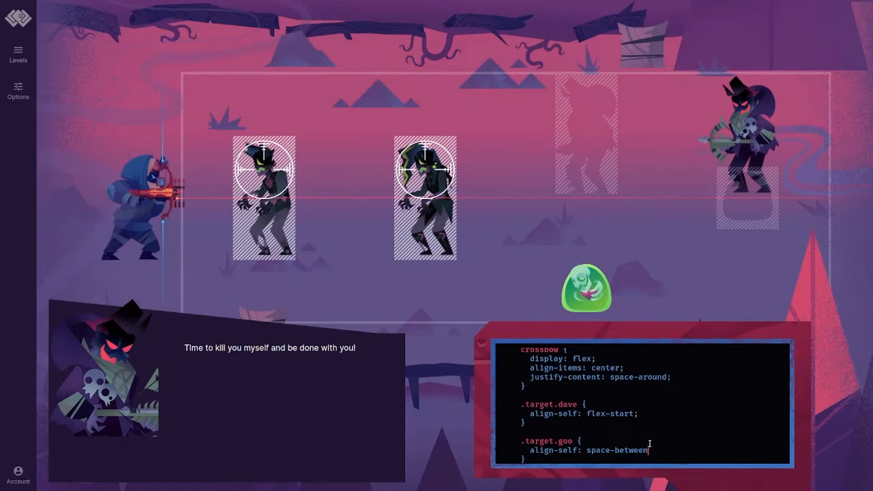
text(;)
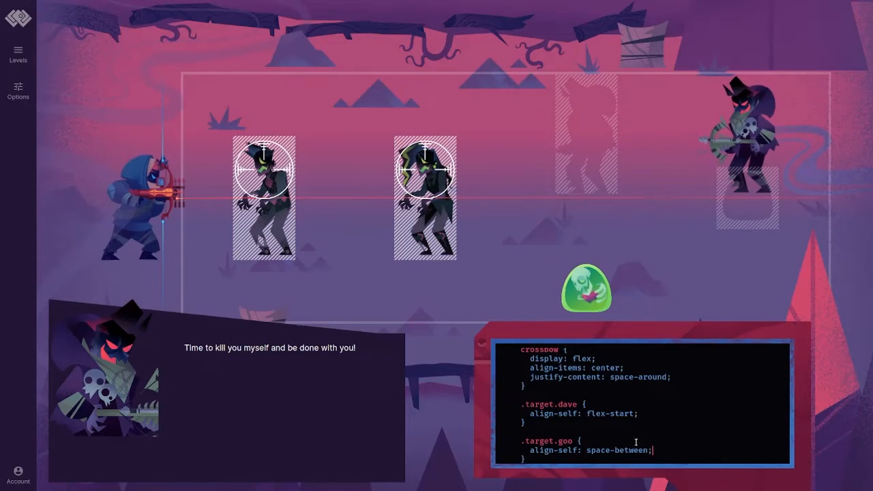
double_click(630, 451)
text(around)
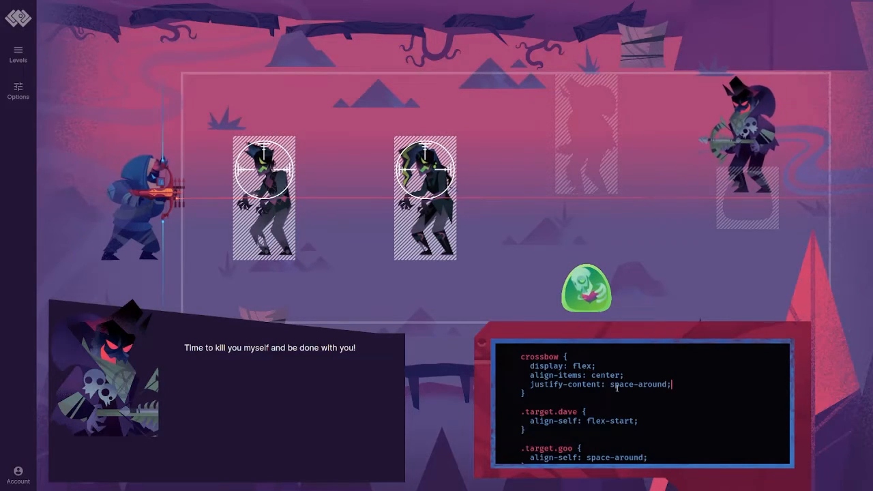
text(flex-)
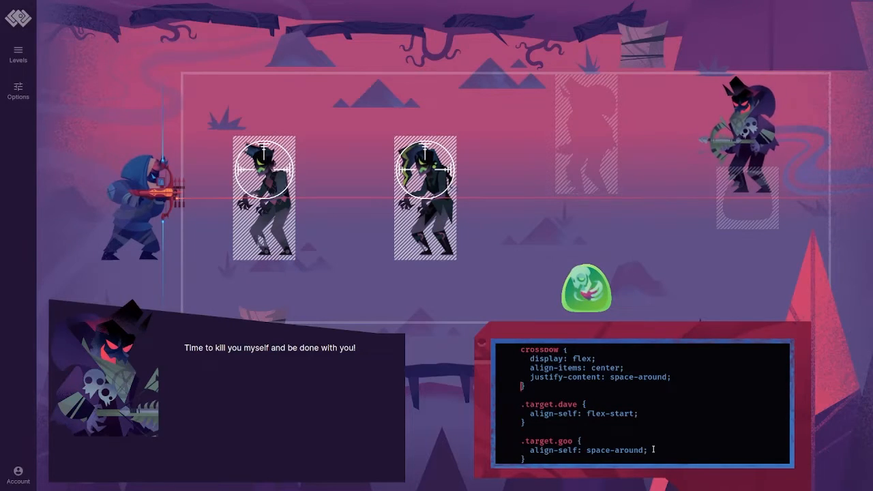
- Add flex: 0 0 auto to .target.goo and set its align-self back to flex-end
text(flex)
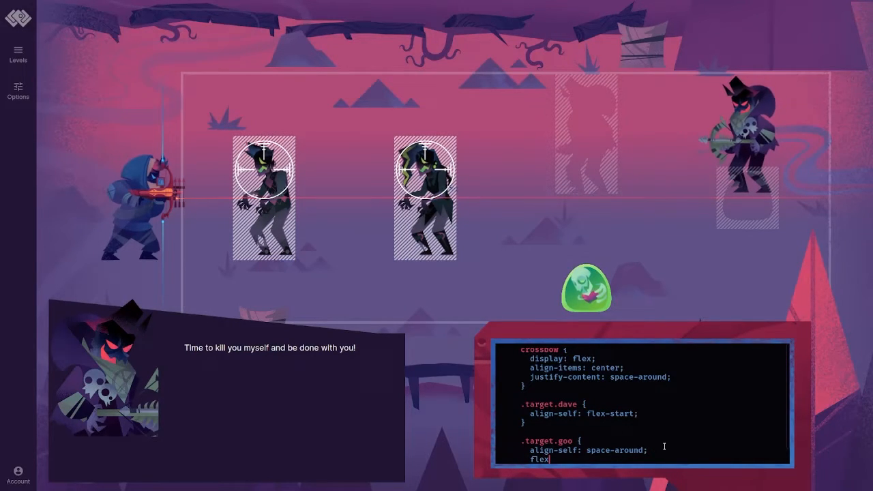
text(: 0)
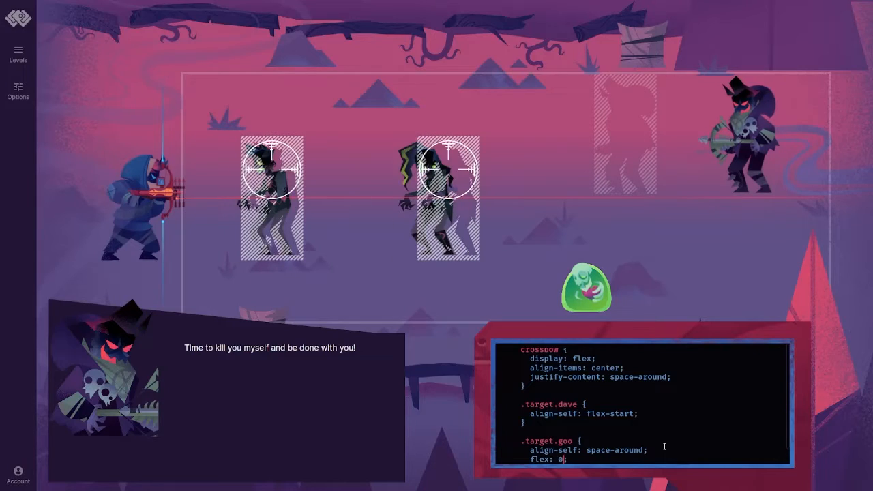
text(0 ;)
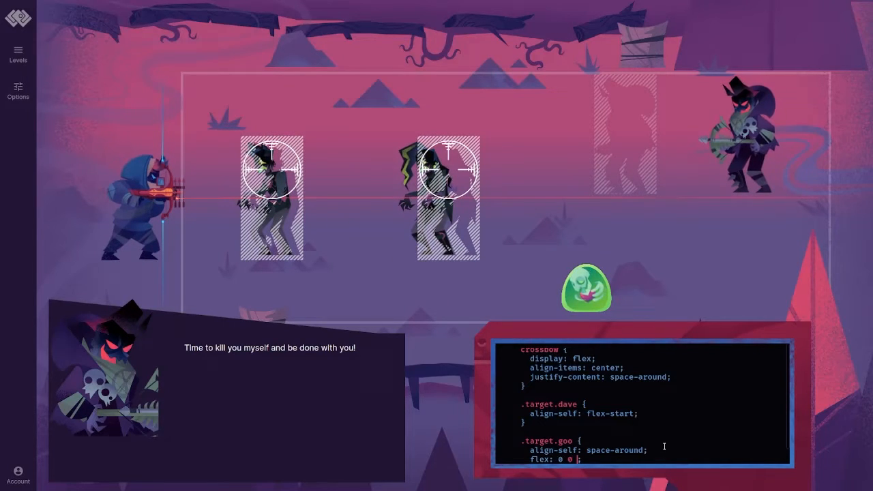
text(auto)
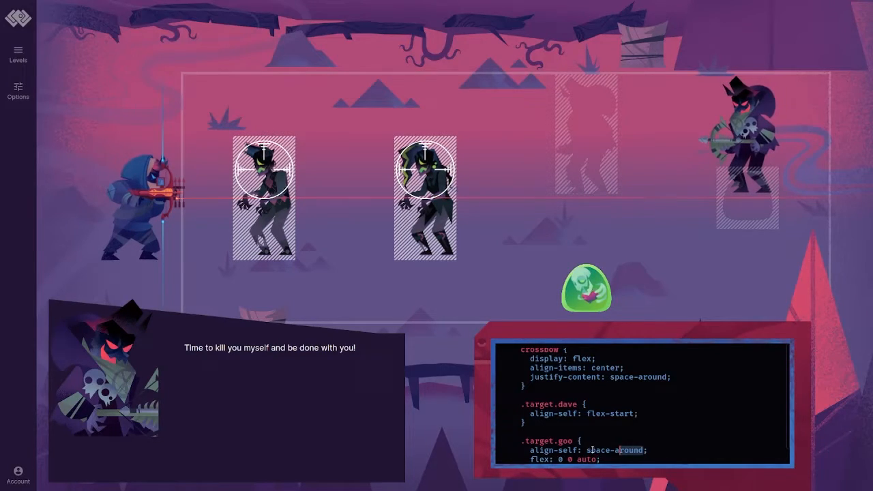
text(flex-end)
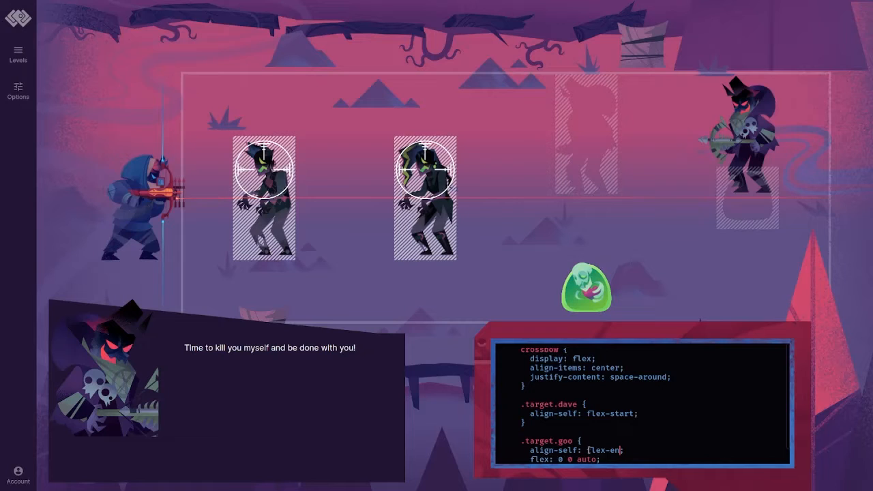
- Try a 0 0 auto flex value on .target.dave, then empty its rule
text(d)
click(583, 413)
text(flex-;)
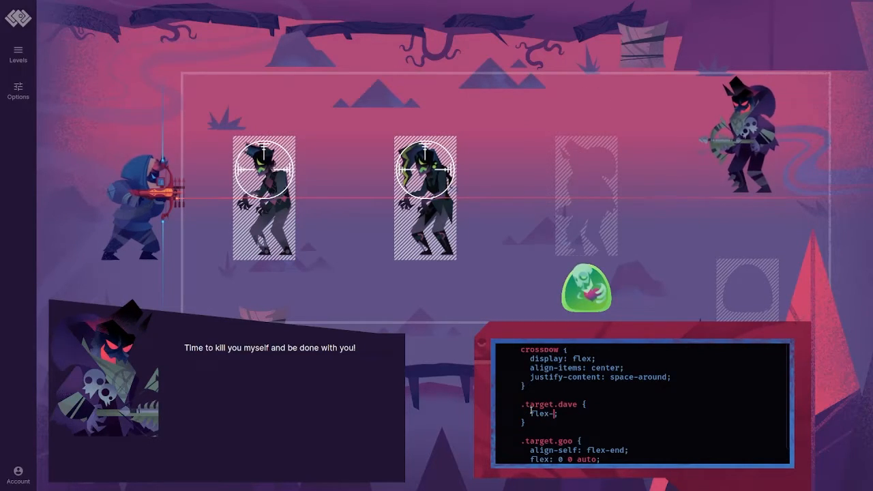
text(0)
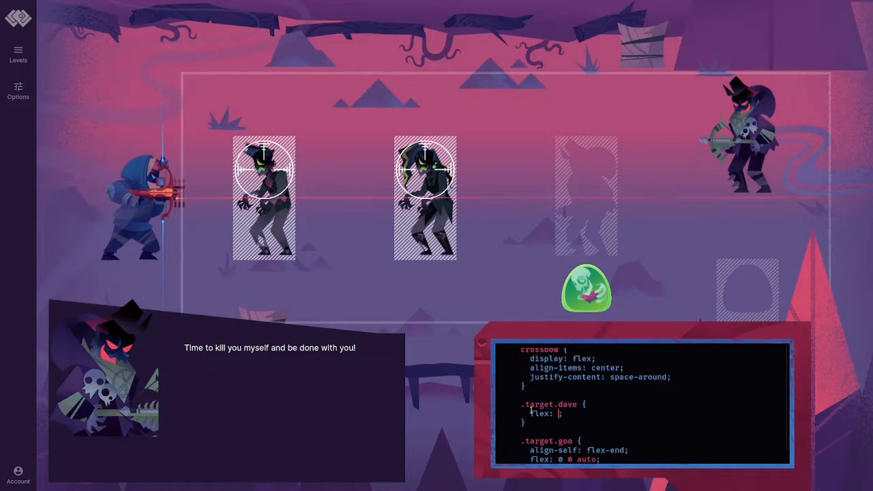
text(0 0 auto)
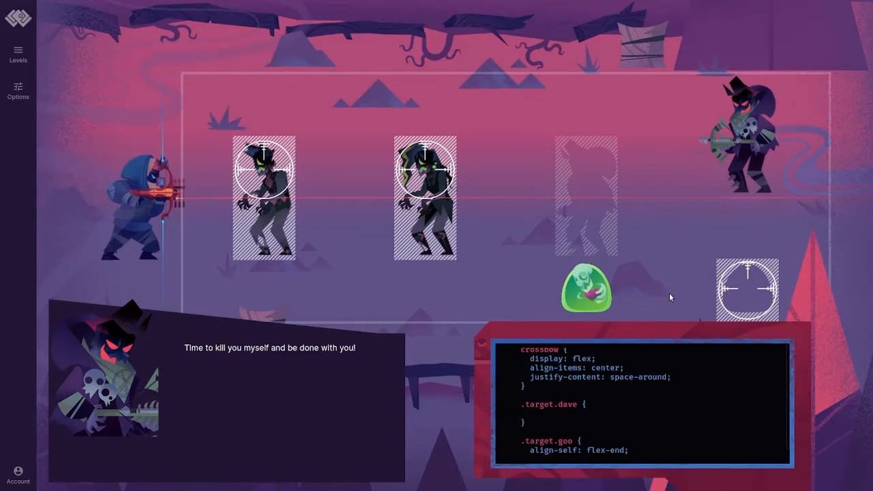
- Give .target.dave align-self: flex-start and a justify-content property
text(align-self)
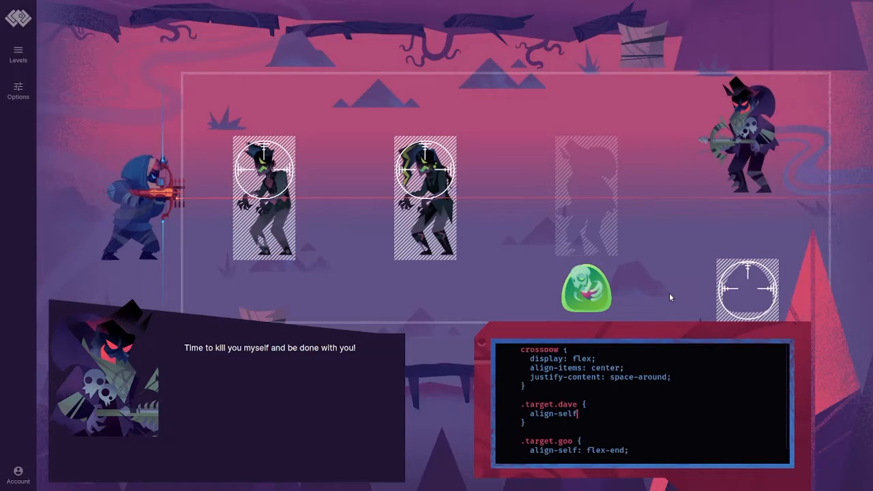
text(: flex-end;)
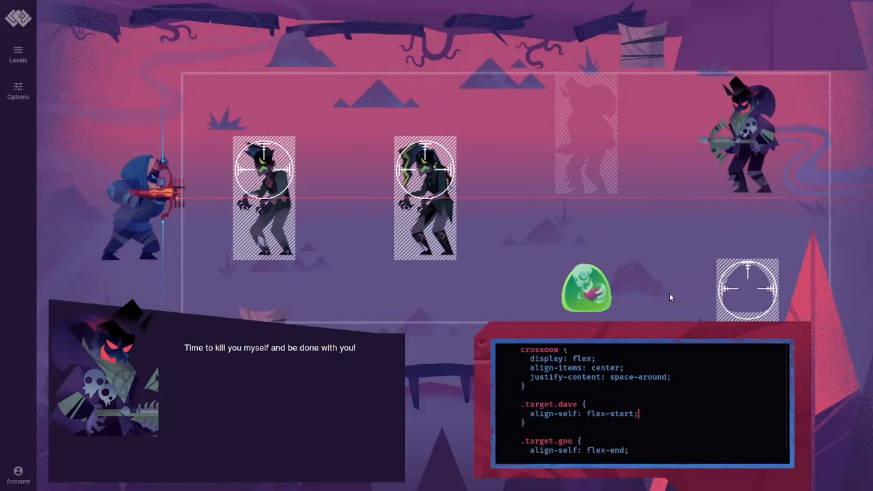
text(justif)
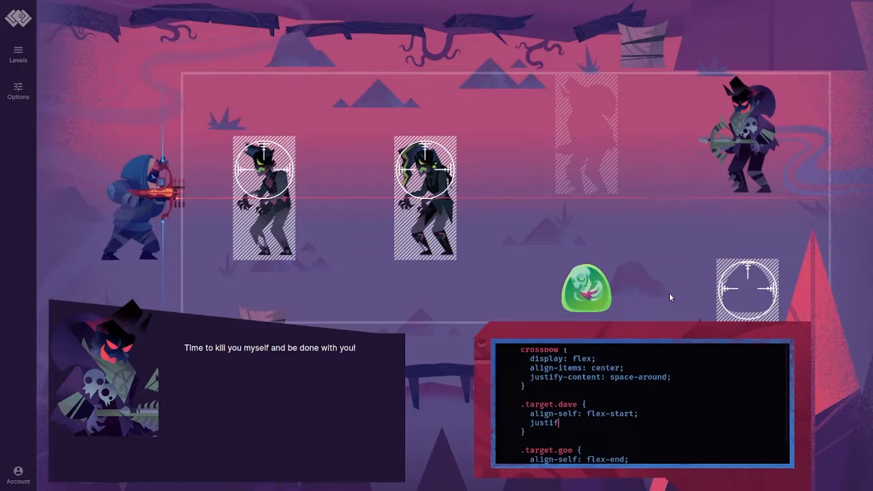
text(y-content)
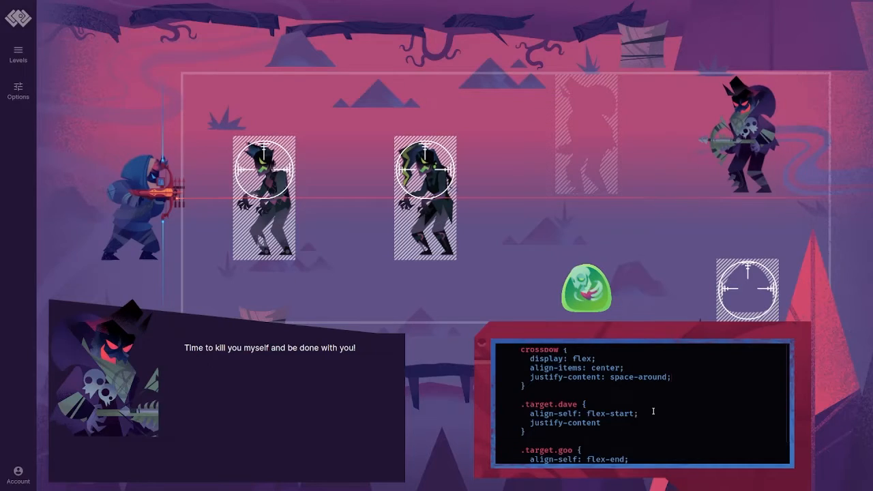
scroll(down, 3)
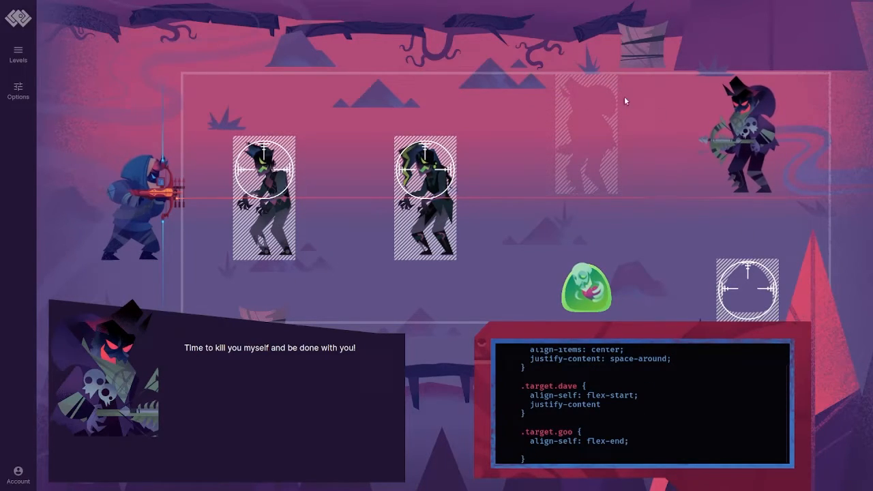
mouse_move(815, 336)
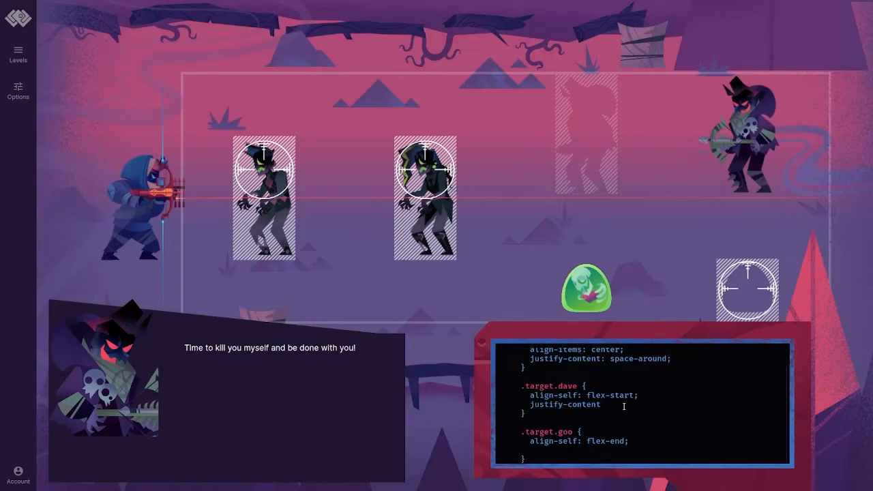
- Experiment with order values, ending with order 4 on .target.dave and order 0 on .target.goo
text(order)
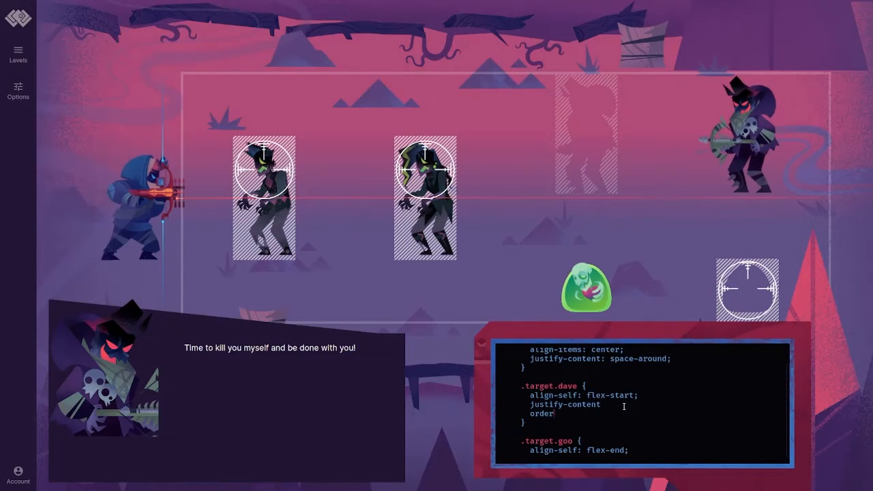
text(2;)
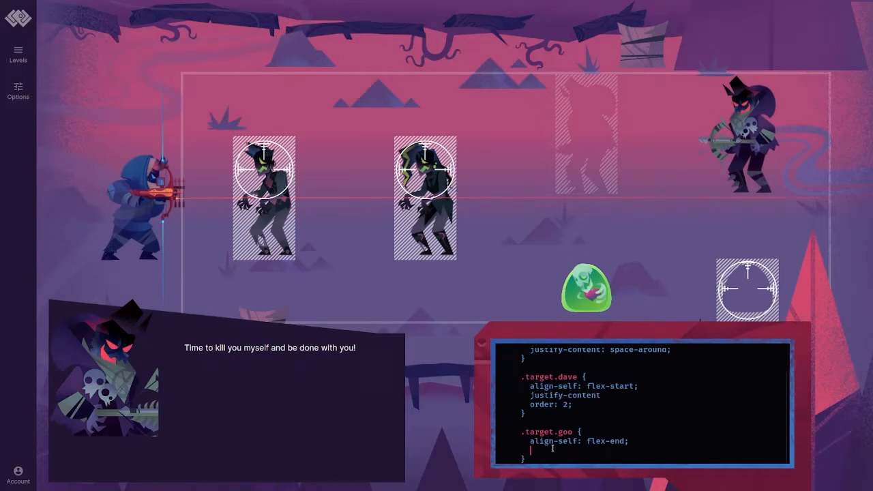
text(order: 1;)
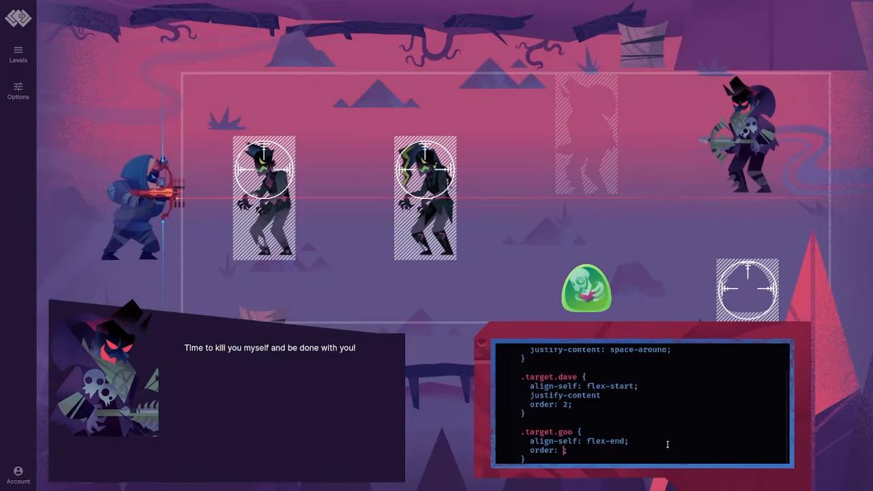
text(-1)
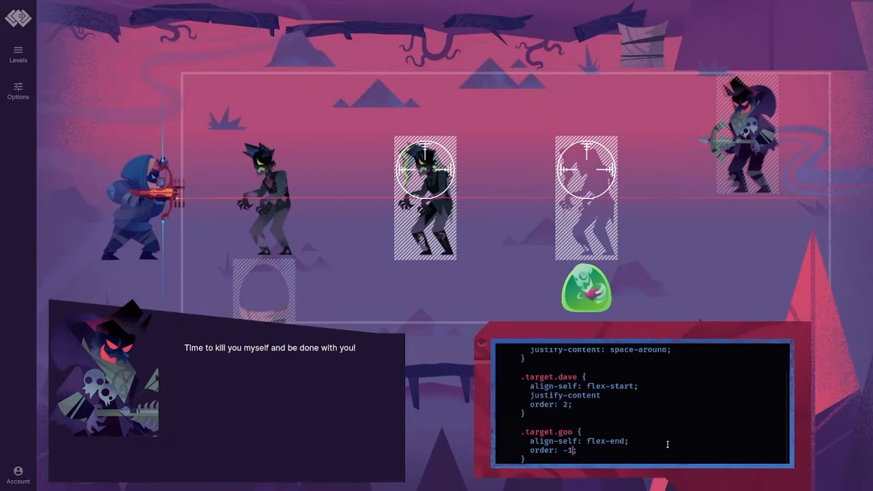
text(1)
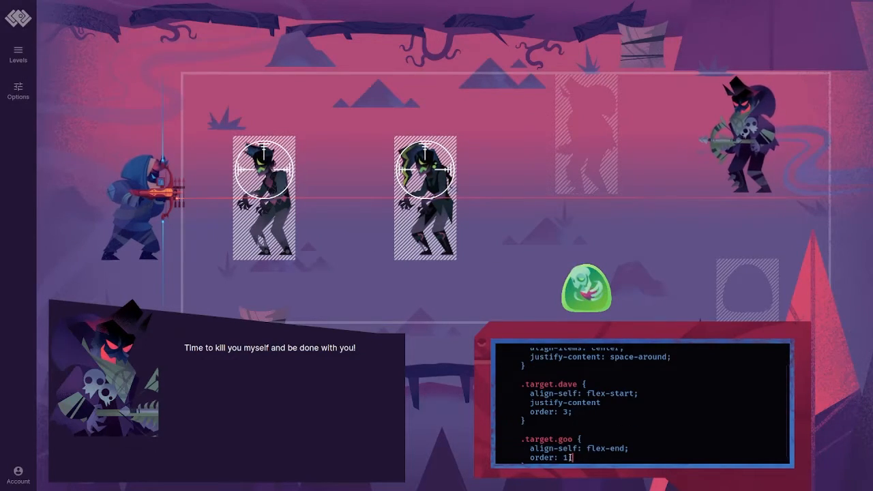
key(Backspace)
text(3)
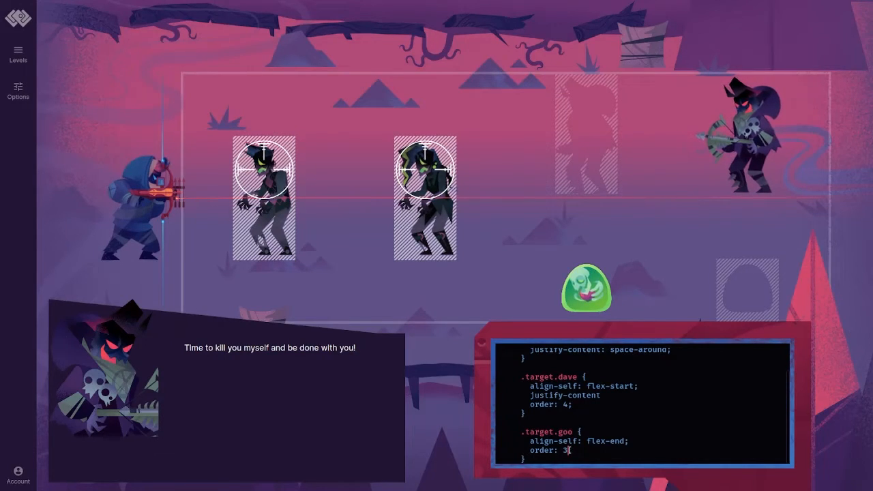
text(0;)
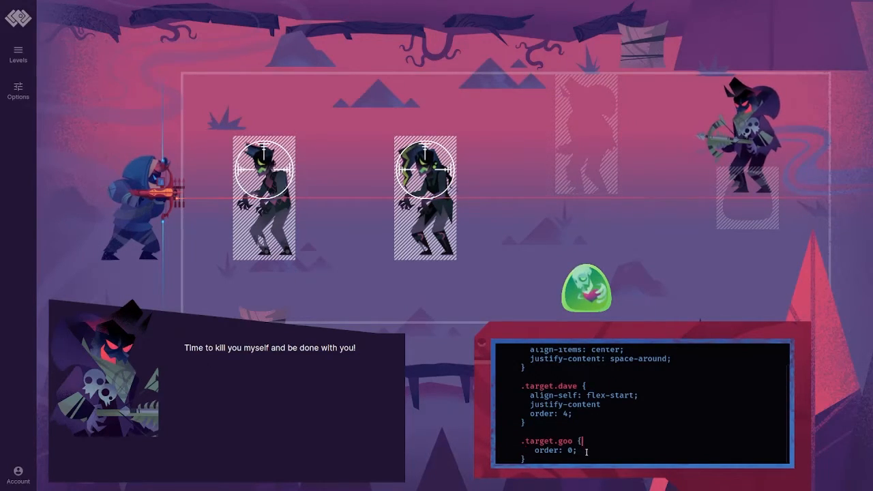
- Give .target.goo align-self: flex-end and set .target.dave's order to 1, defeating Dave
text(align-s)
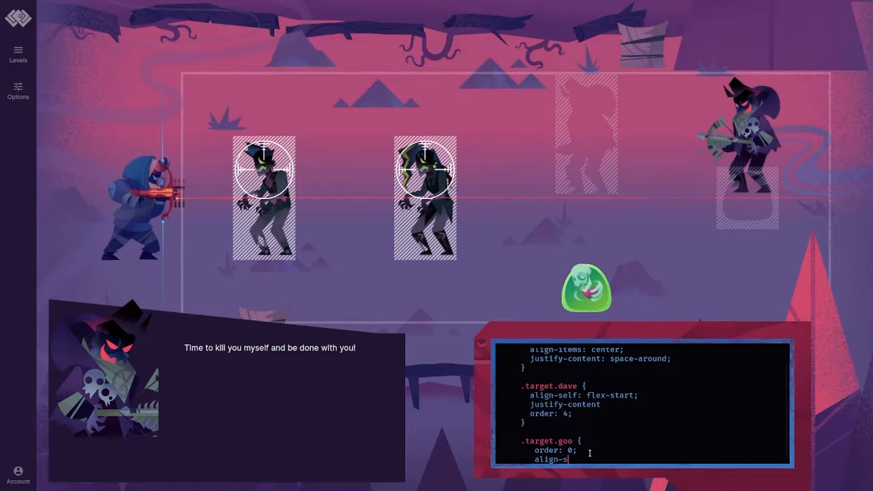
text(elf: flex-e)
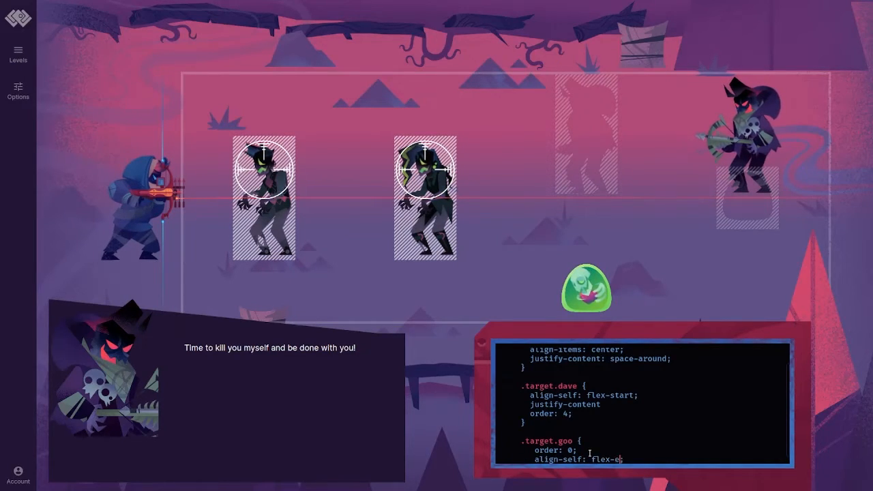
text(nd;)
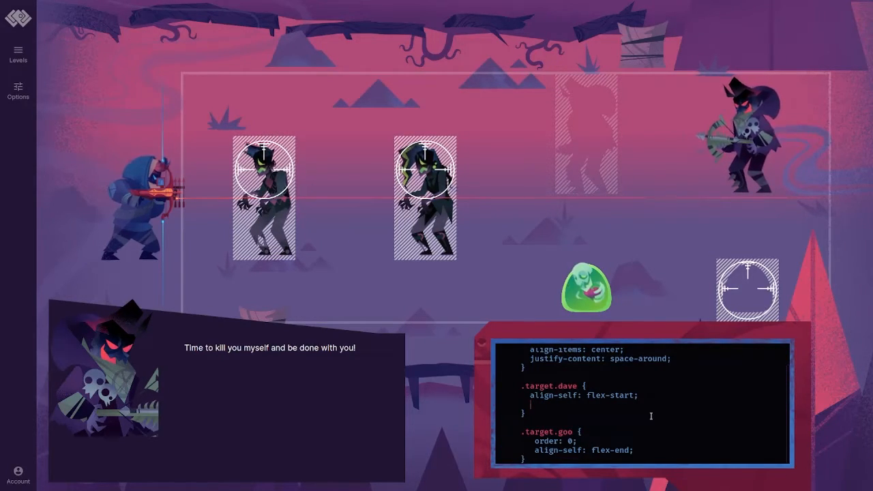
text(order: 1;)
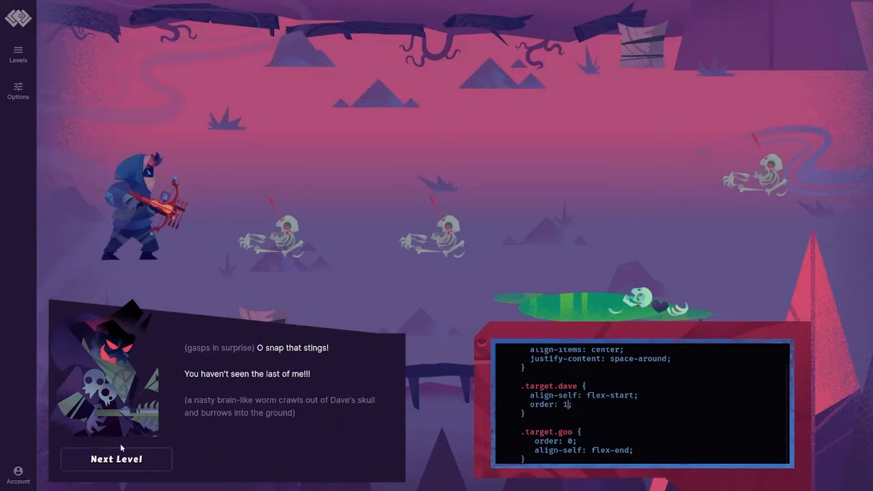
- Leave the boss level and read the ending dialogue through the box of meds lines
click(116, 458)
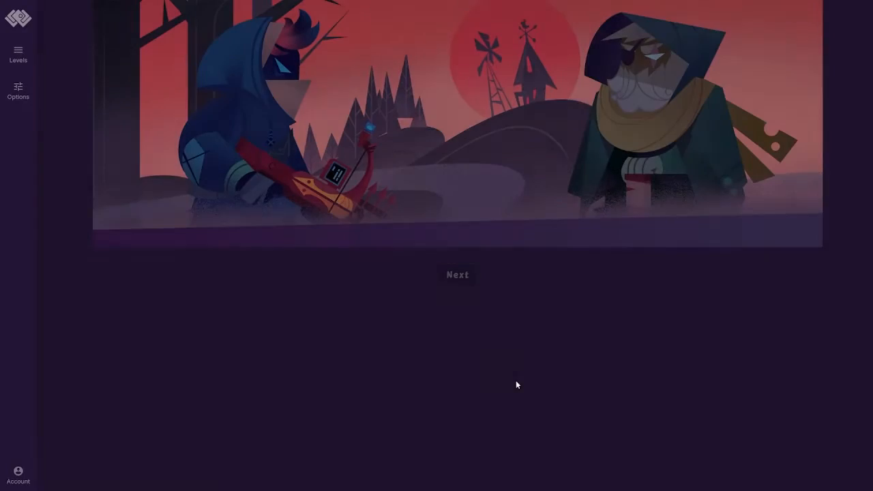
click(458, 274)
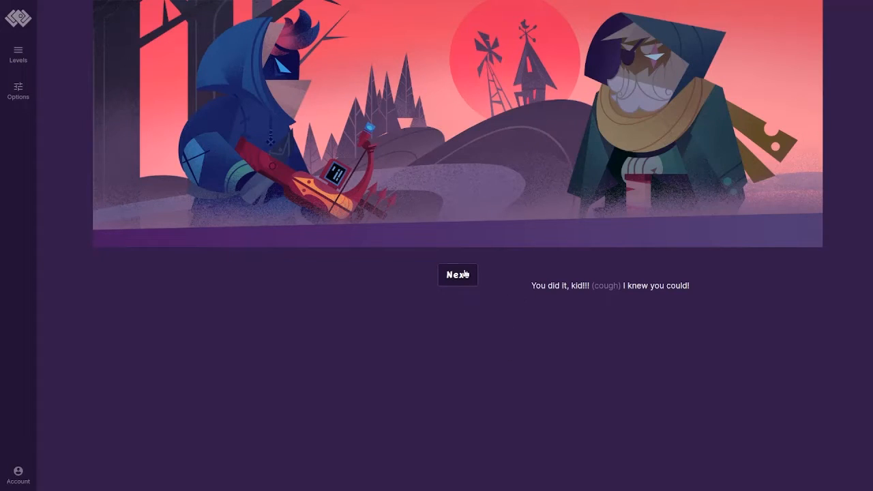
click(458, 274)
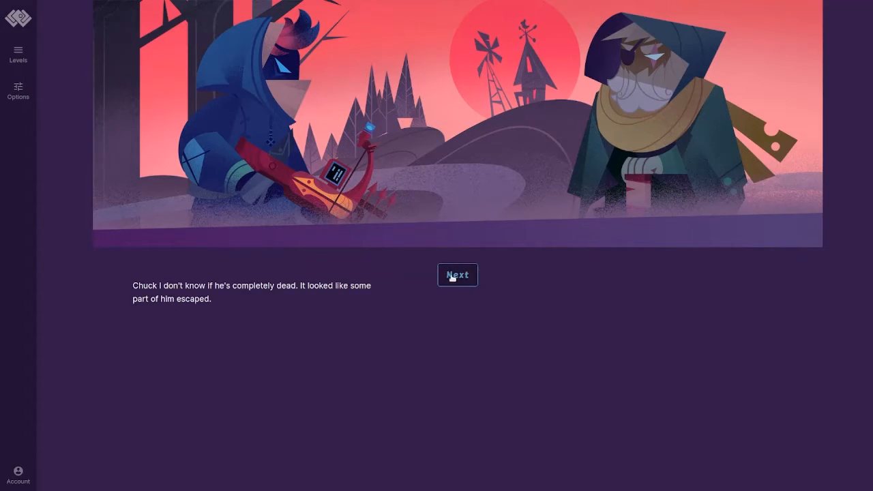
click(457, 274)
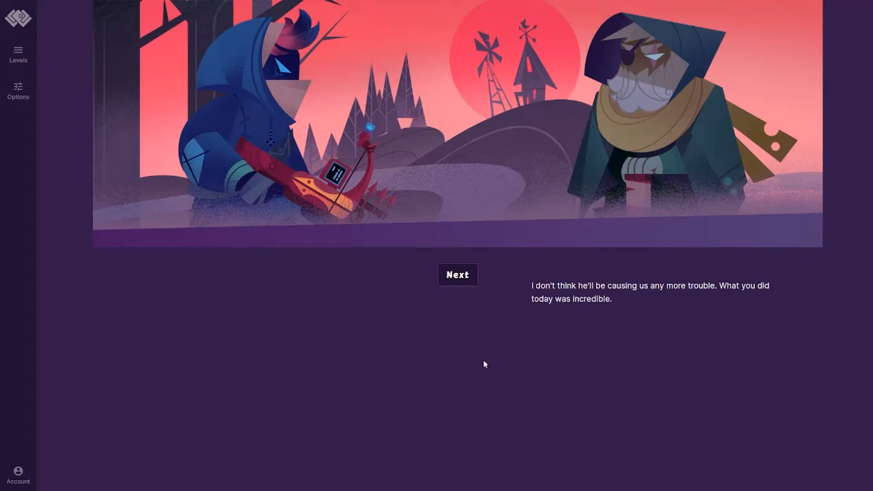
mouse_move(479, 336)
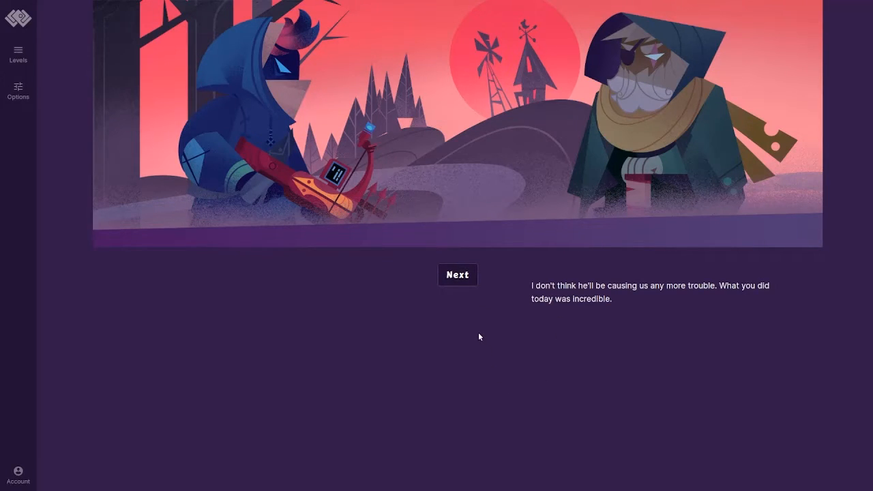
click(458, 274)
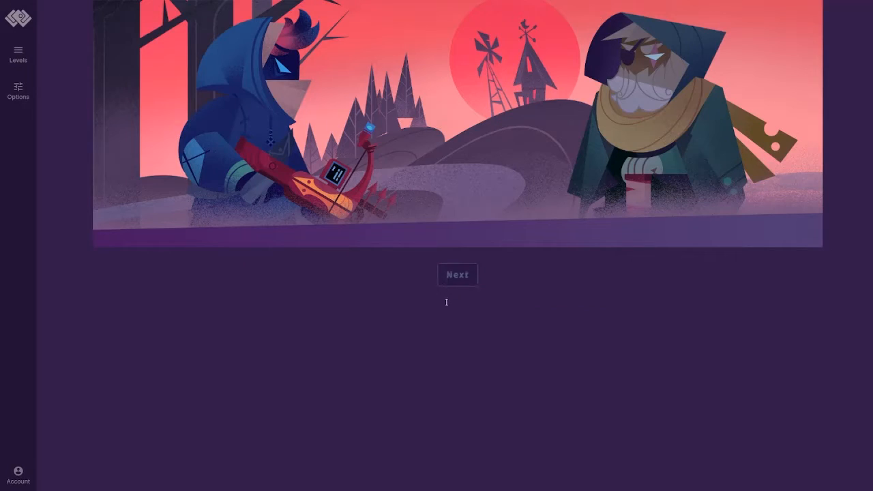
click(458, 274)
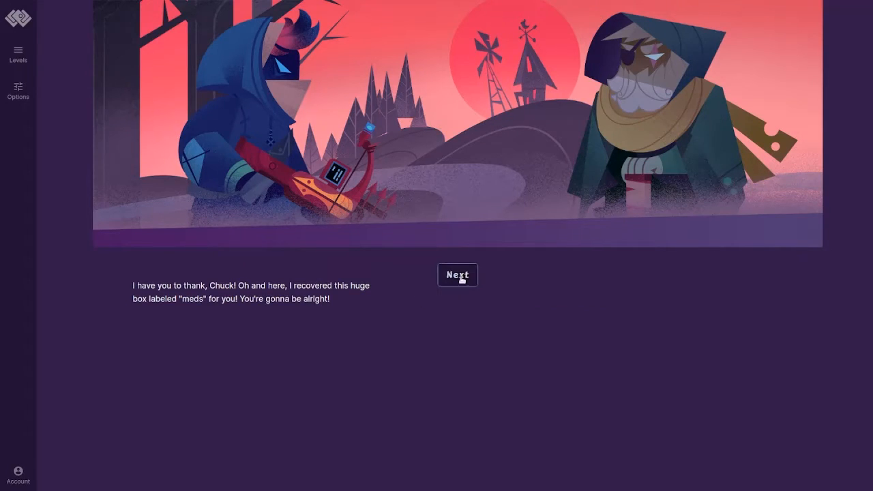
mouse_move(459, 274)
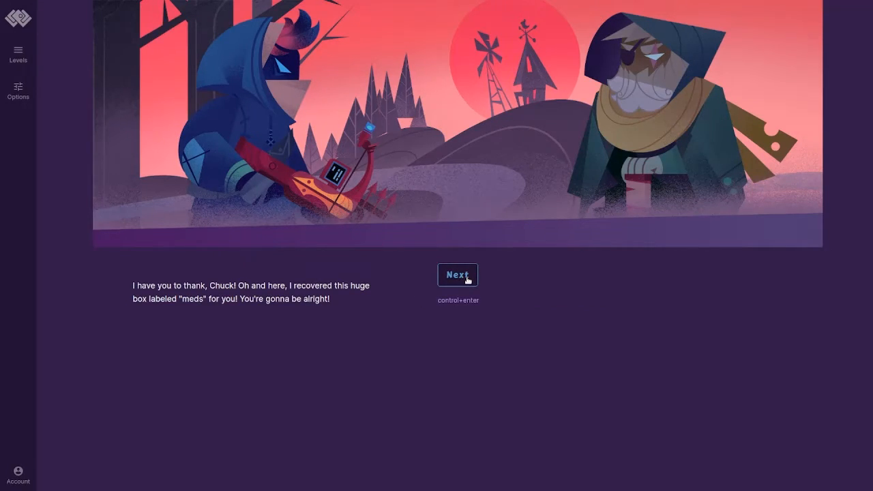
click(457, 275)
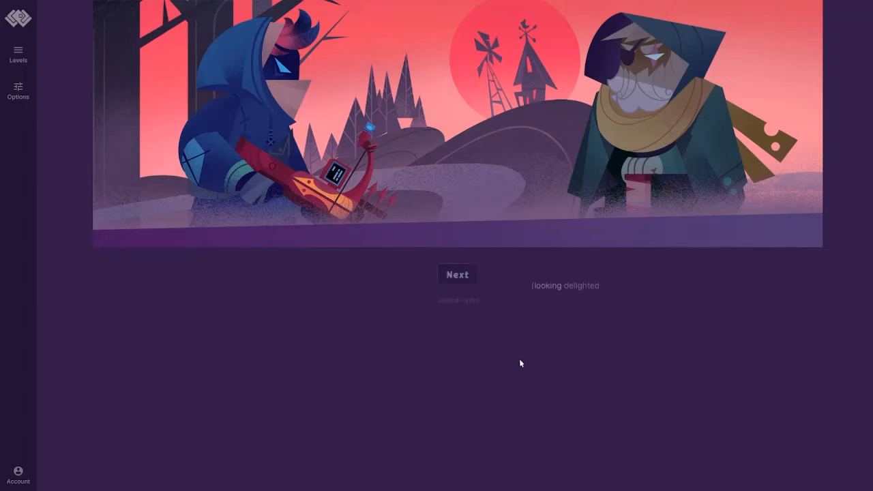
- Continue the ending dialogue past the caffeine addiction and hero praise lines to 'So what now?'
click(457, 275)
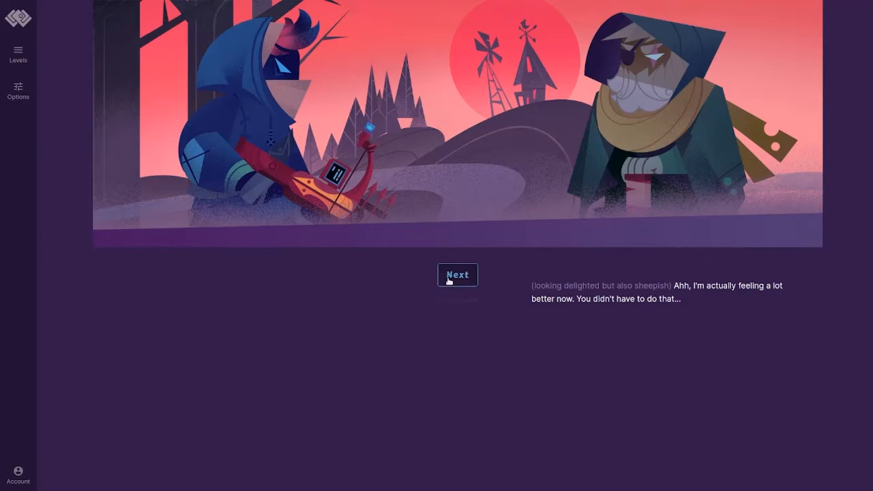
click(457, 274)
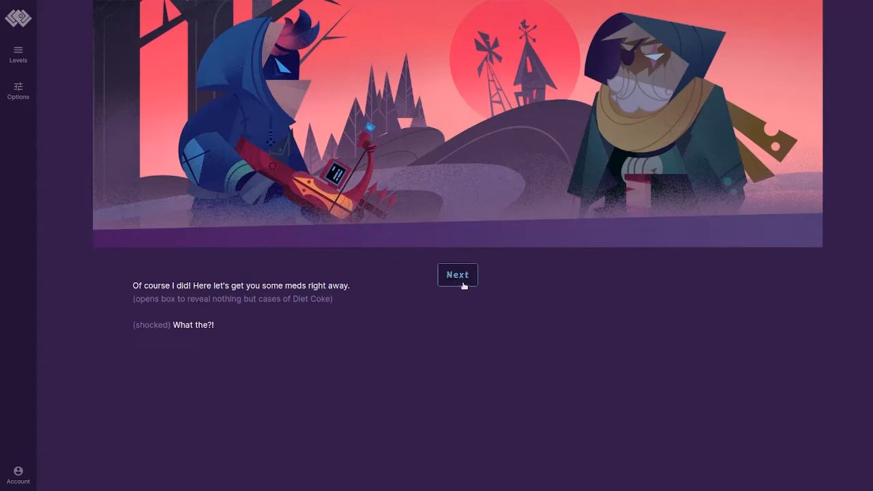
mouse_move(458, 276)
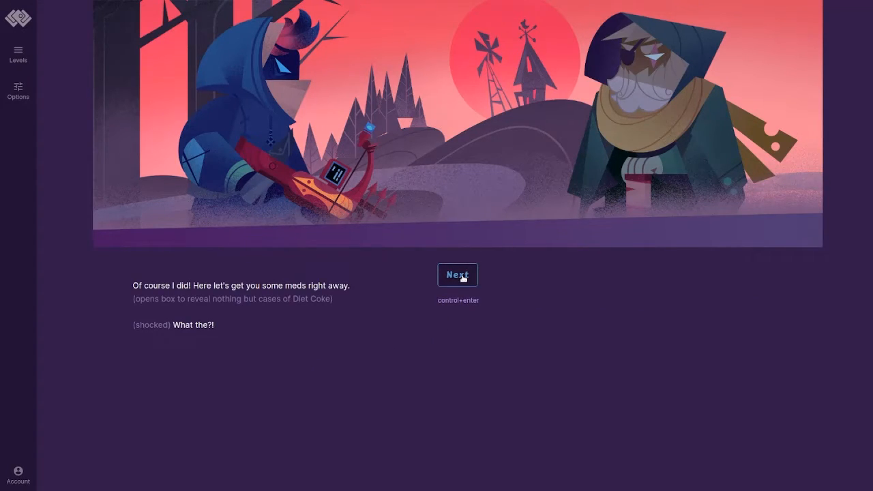
click(458, 274)
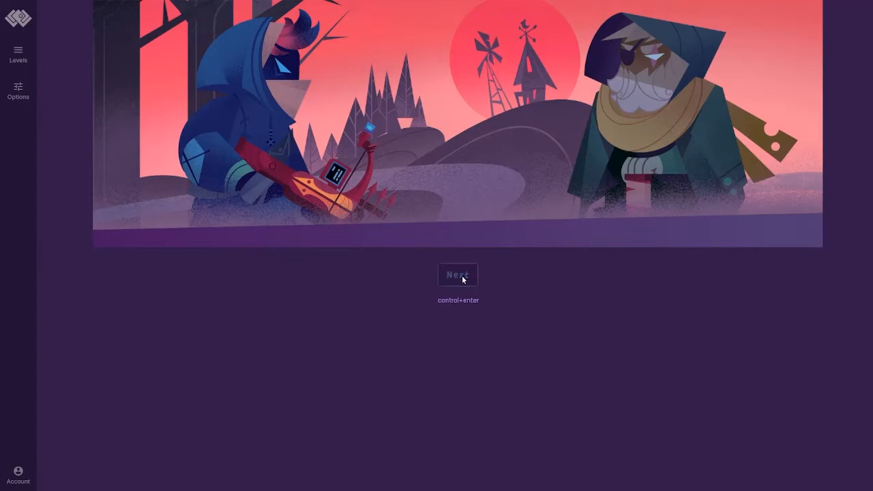
click(459, 274)
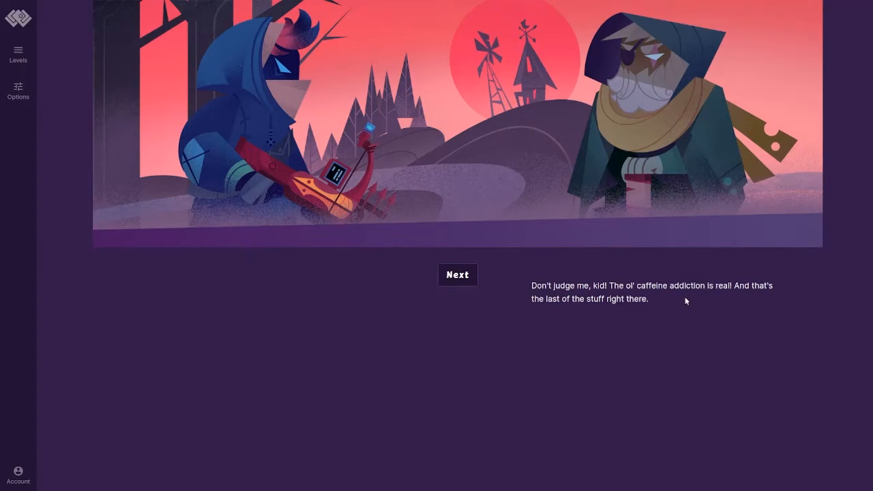
mouse_move(686, 308)
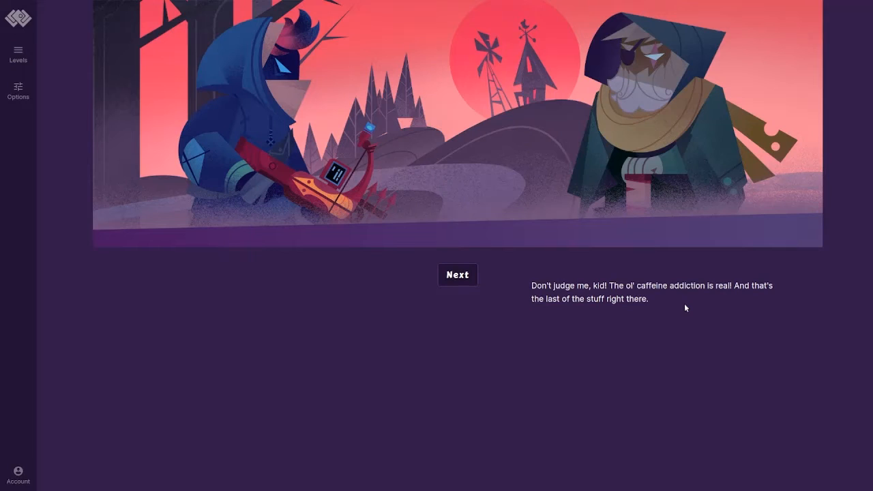
click(459, 274)
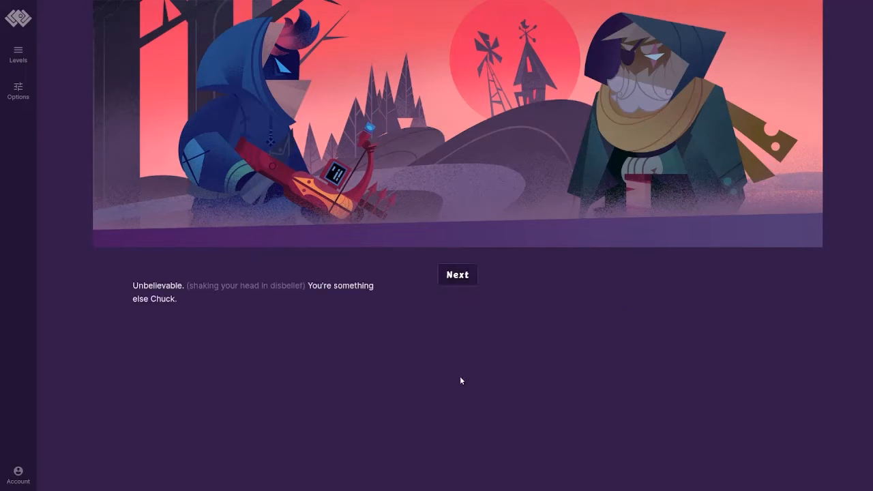
mouse_move(458, 275)
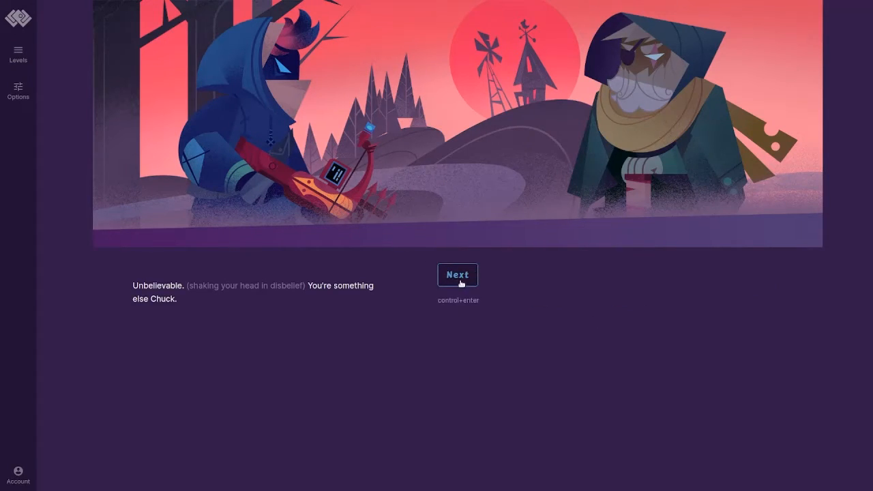
click(459, 276)
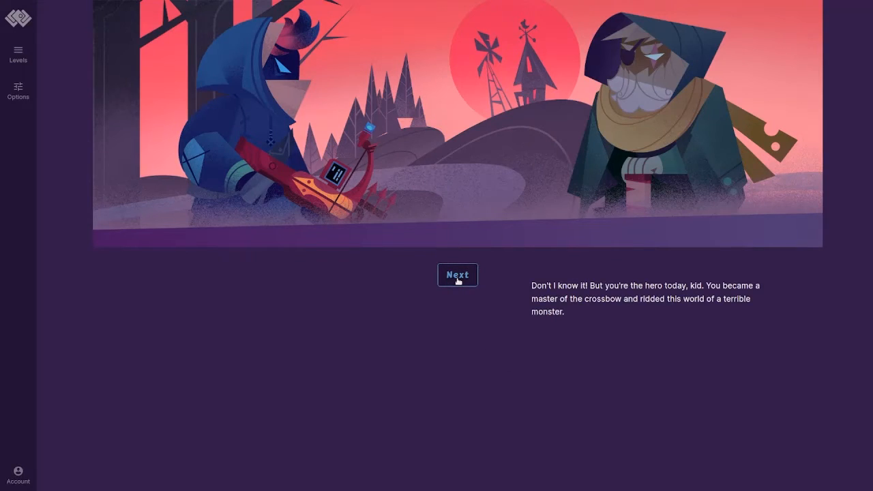
mouse_move(459, 274)
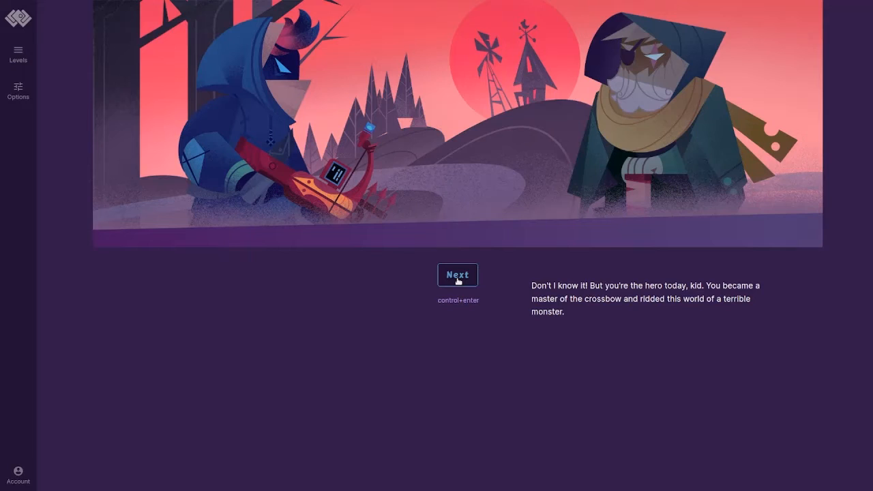
click(458, 275)
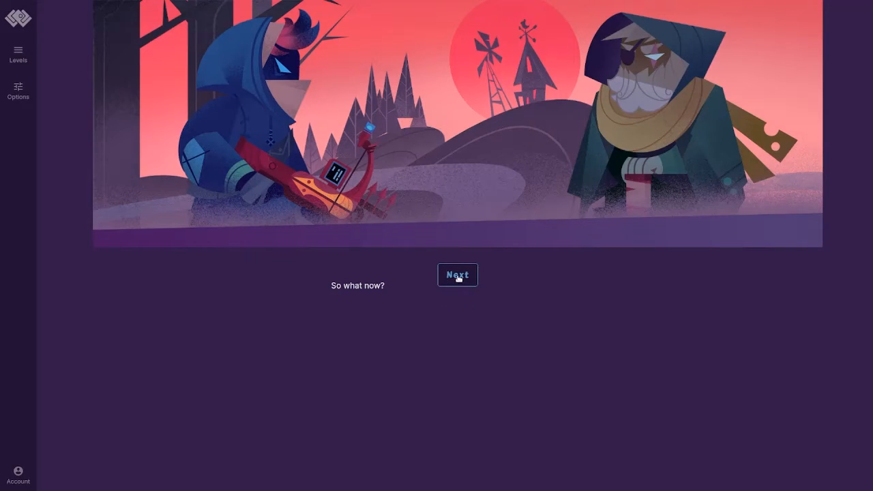
- Read the trippy dream story and farewell, reaching the 'Time to Master CSS Grid' congratulations screen
click(456, 274)
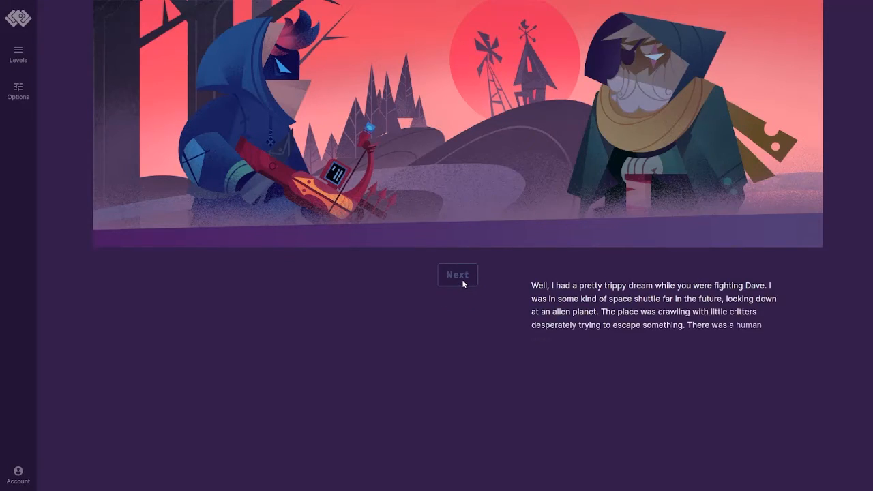
click(458, 275)
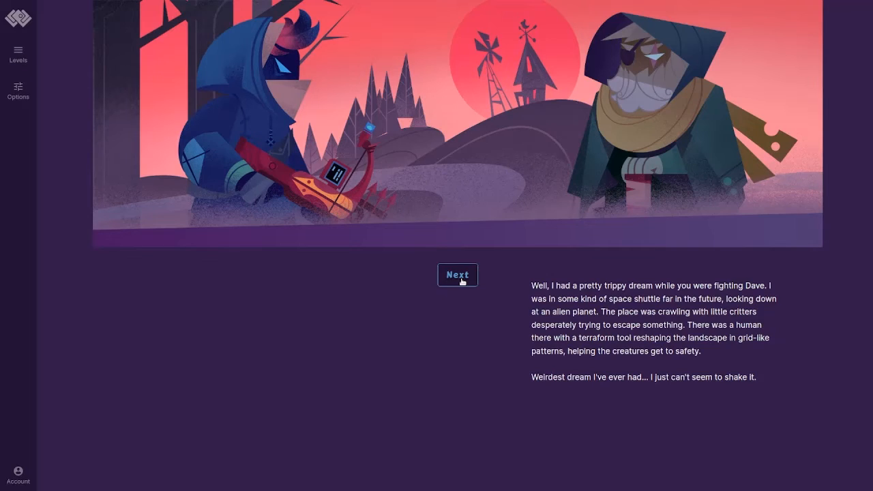
click(457, 275)
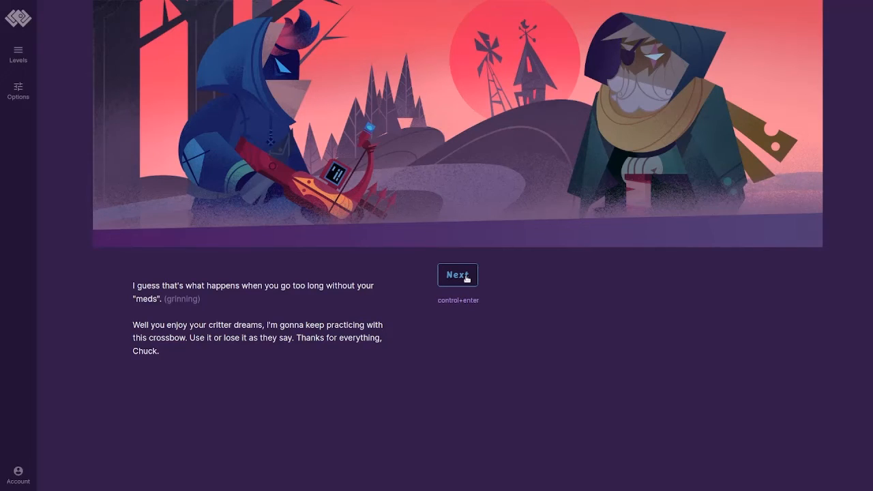
click(459, 274)
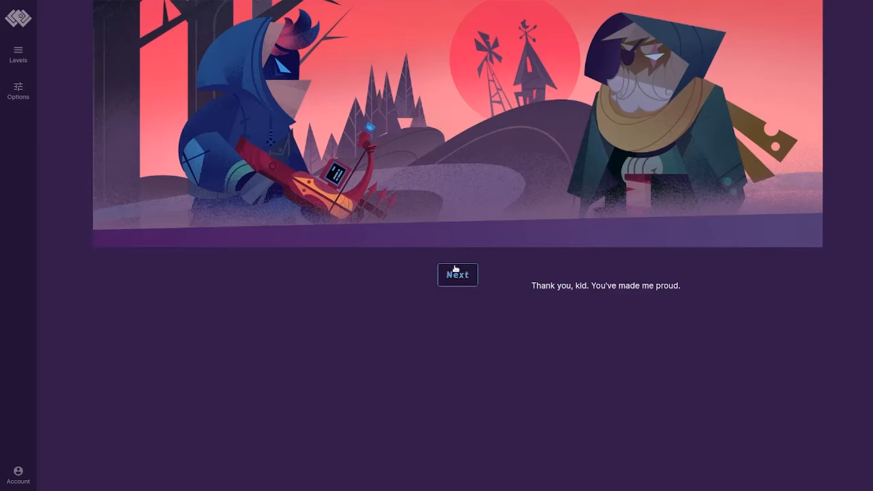
click(458, 274)
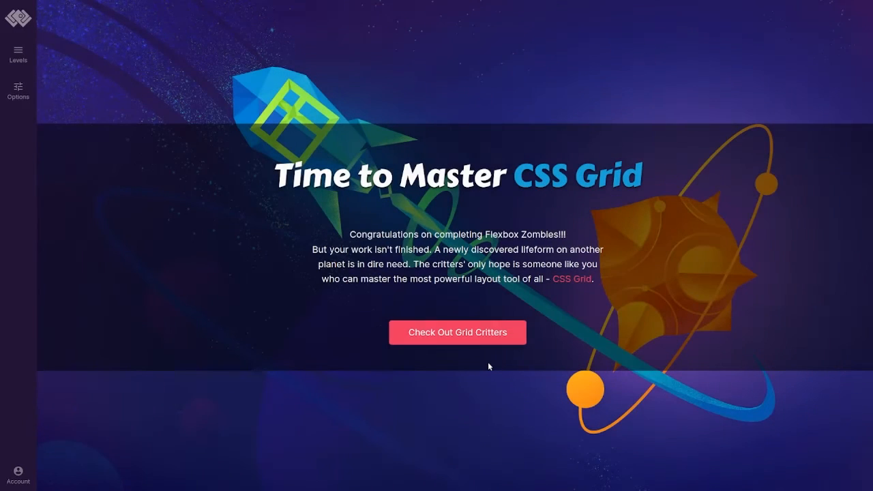